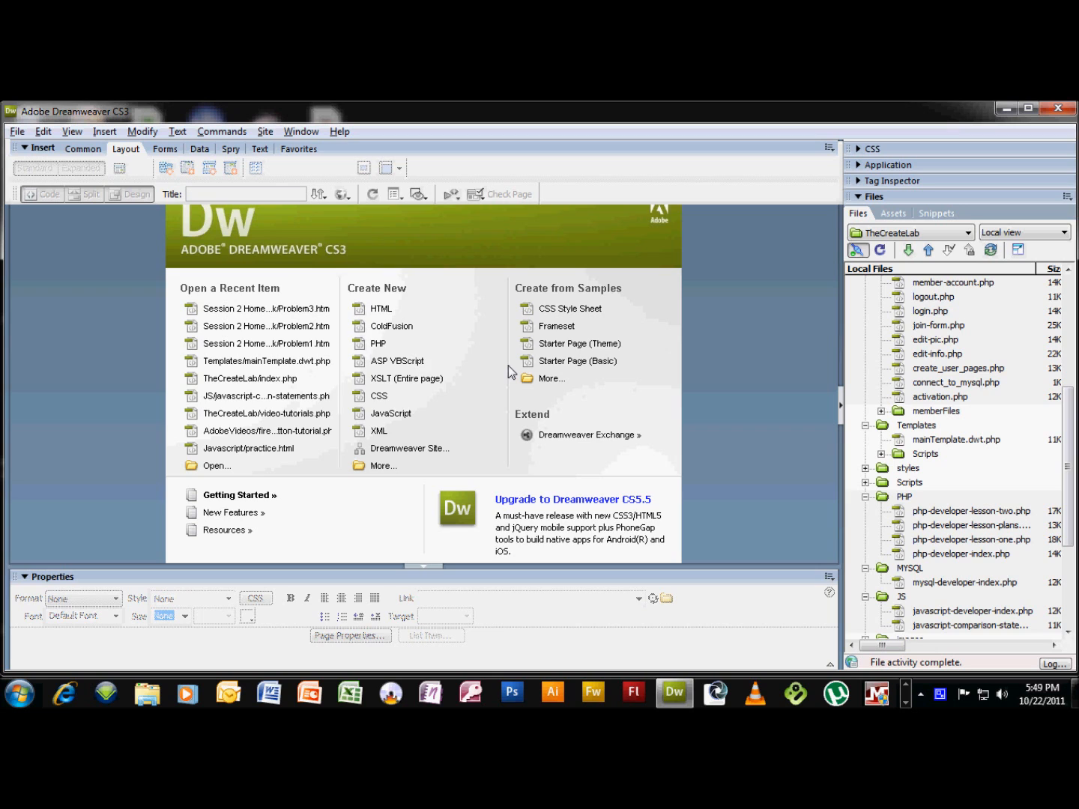
mouse_move(404, 308)
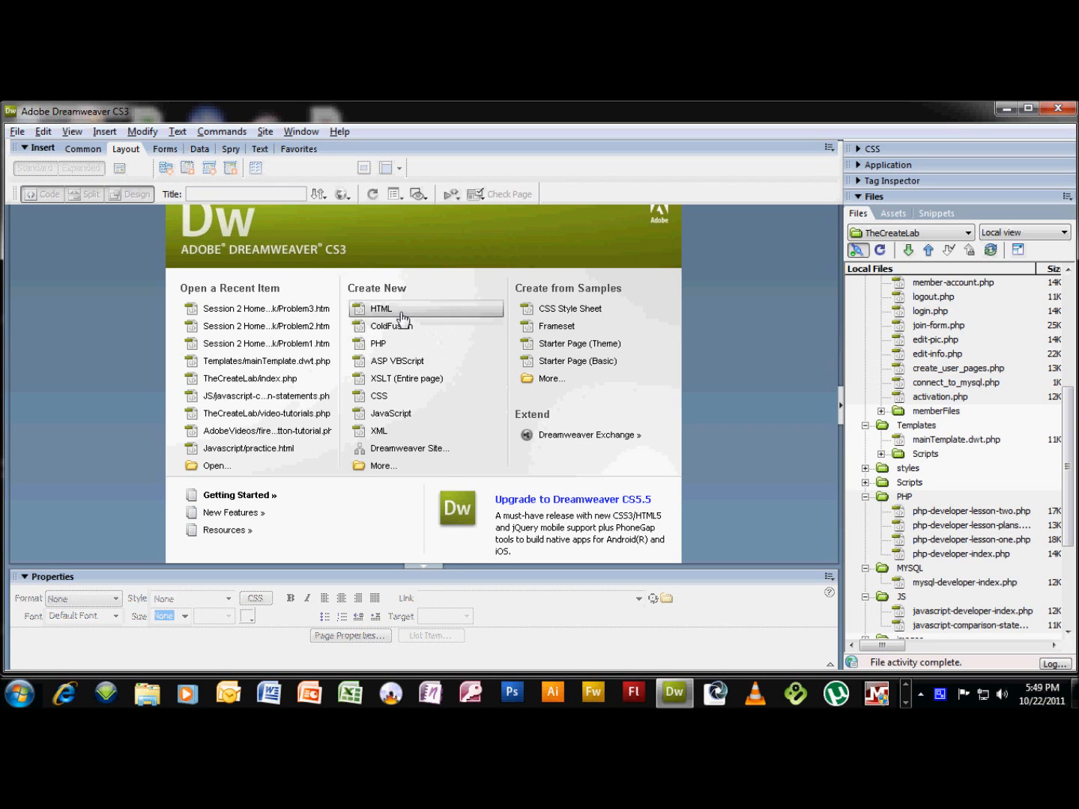
Create a new blank HTML page from the start page and add a blank line inside its body.
left_click(381, 308)
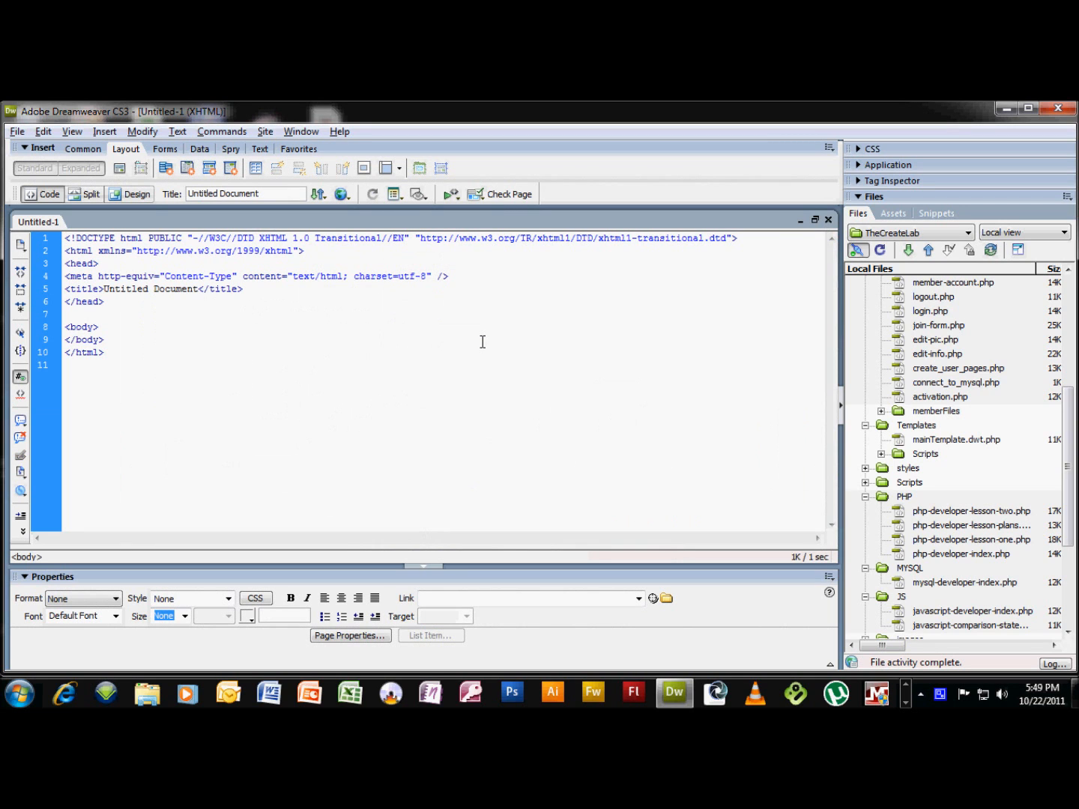
mouse_move(225, 336)
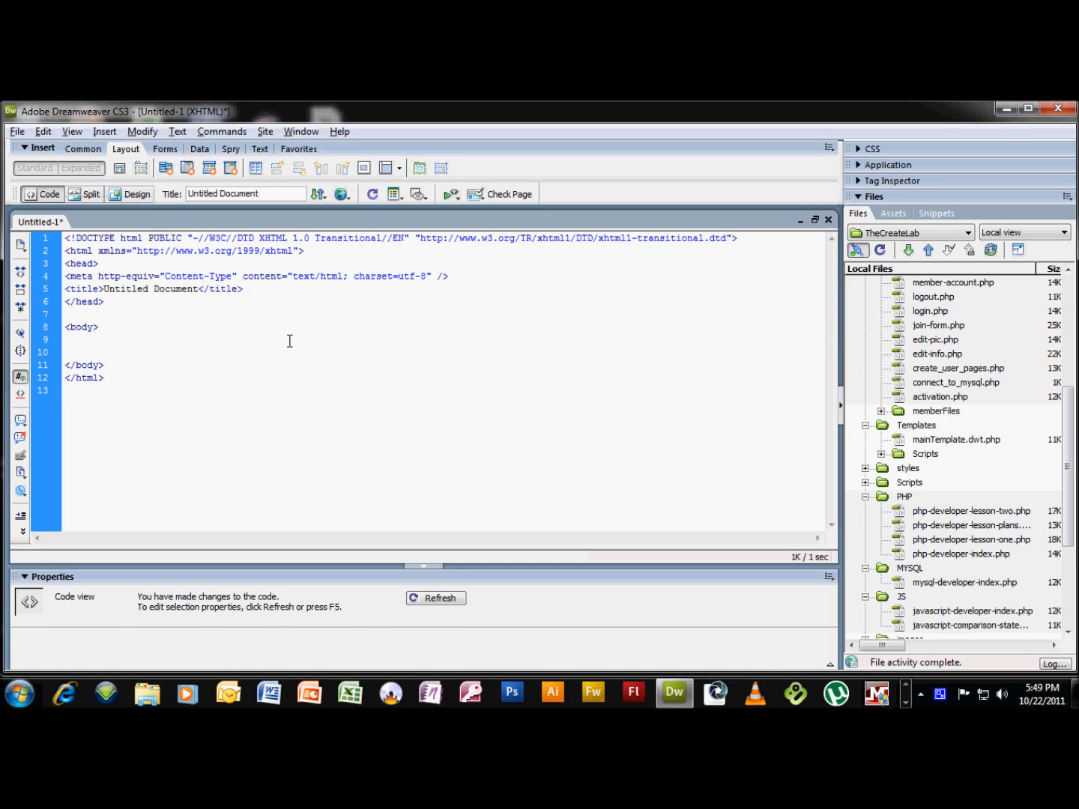
key("Return")
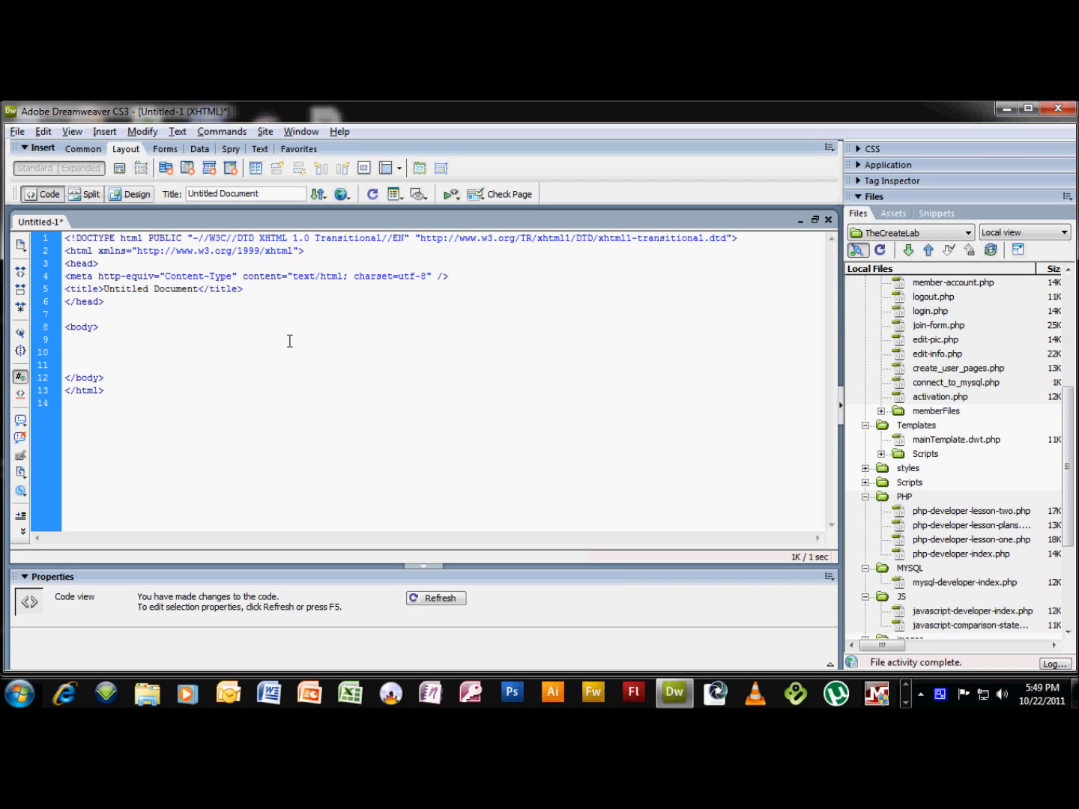
left_click(68, 339)
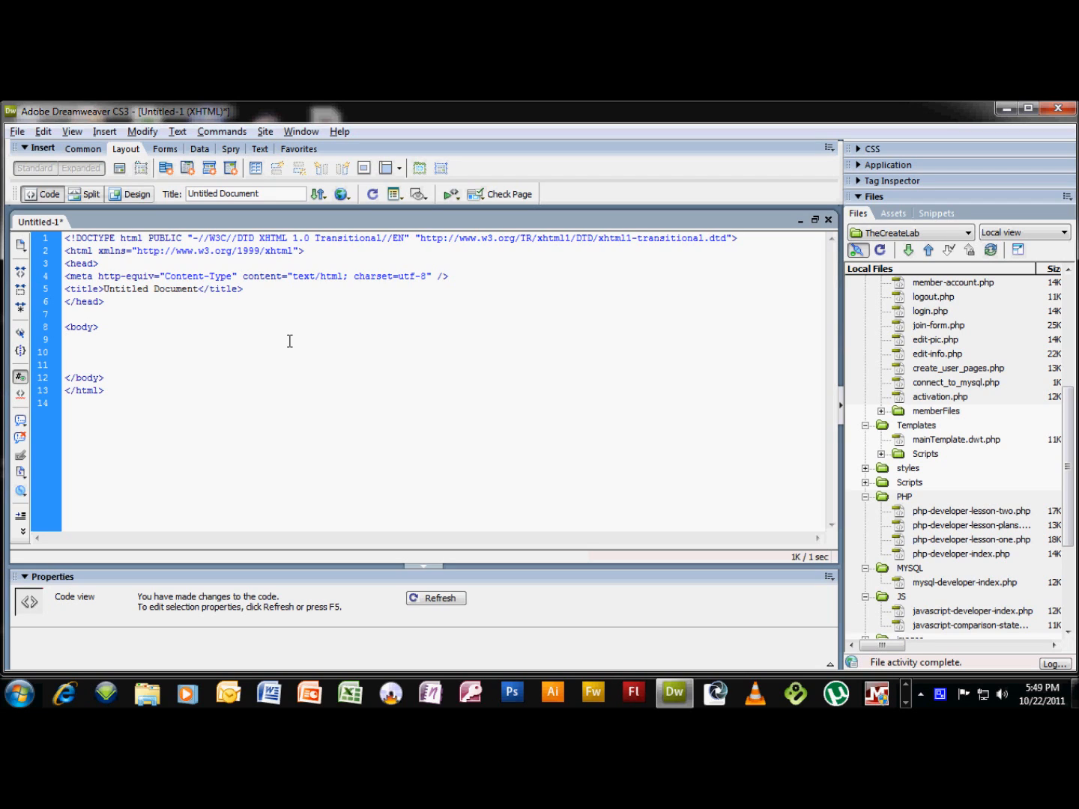
left_click(67, 339)
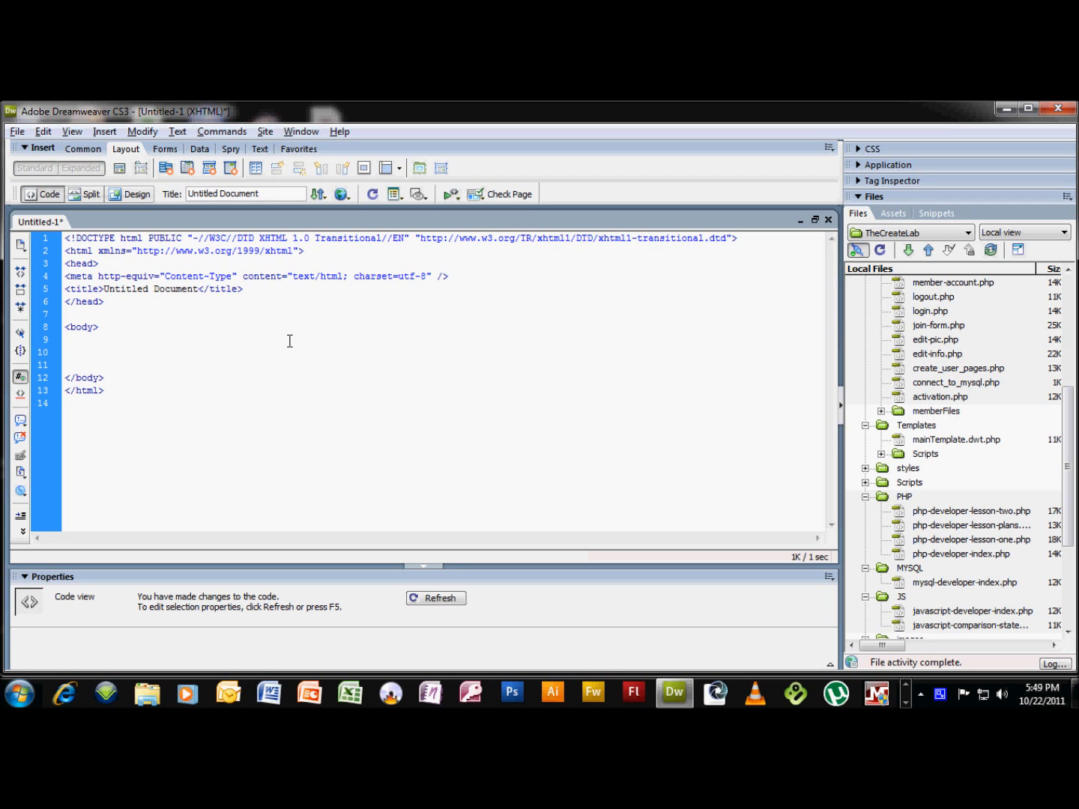
left_click(67, 340)
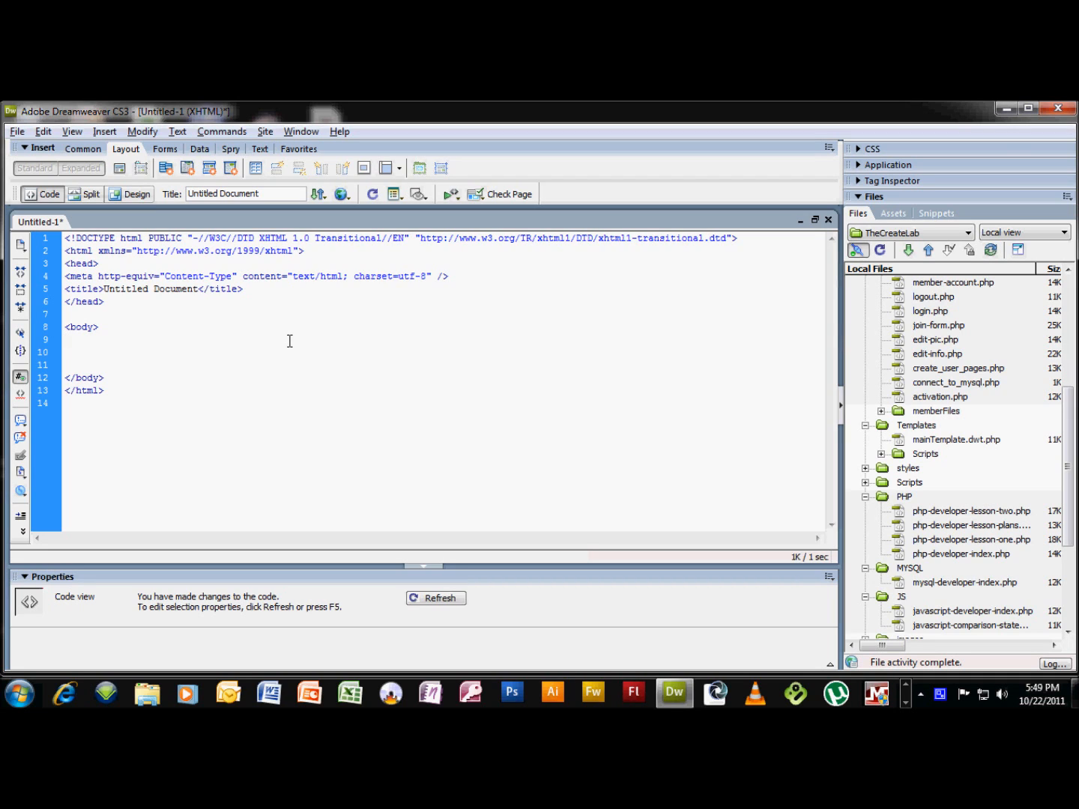
left_click(67, 340)
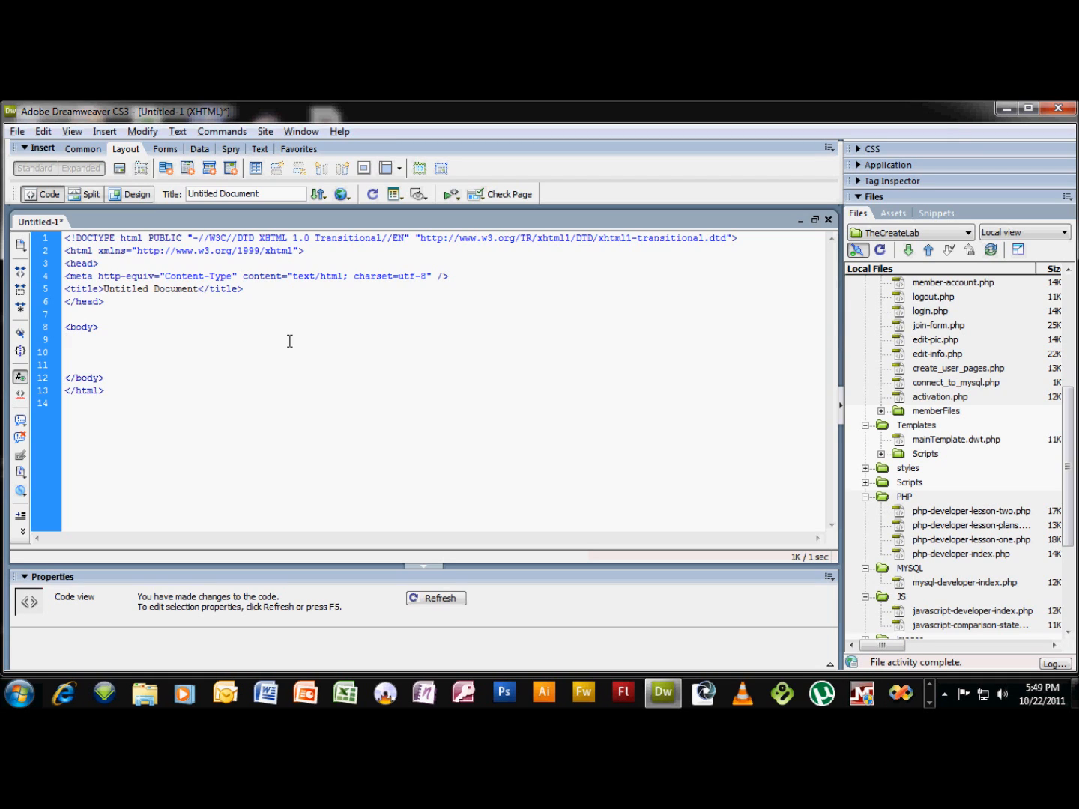
left_click(69, 340)
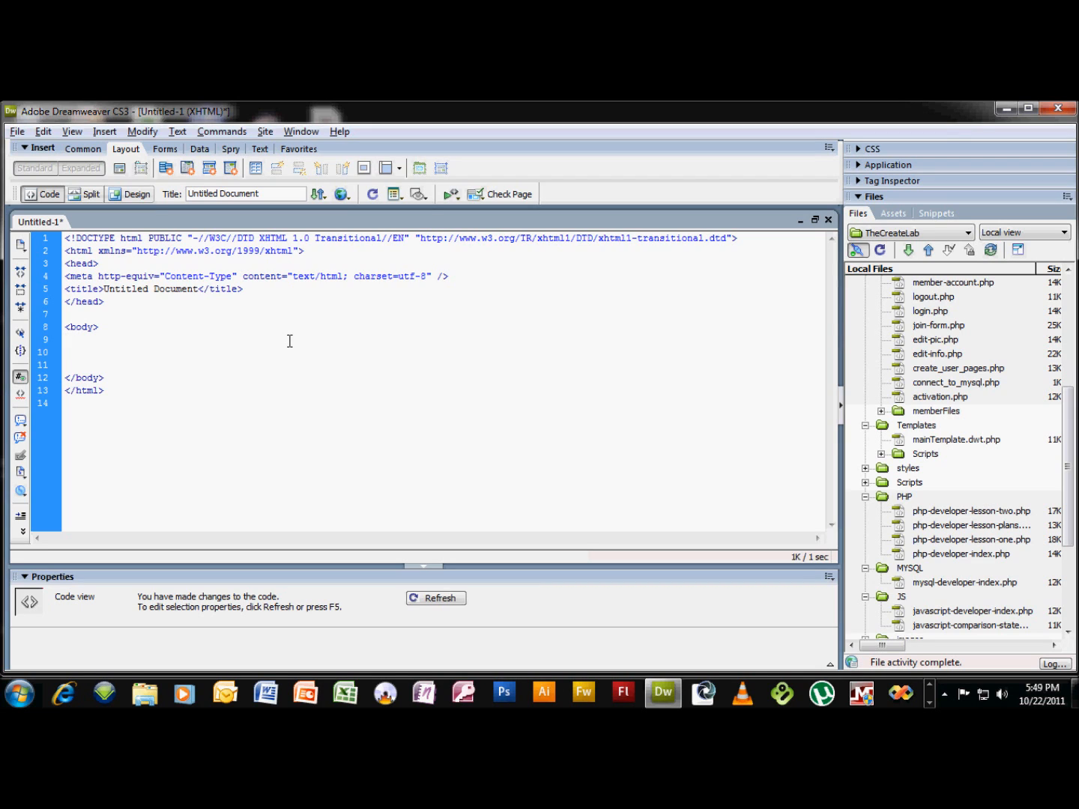
left_click(69, 340)
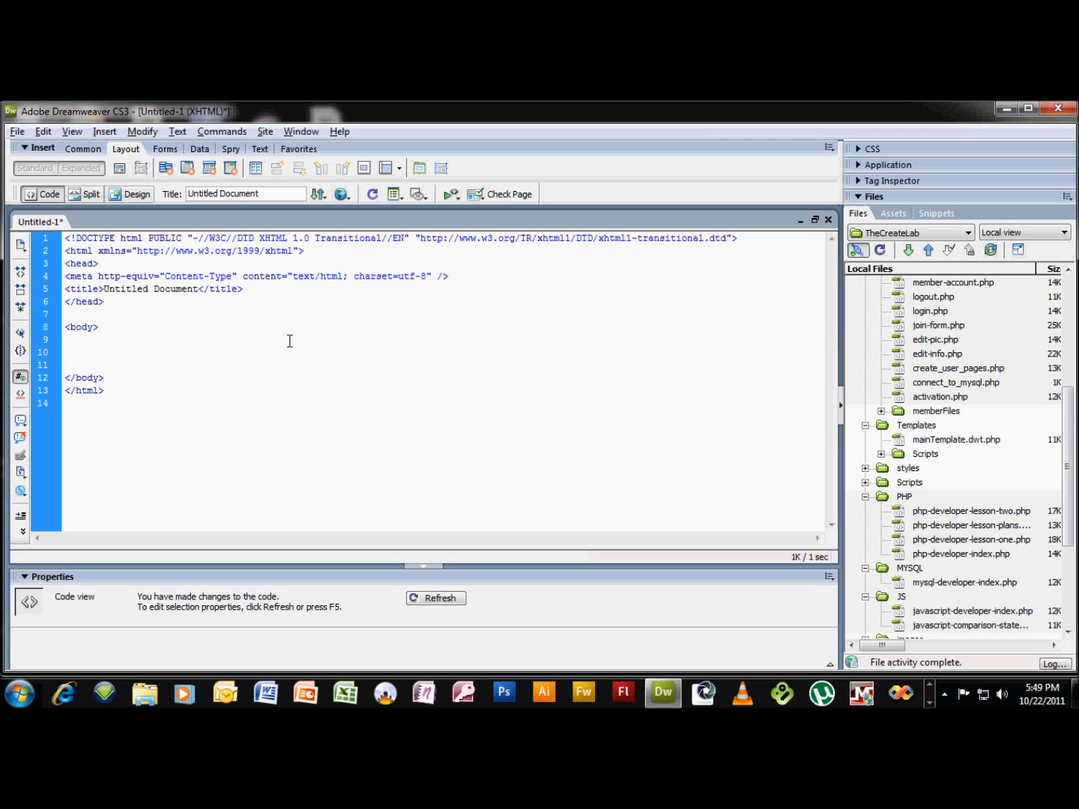
left_click(67, 339)
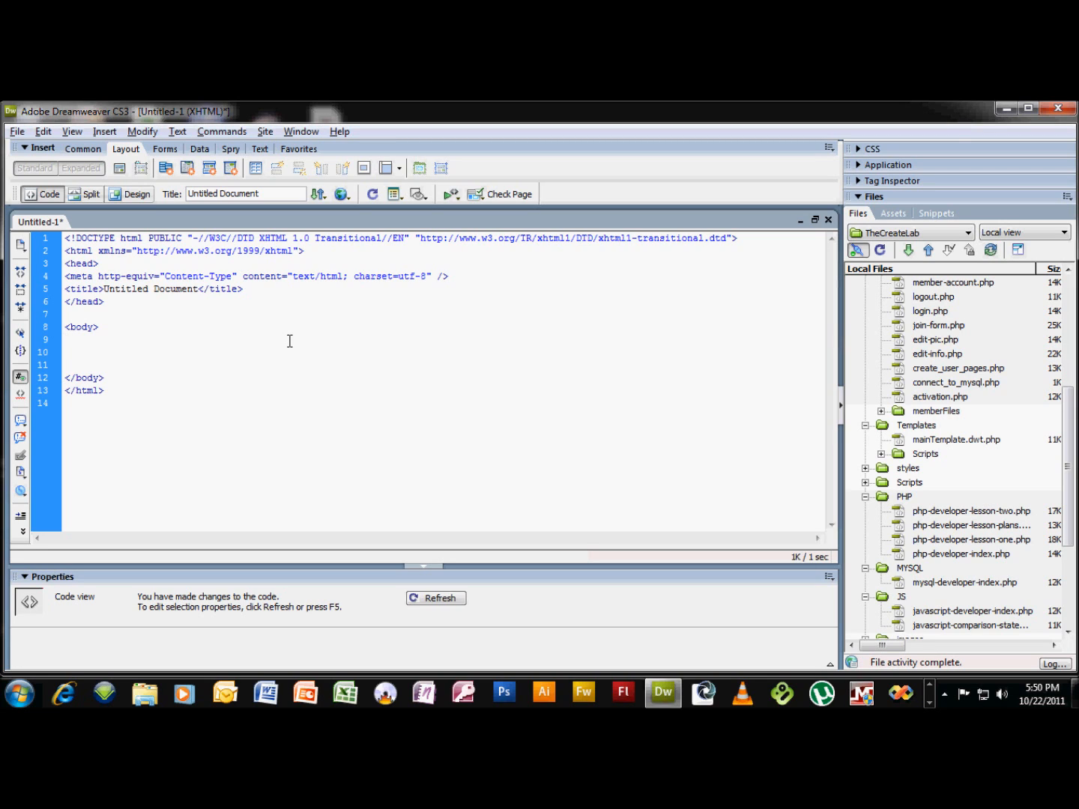
left_click(66, 339)
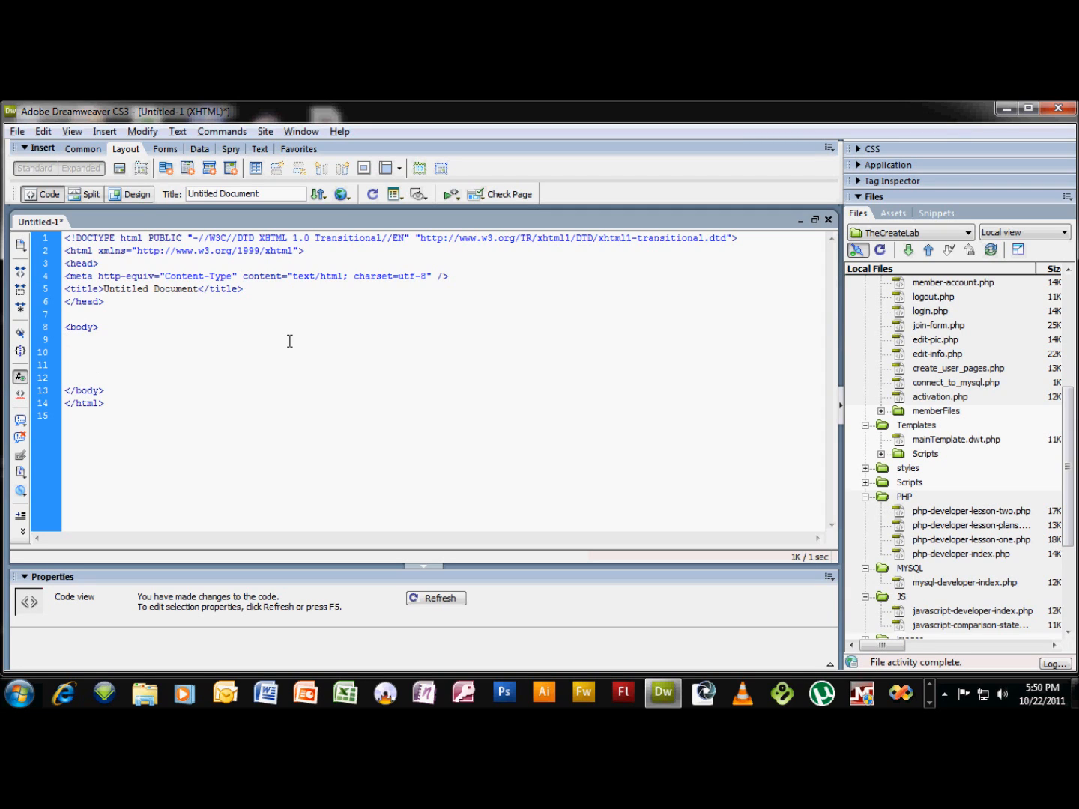
Insert <script type="text/javascript"> and </script> tags in the body with blank lines between.
type("<")
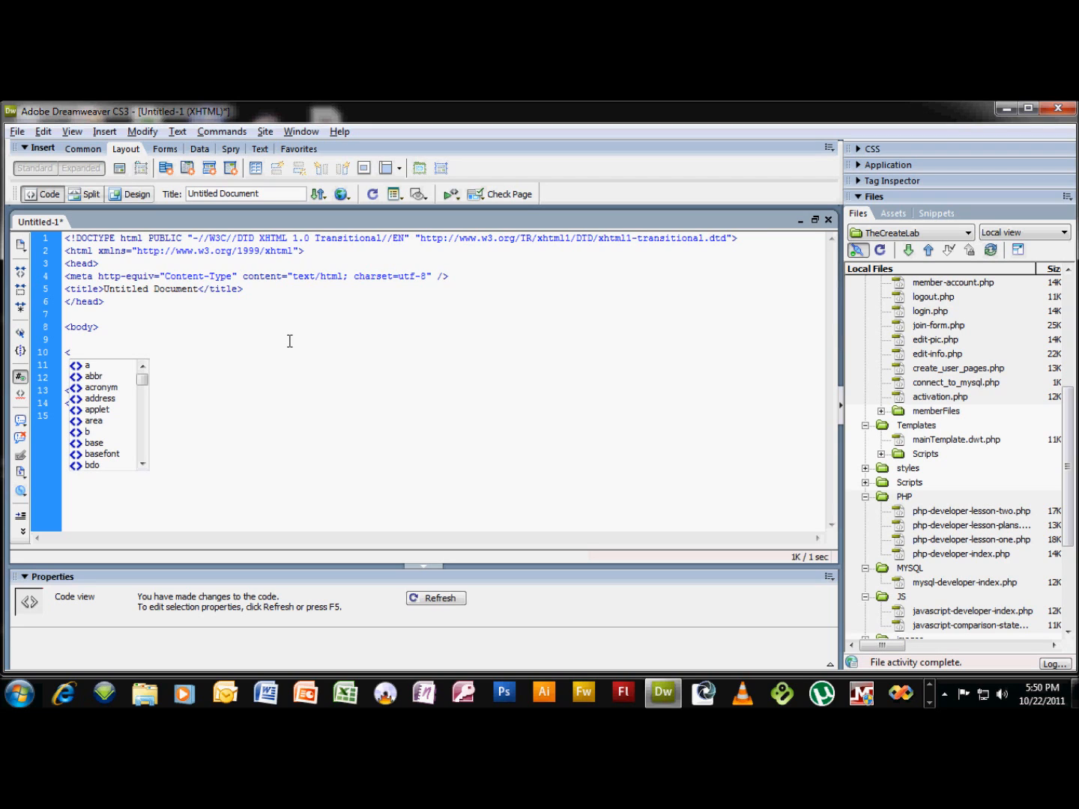
type("script type=\"text/javascript")
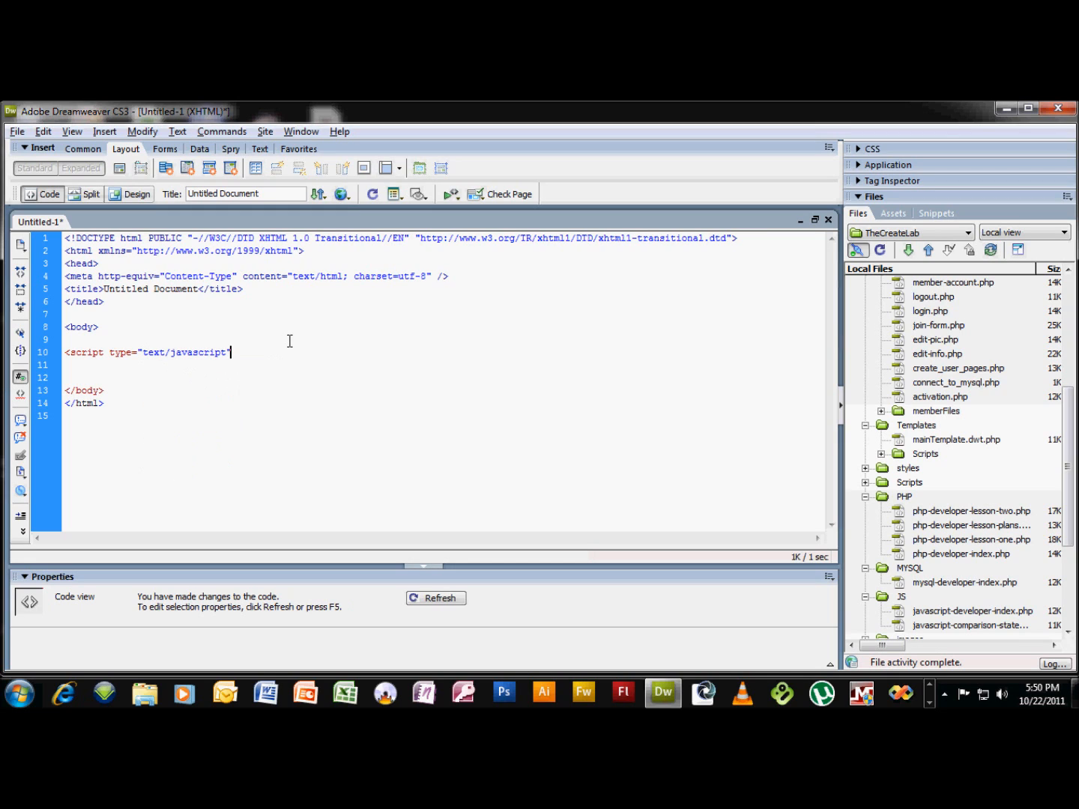
type(">")
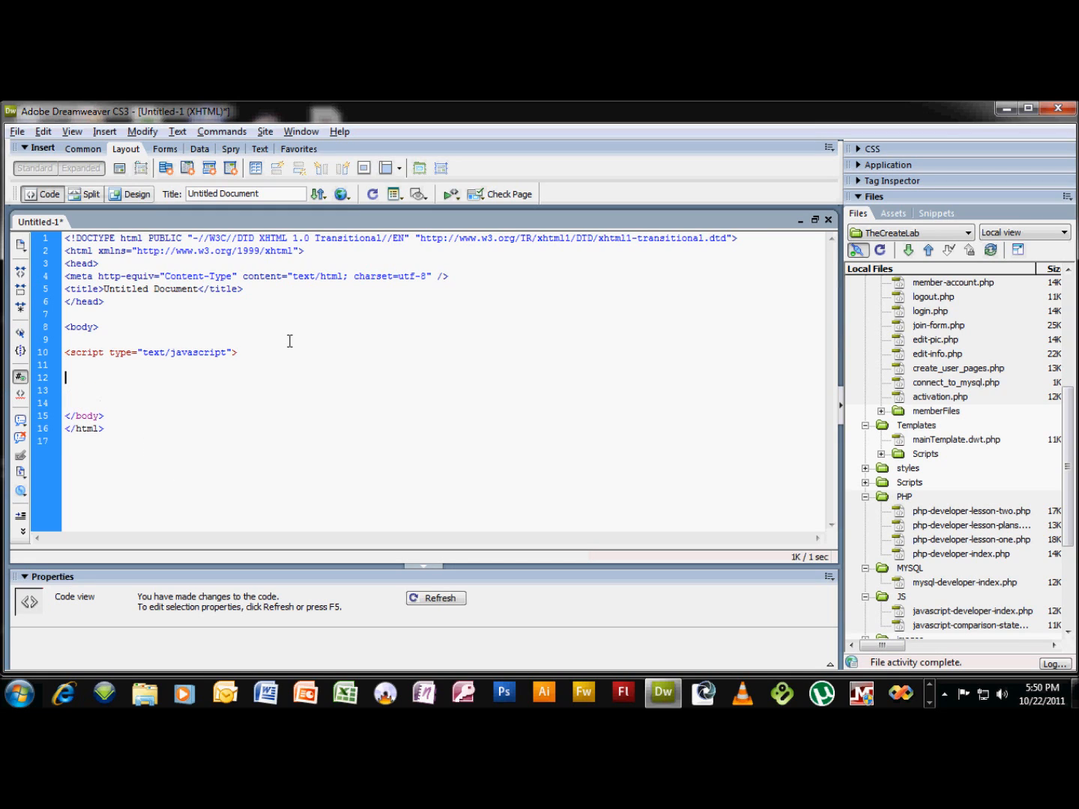
type("</script>")
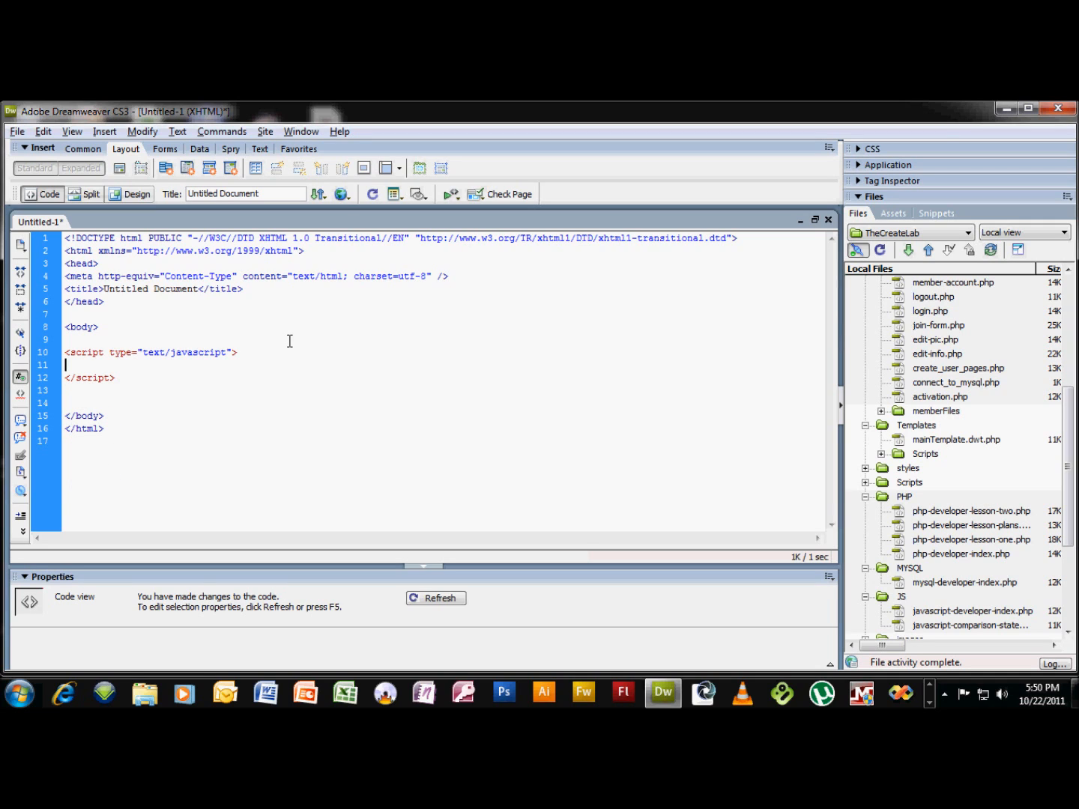
key("enter")
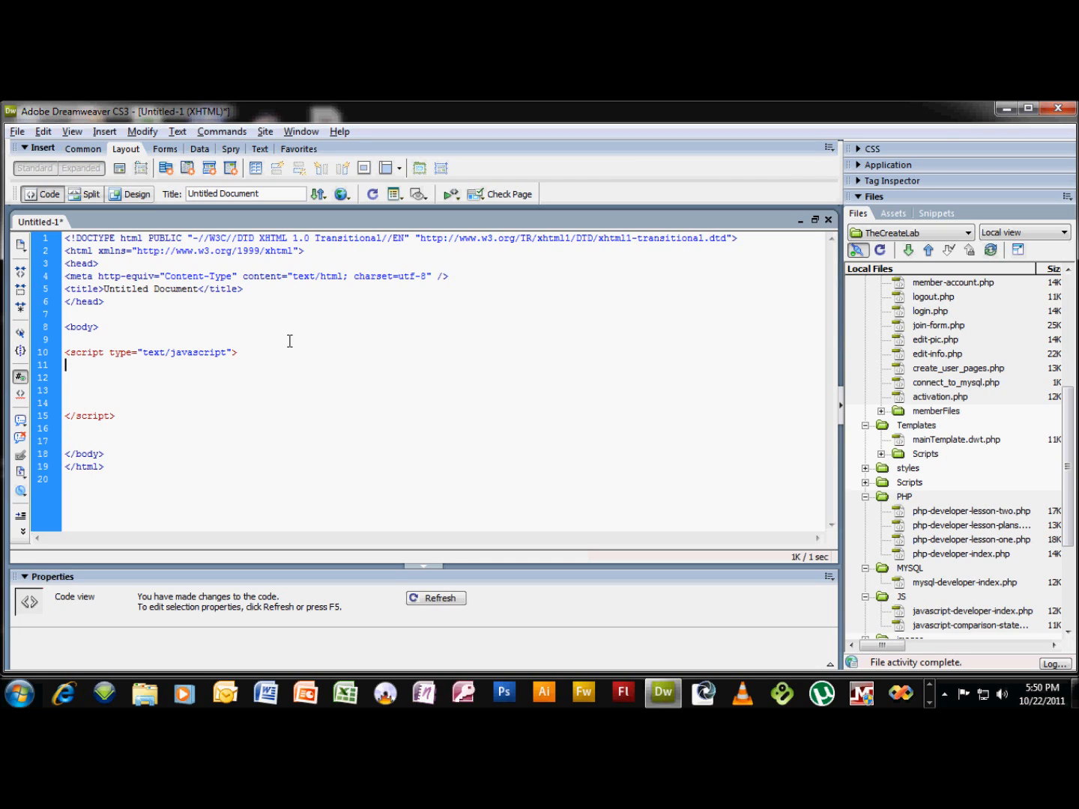
Type the declarations var day; var earn = 1; var sum = 0; in the script.
type("var")
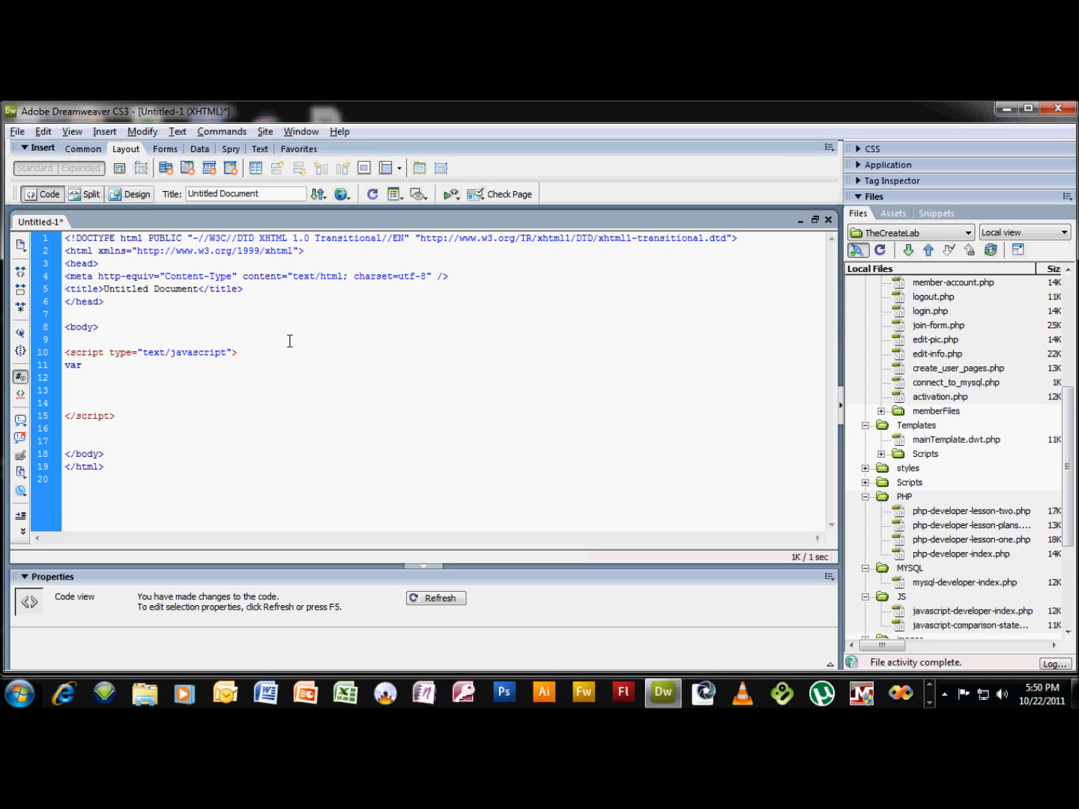
type("day;")
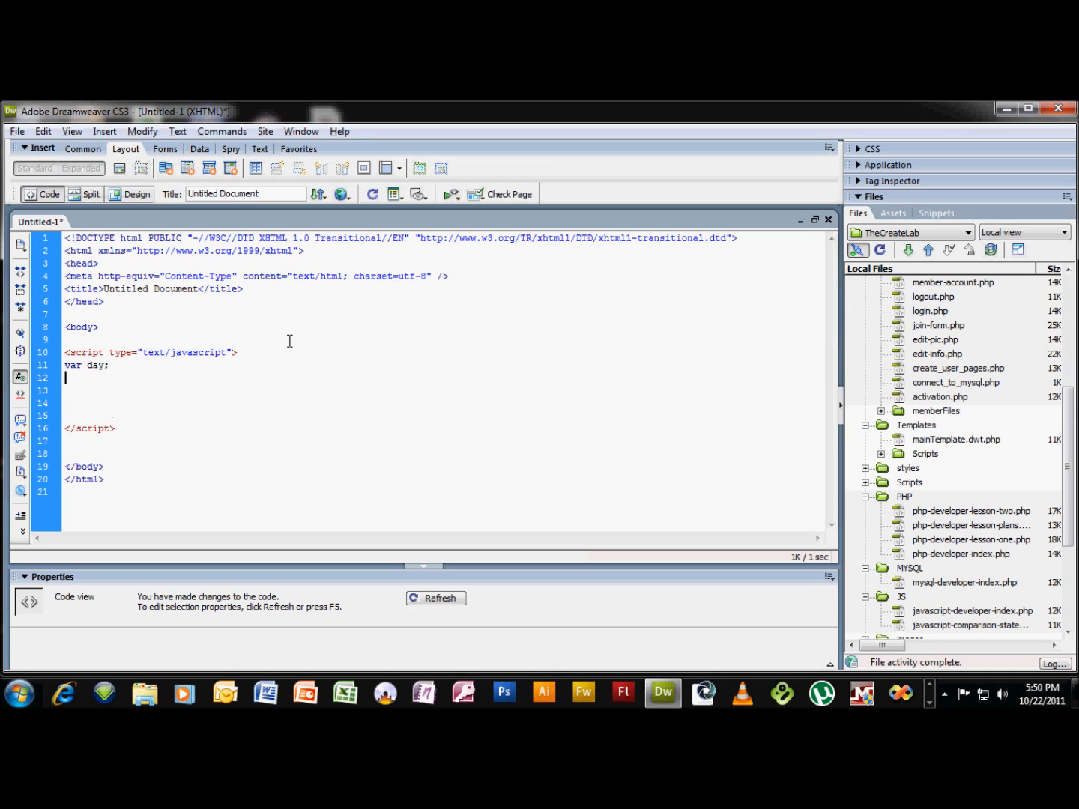
type("var")
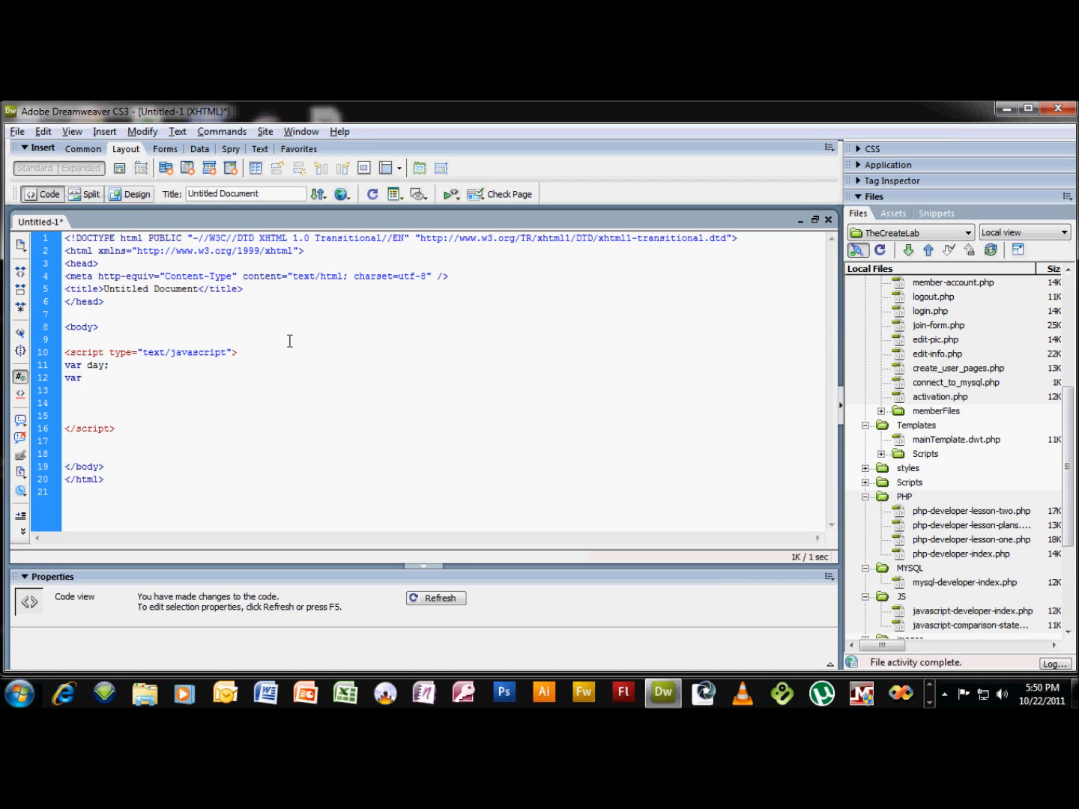
type("e")
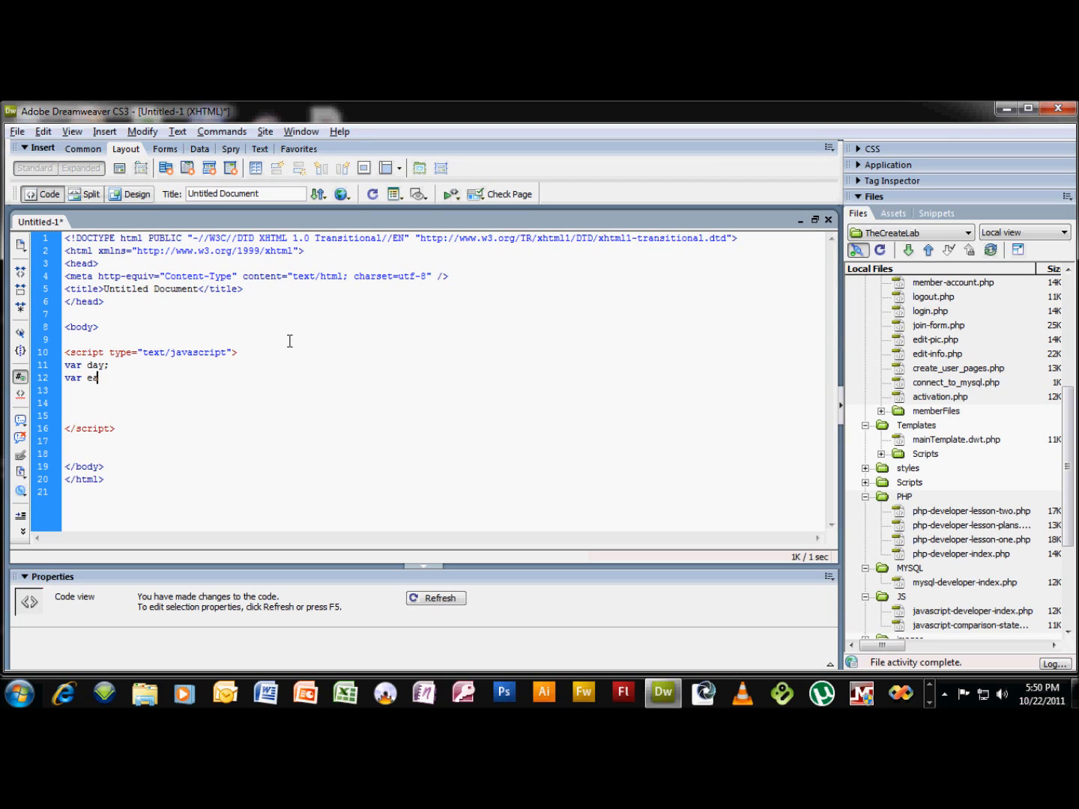
type("arn")
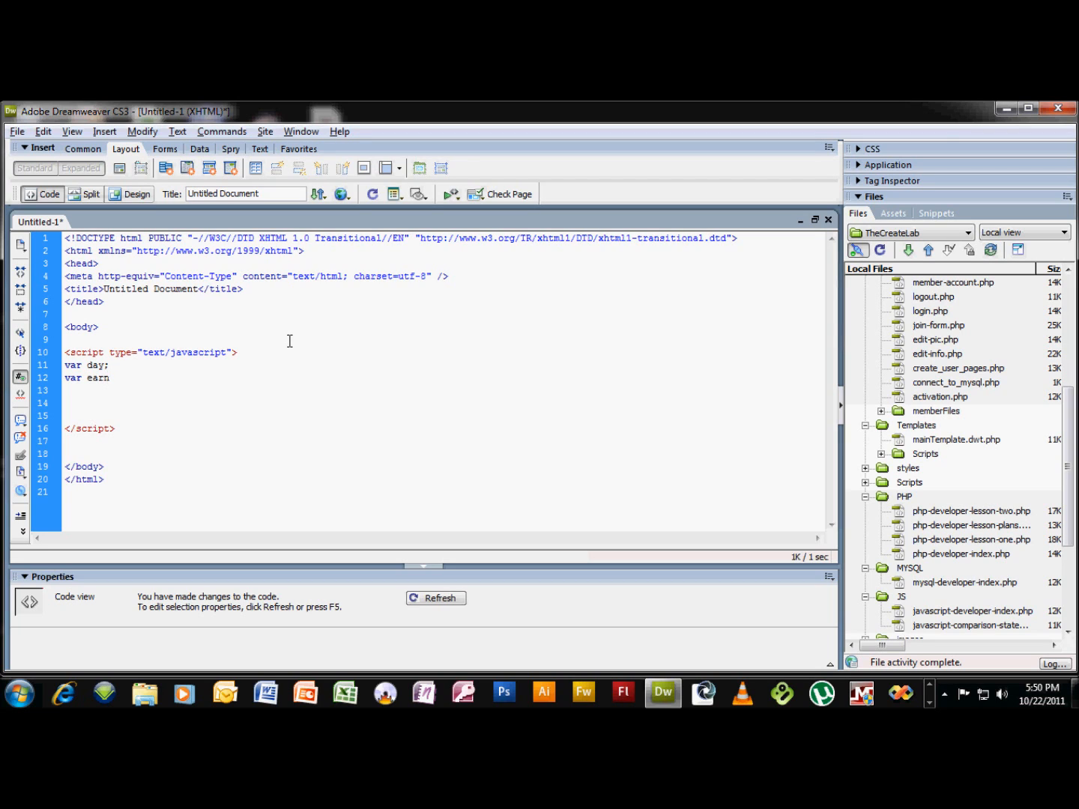
type("= 1;")
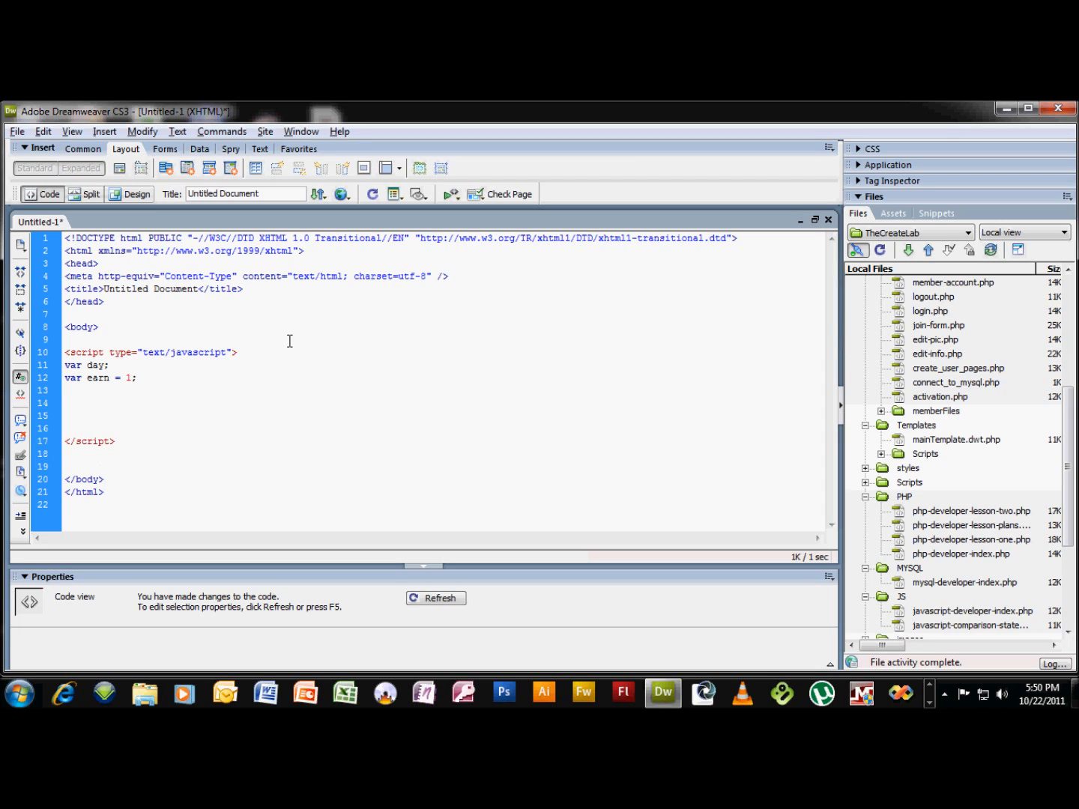
type("var s")
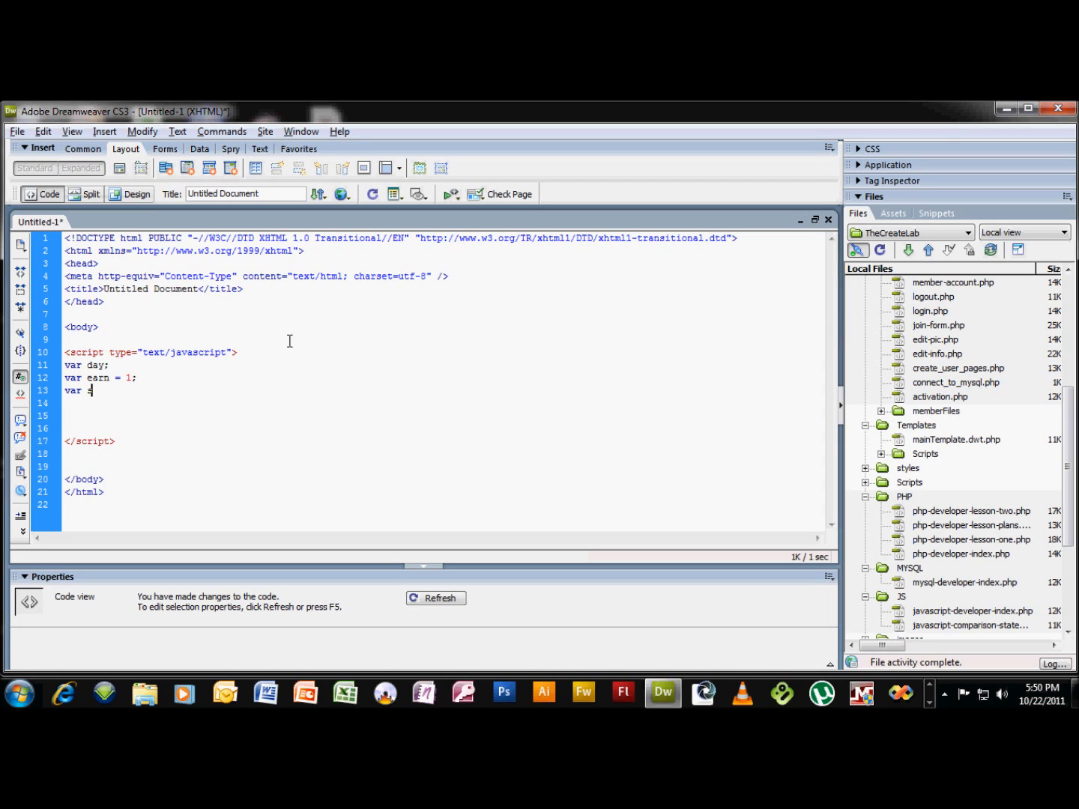
type("sum")
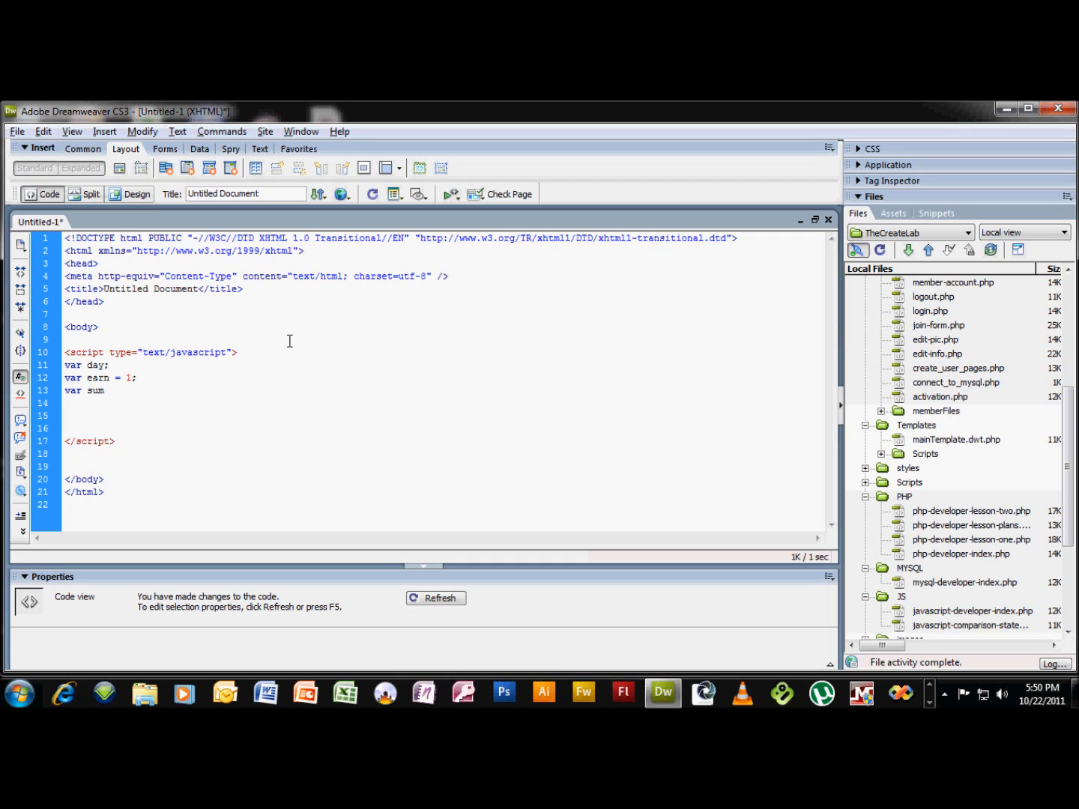
type("=")
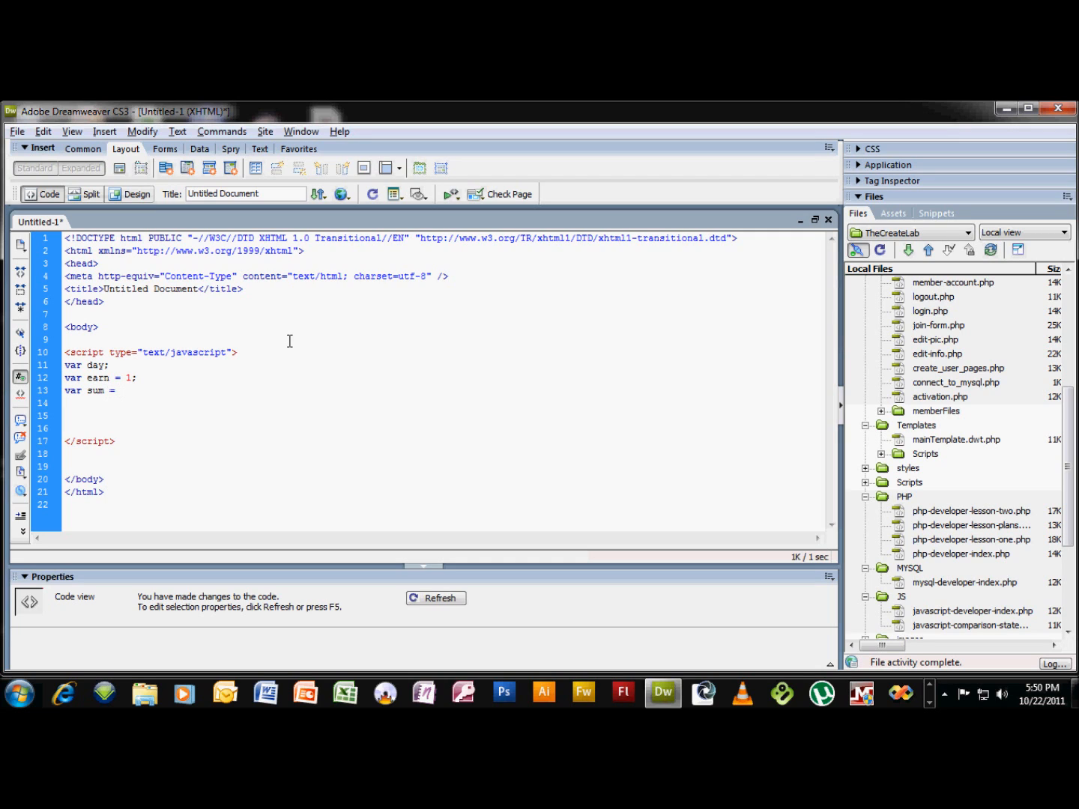
type("0;")
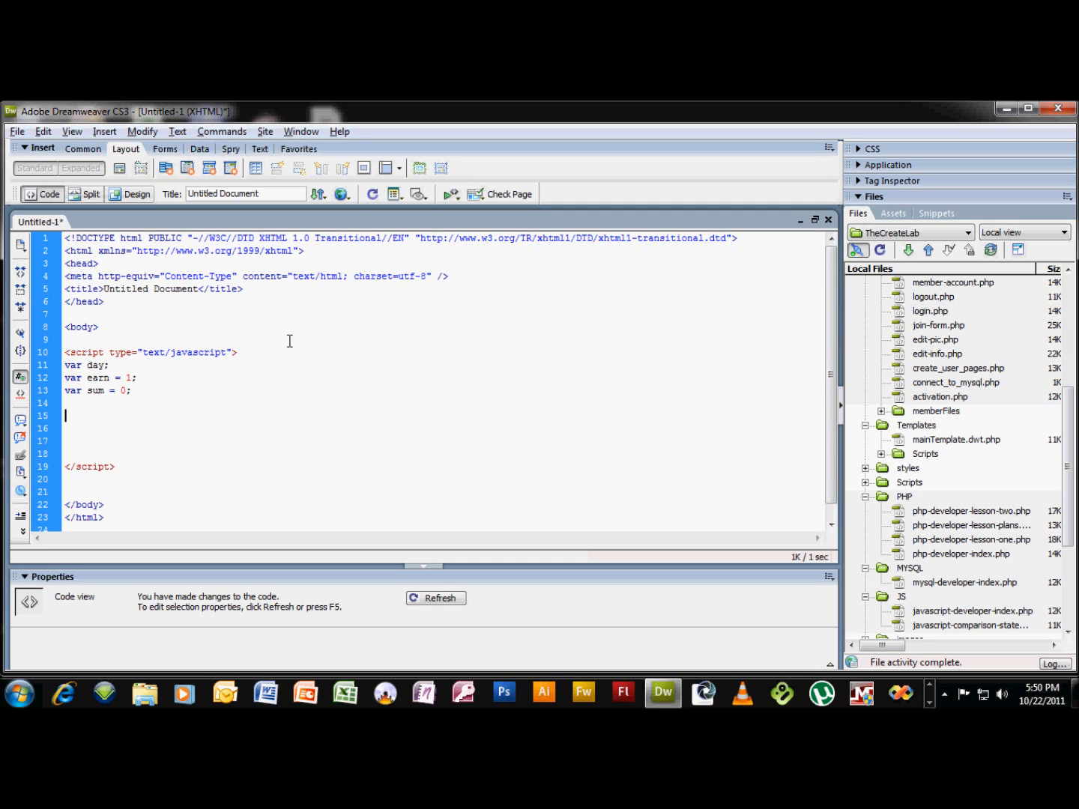
Write the loop header for(day = 1; day <= 30; day++) with empty braces.
type("for")
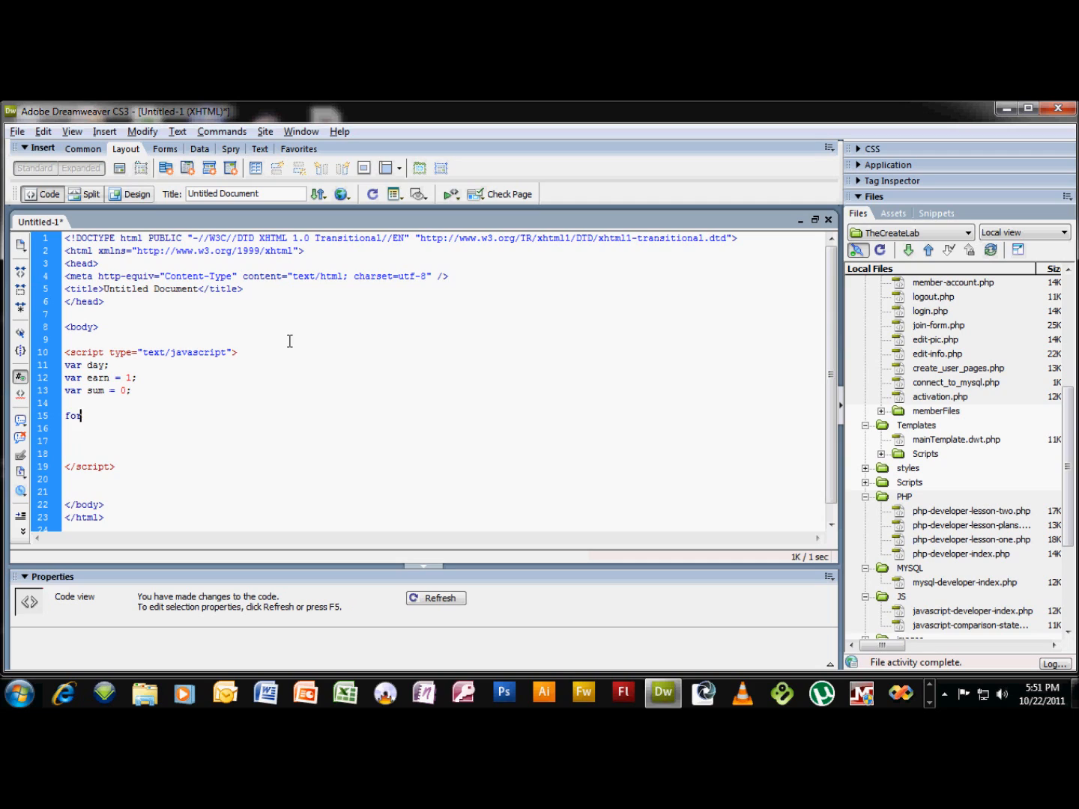
type("r(")
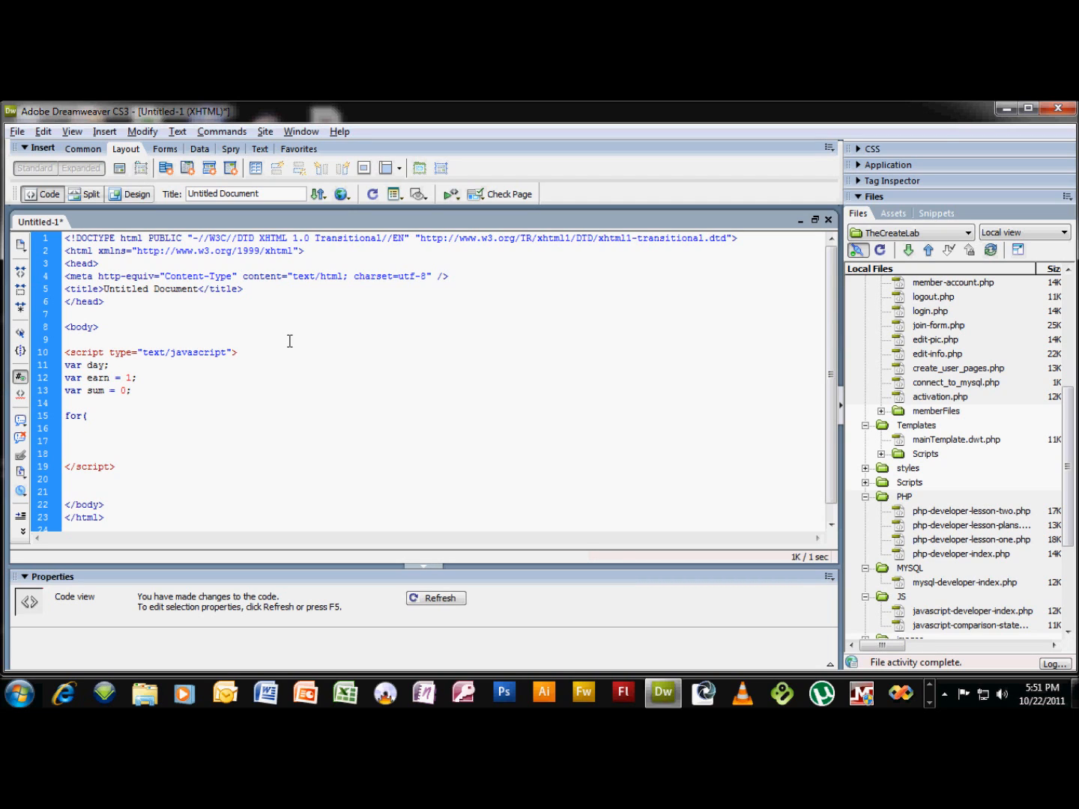
type("day")
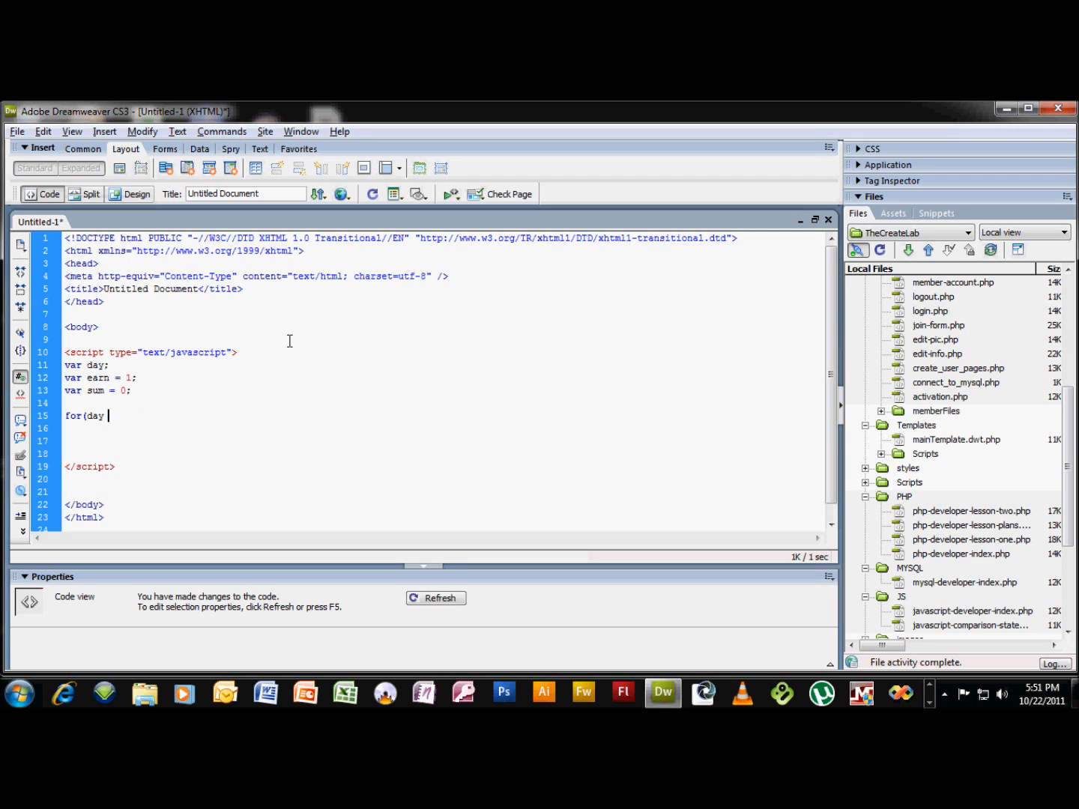
type("= 1; day")
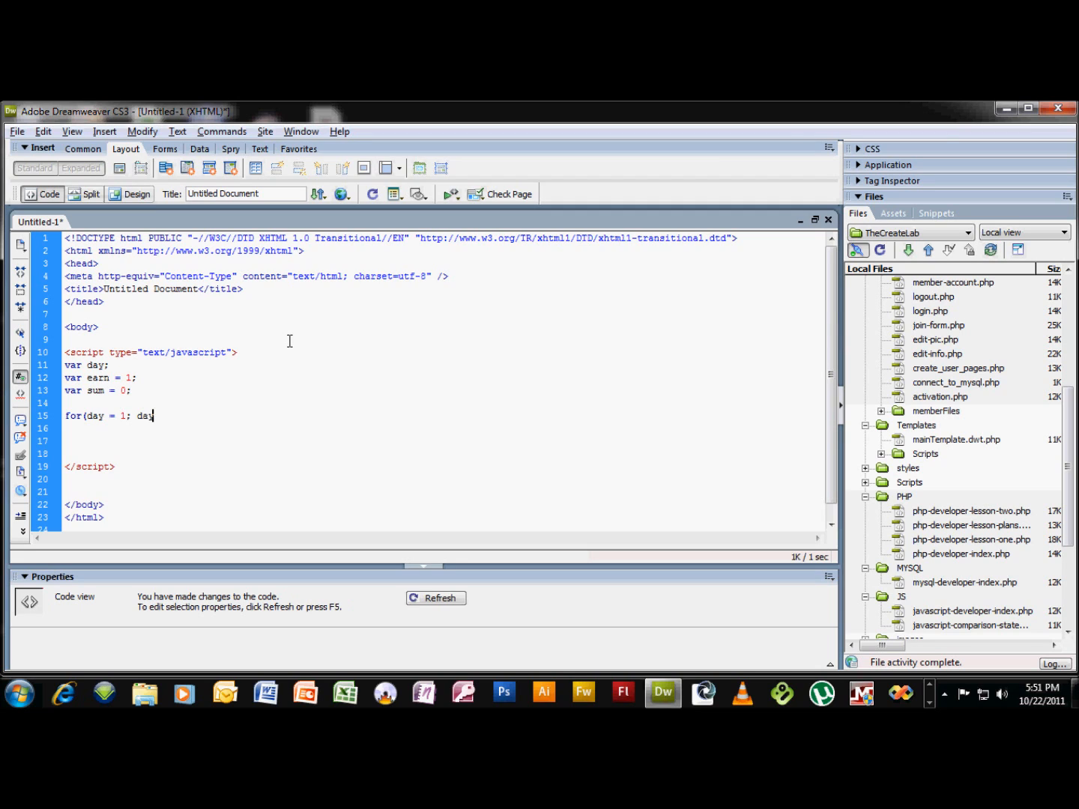
type("<")
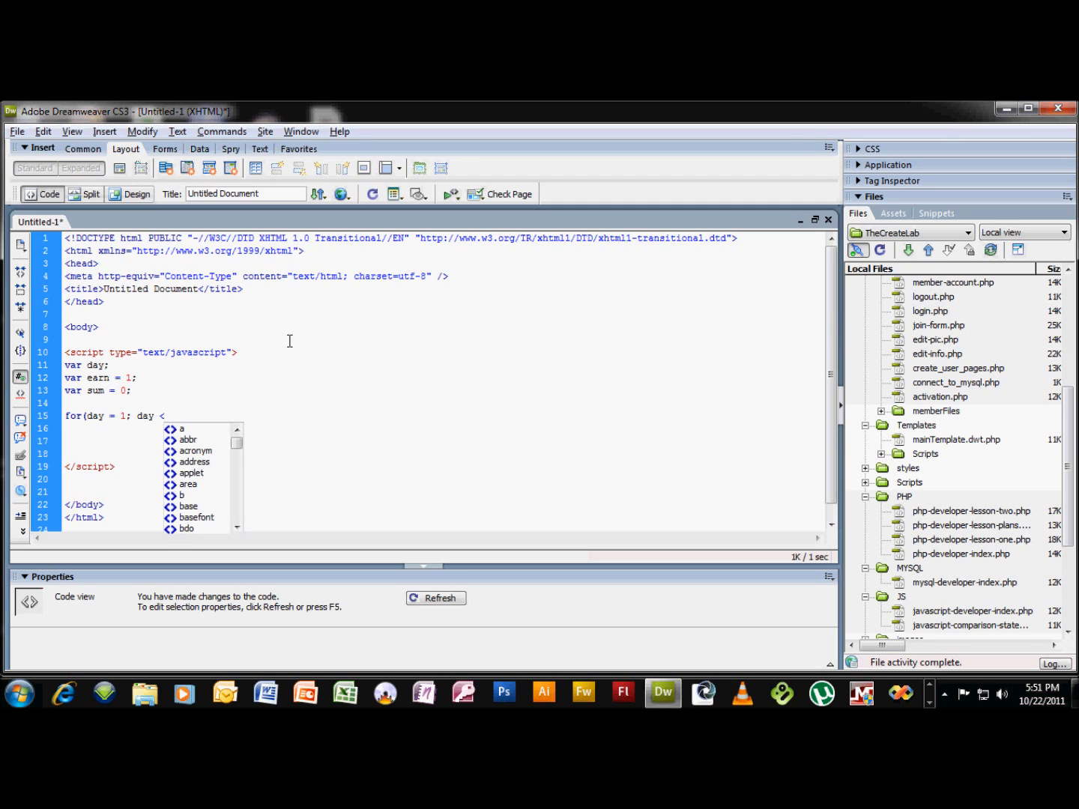
type("=")
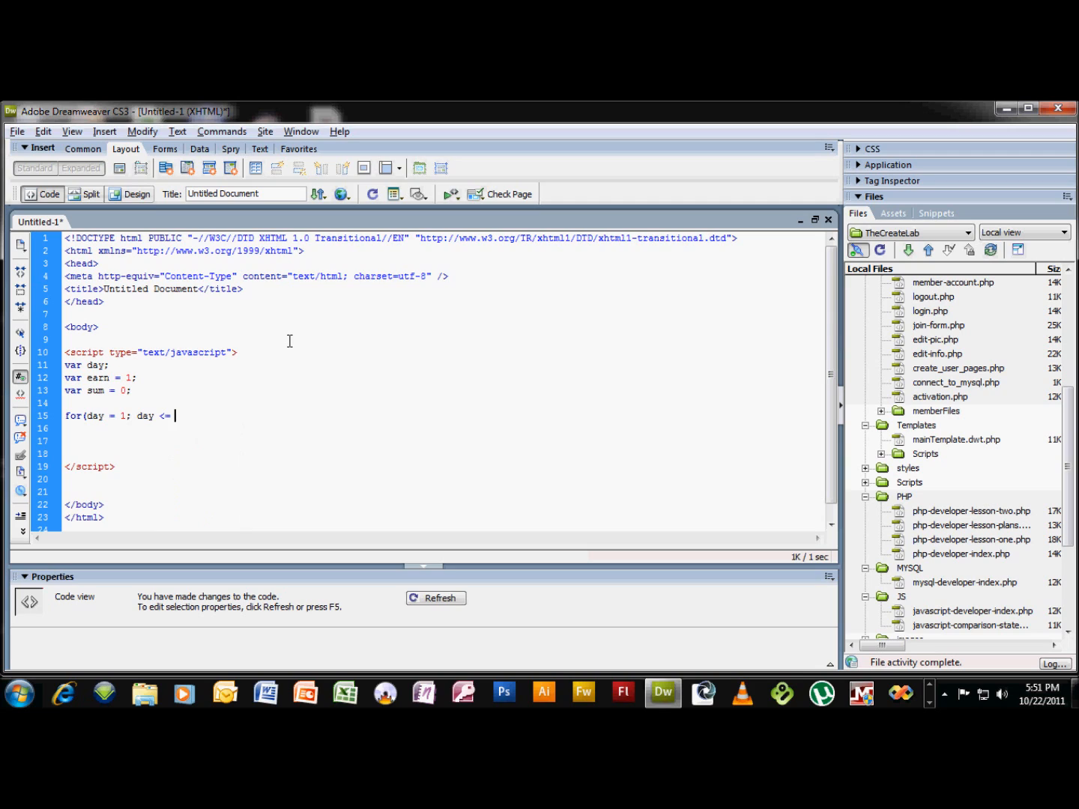
type("30;")
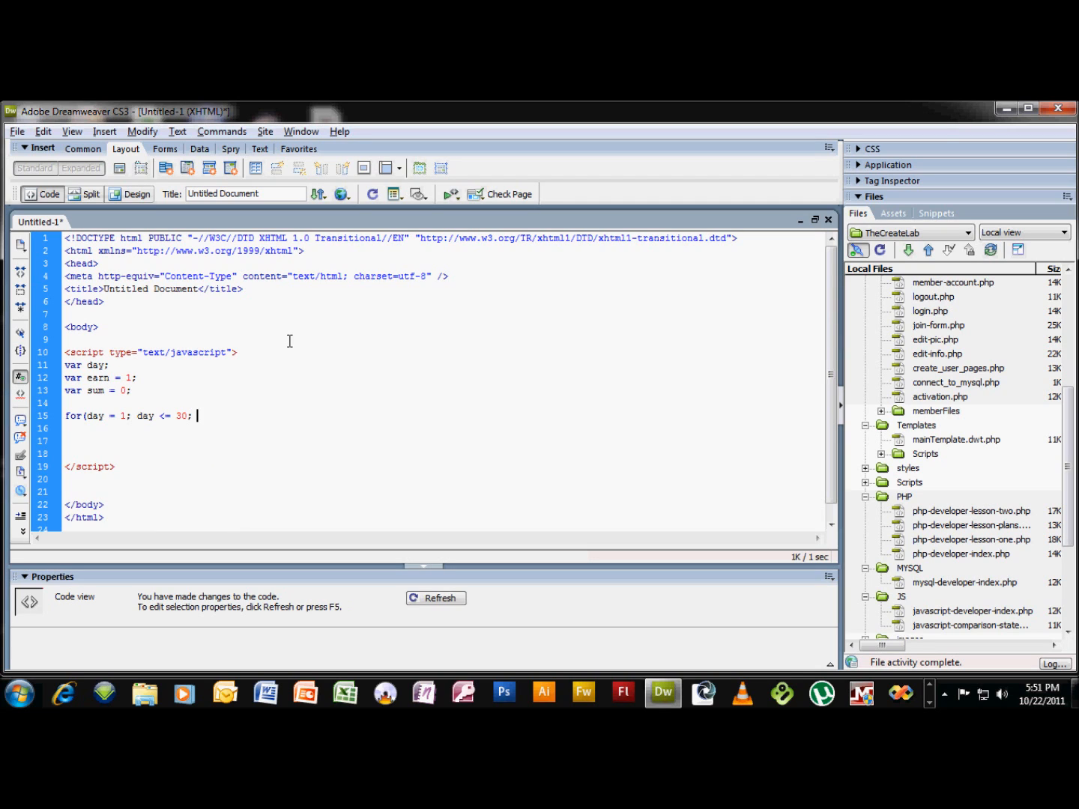
type("day")
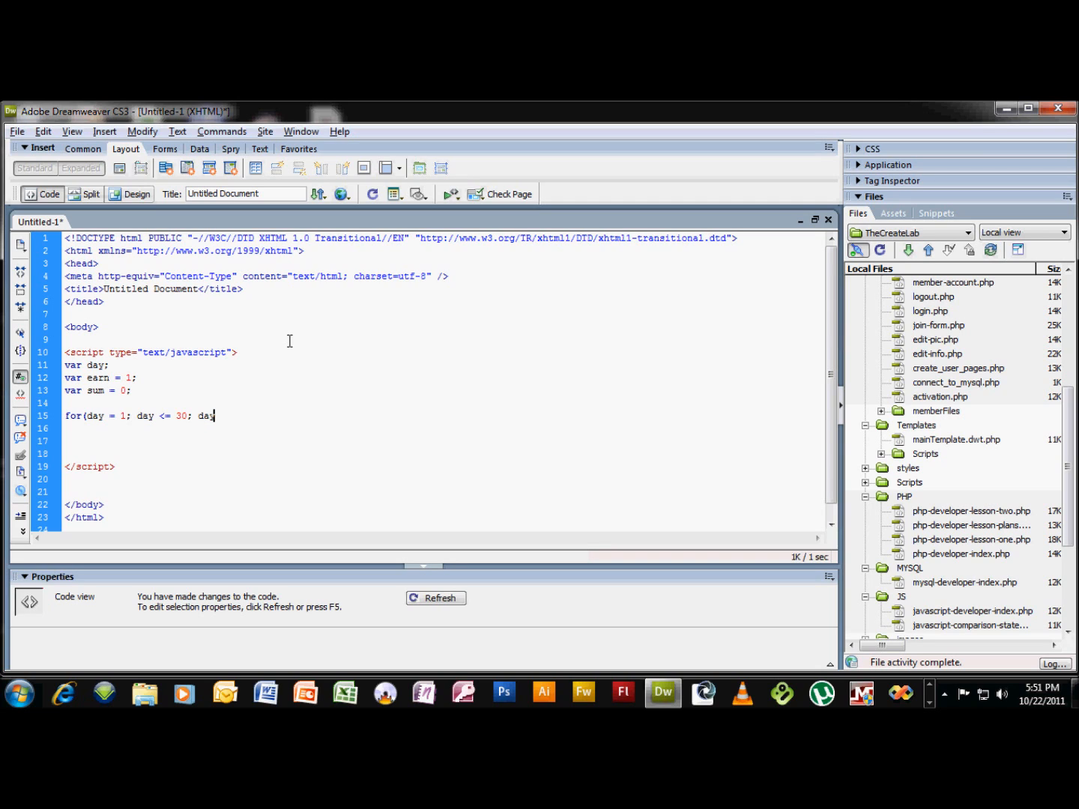
type("++")
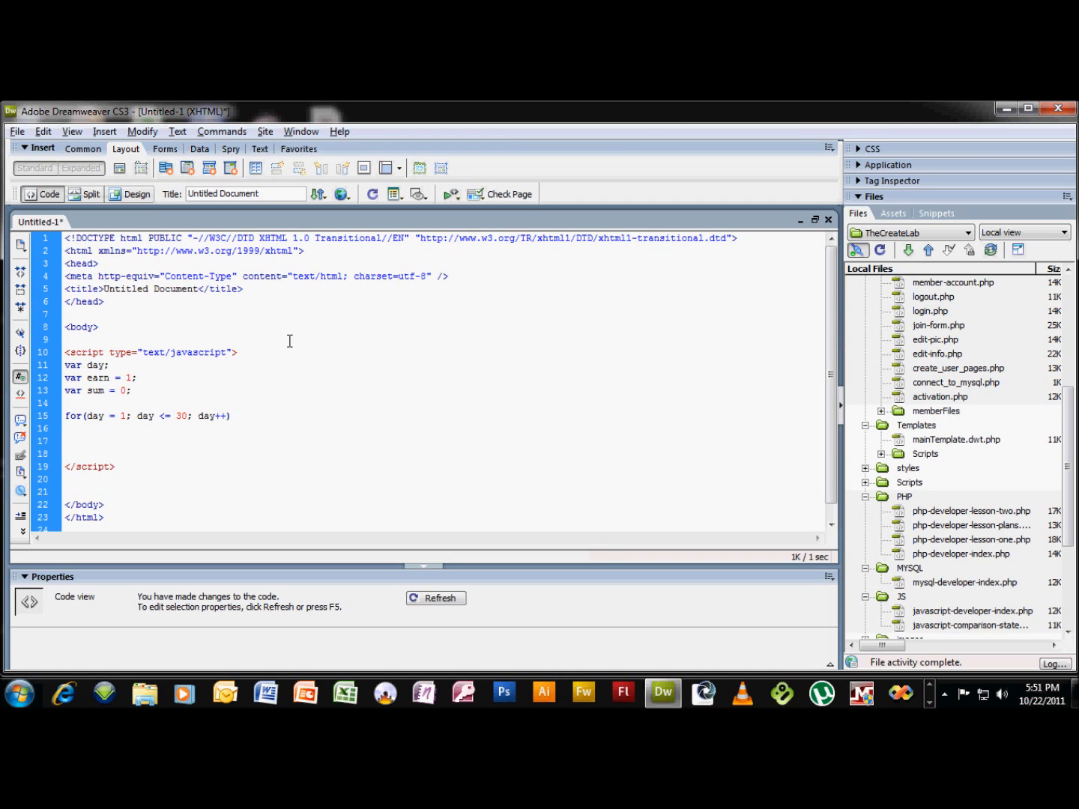
left_click(232, 416)
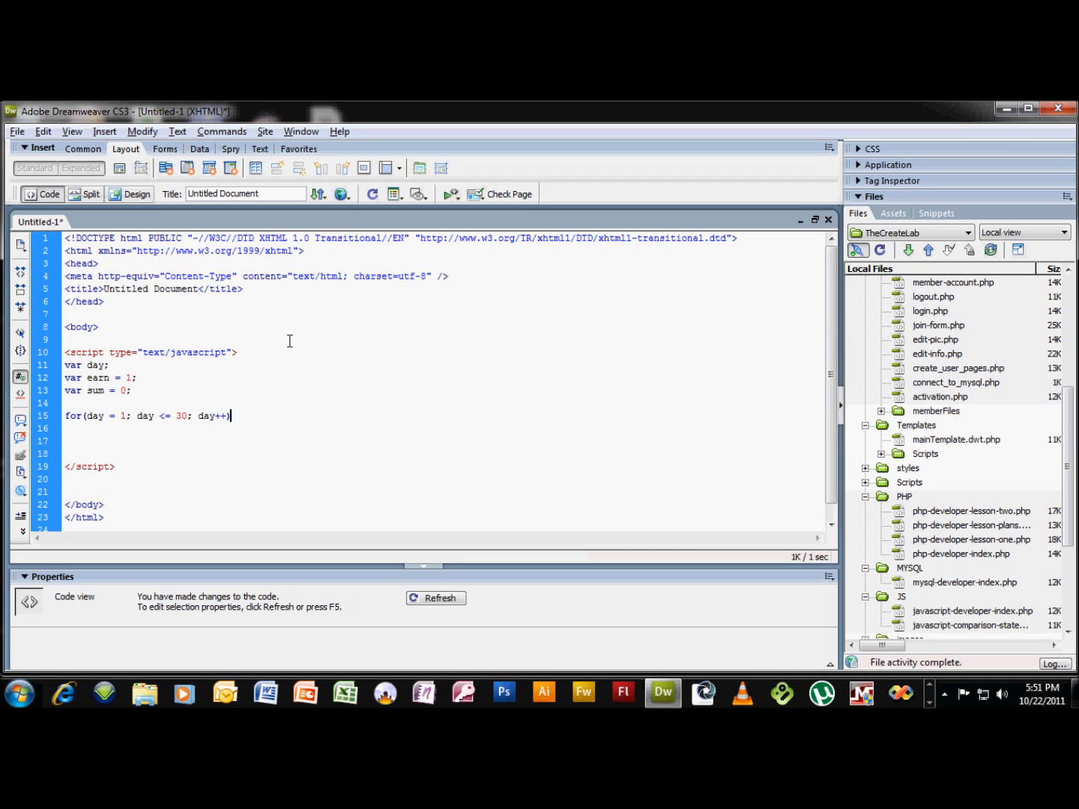
type("{")
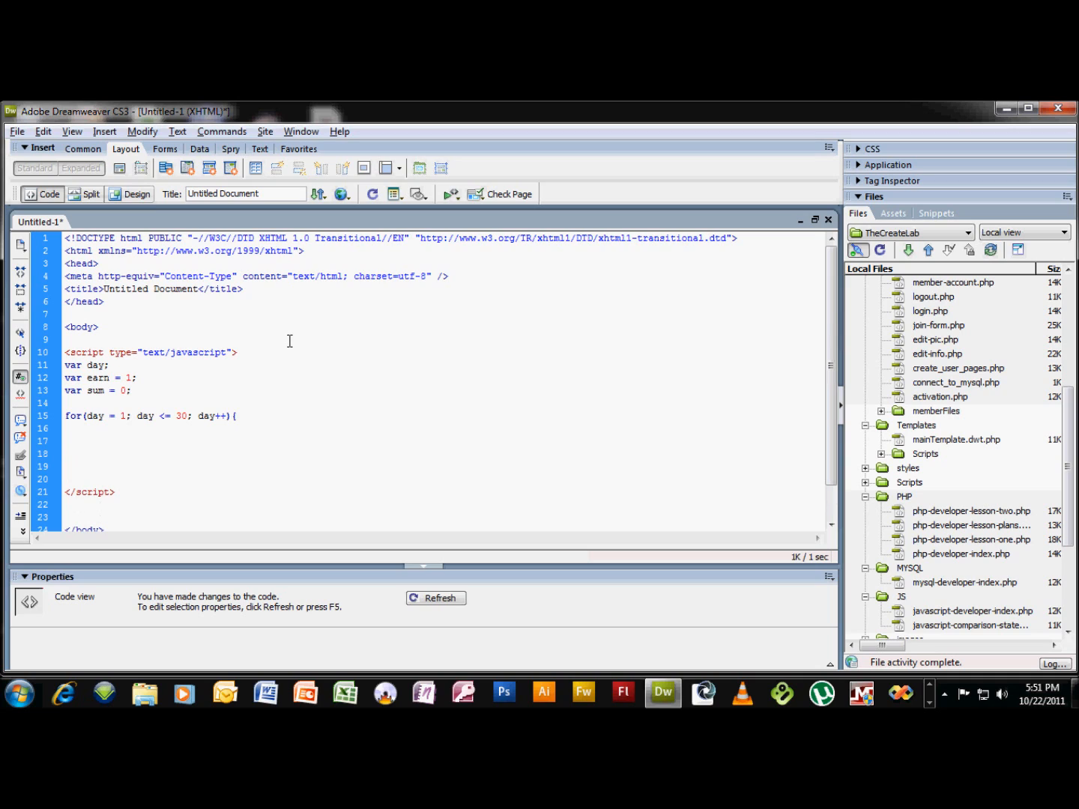
type("}")
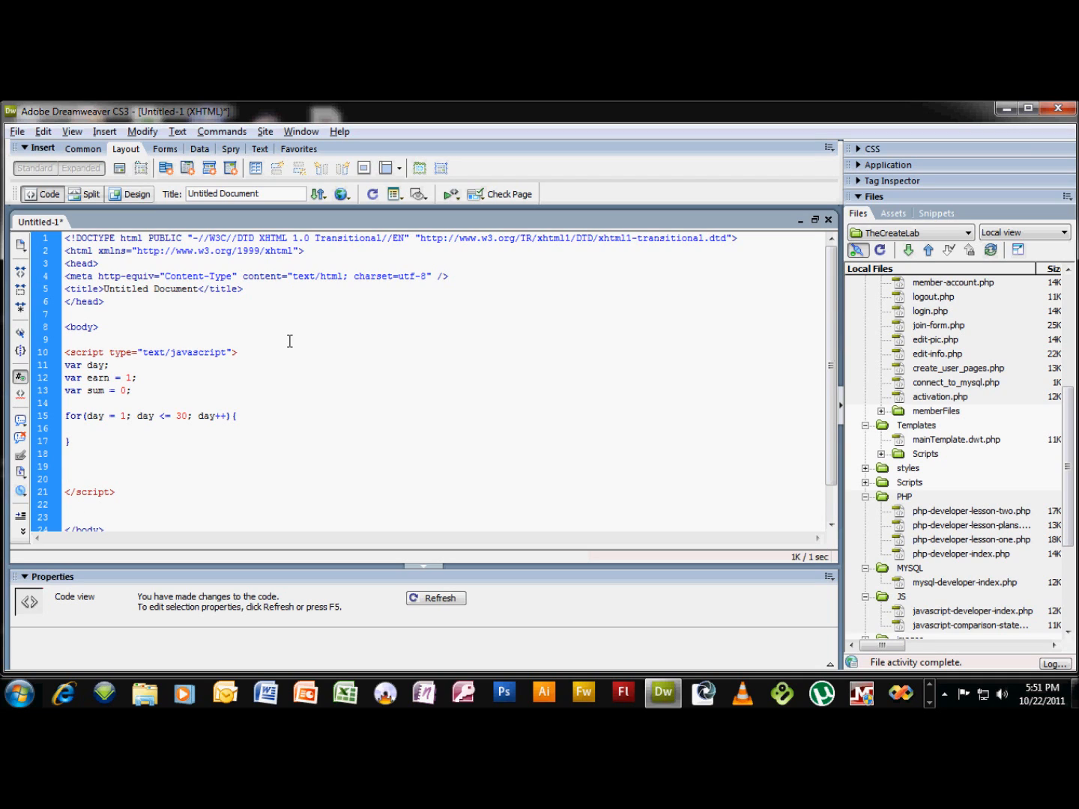
Inside the loop, add document.write("On day " + day).
left_click(69, 440)
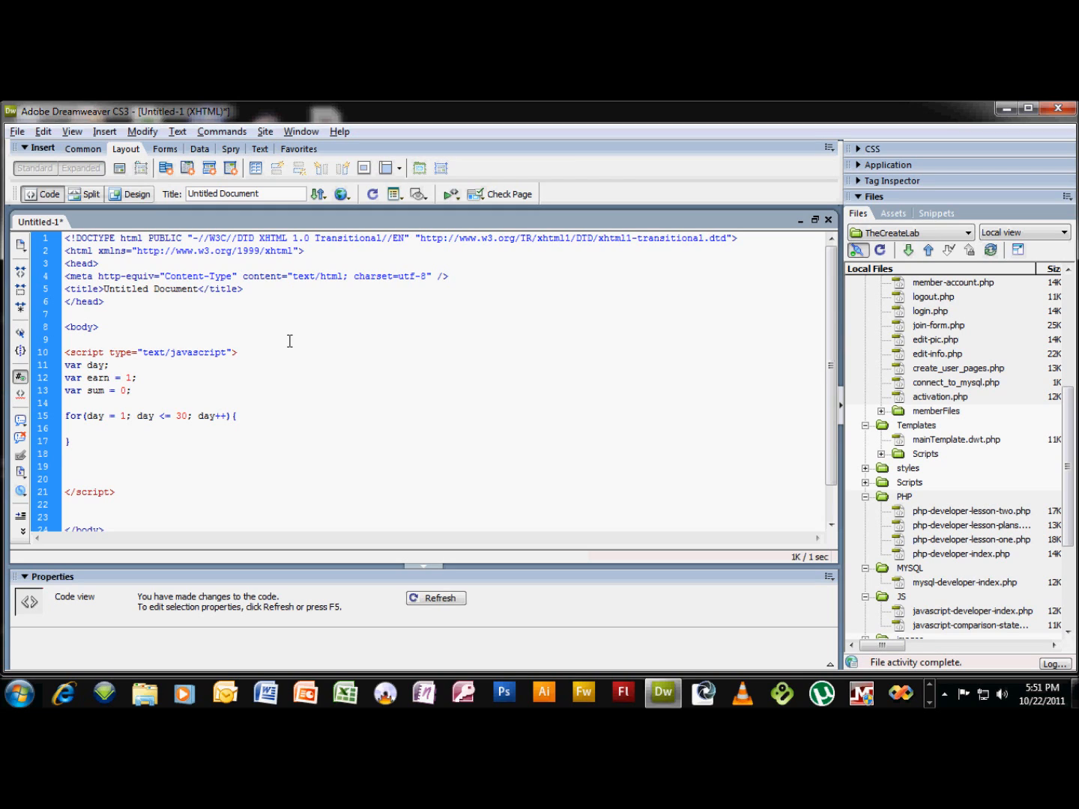
left_click(72, 428)
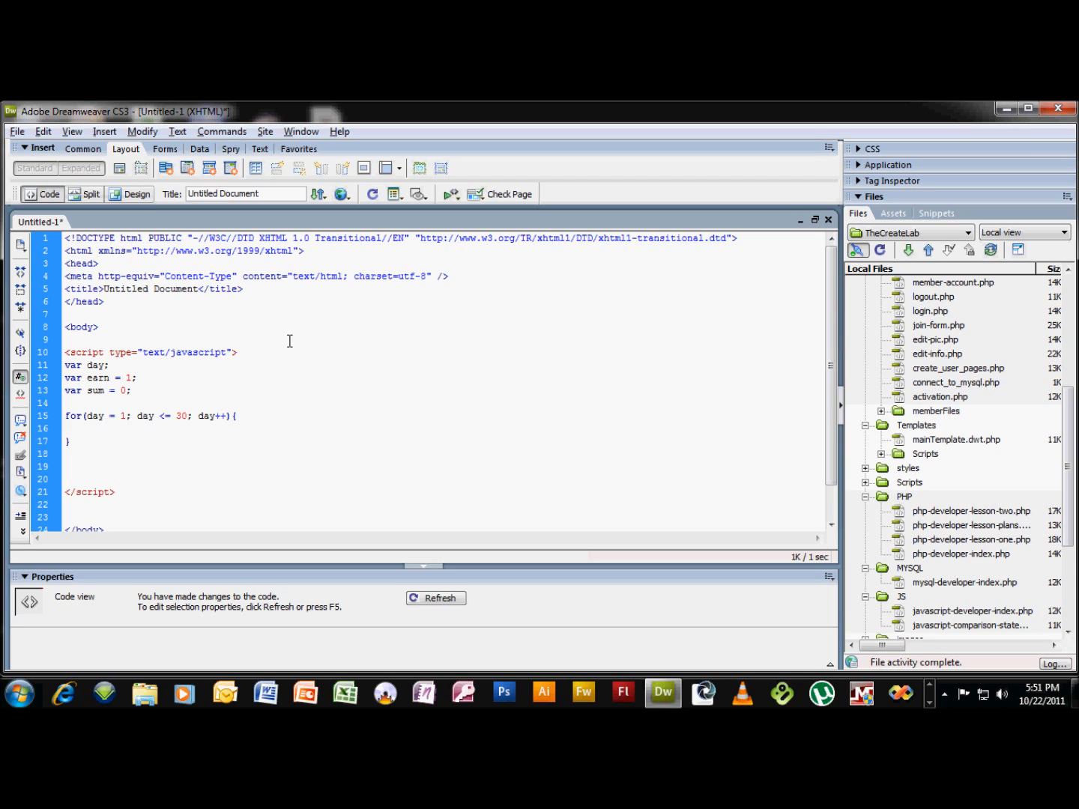
left_click(86, 428)
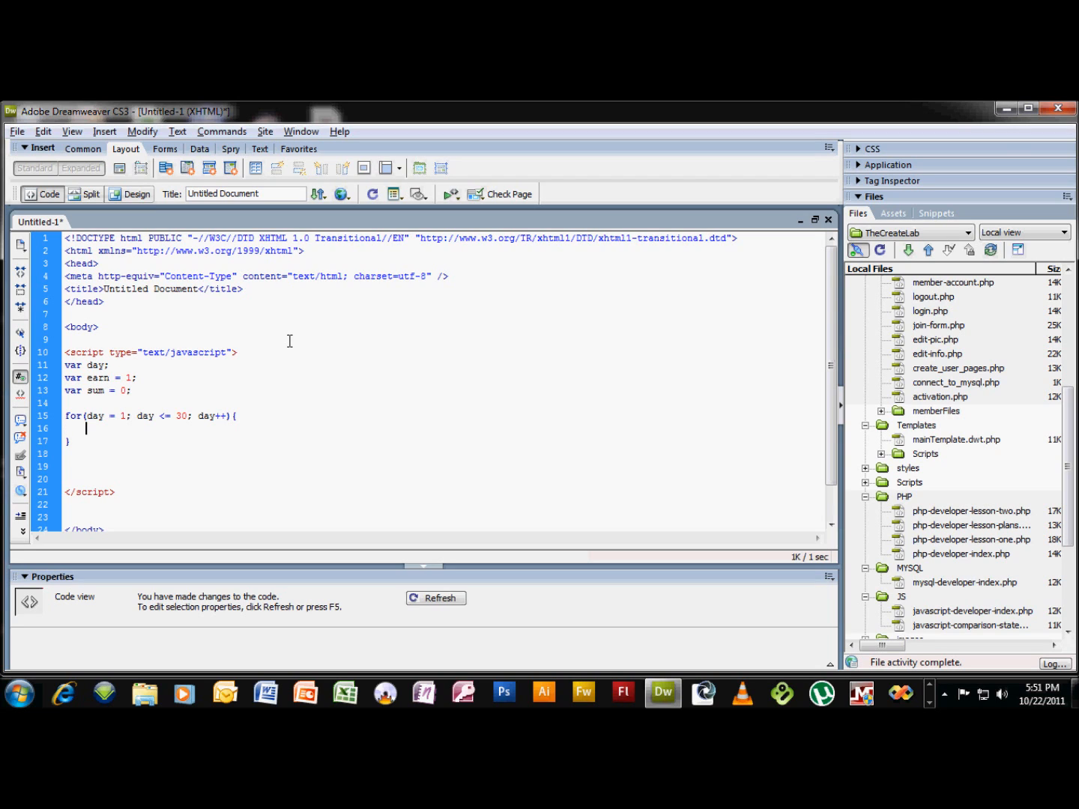
type("c")
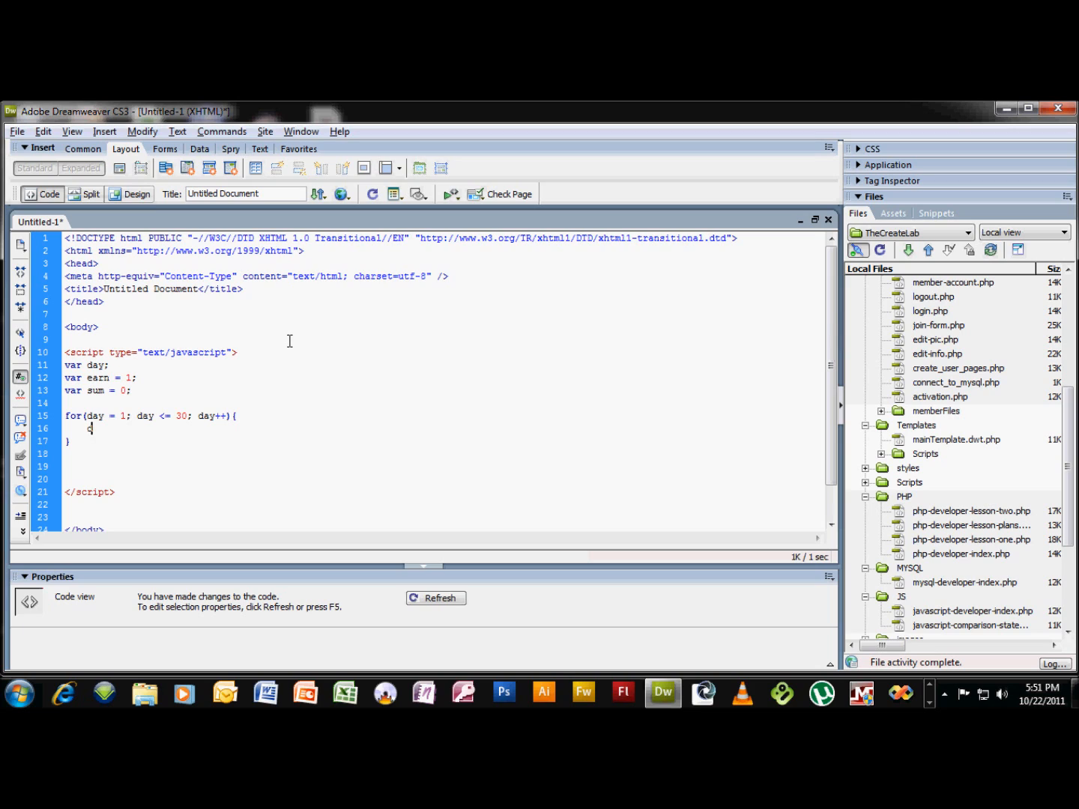
type("document.w")
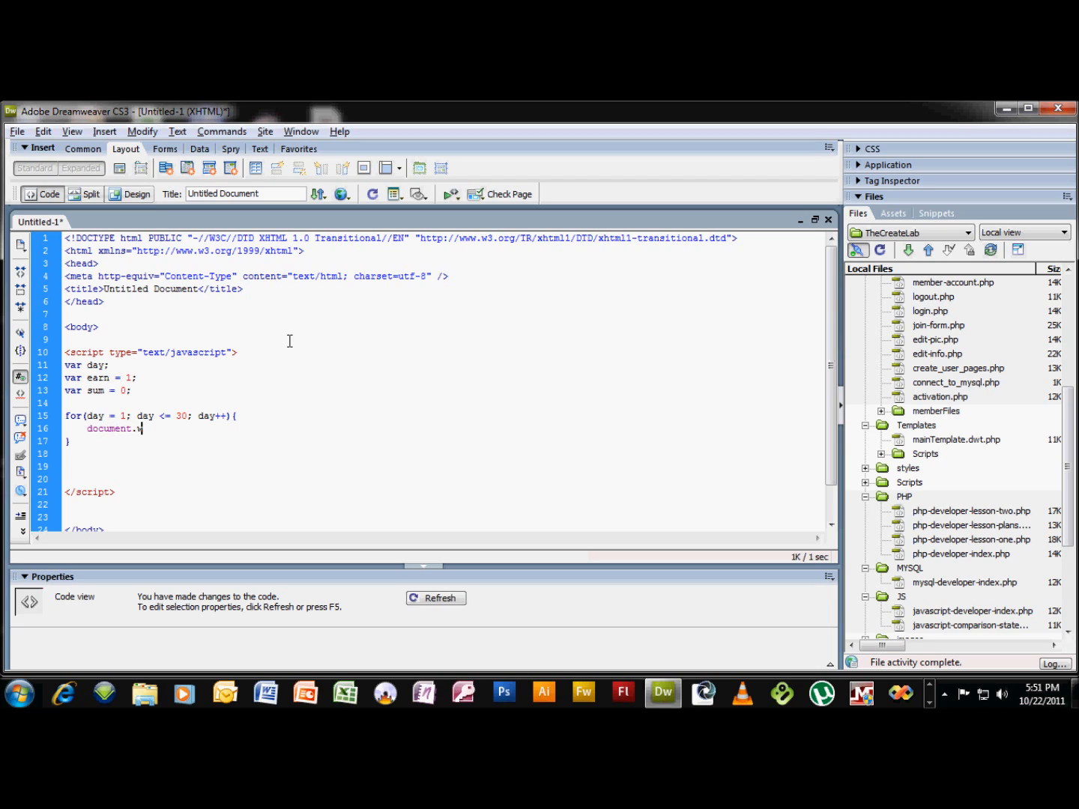
type("rite")
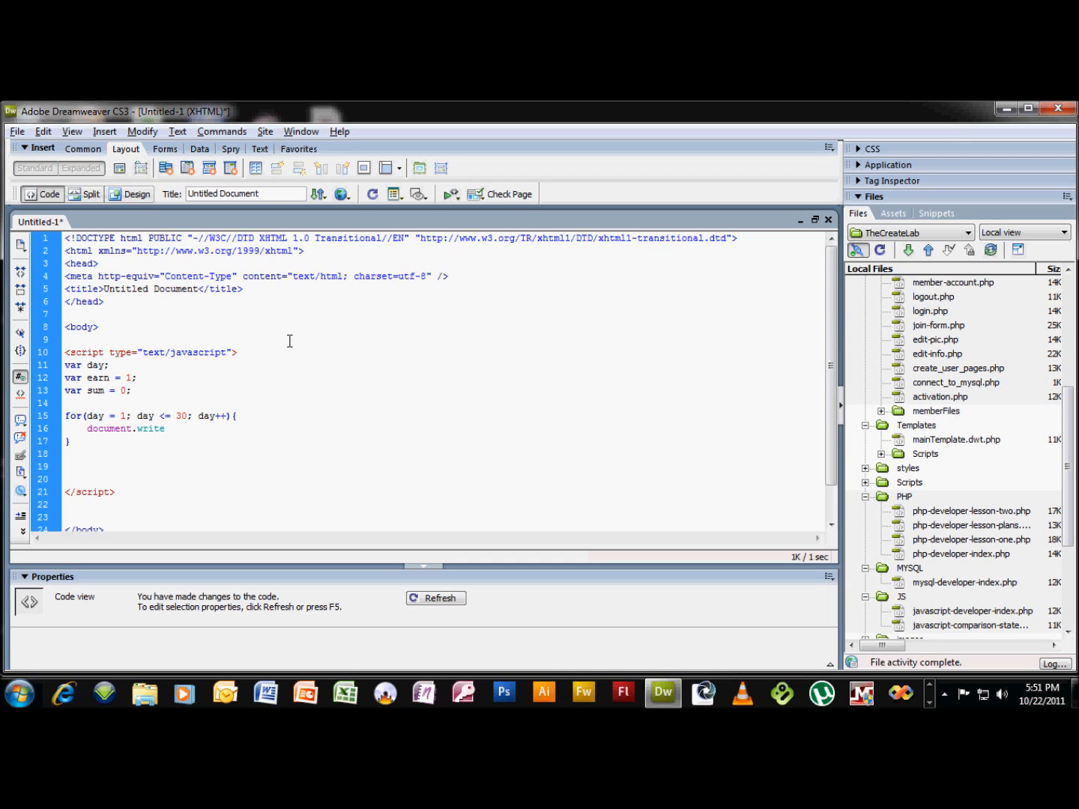
type("(\"")
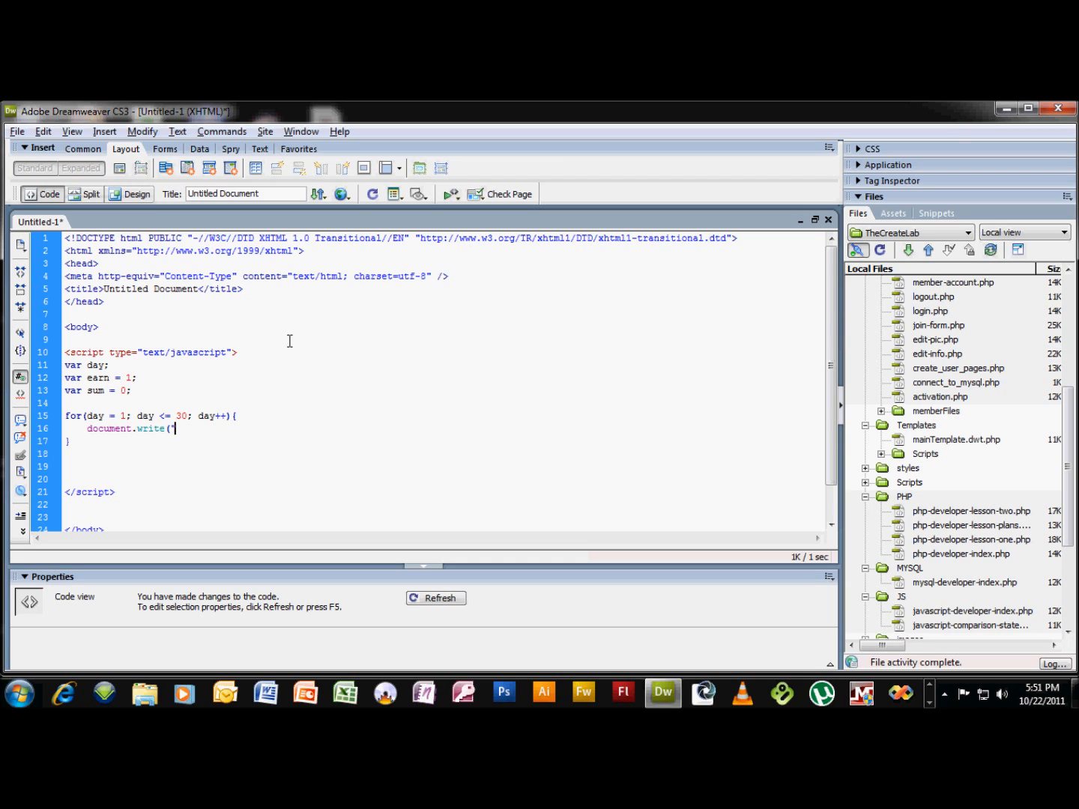
type("On day")
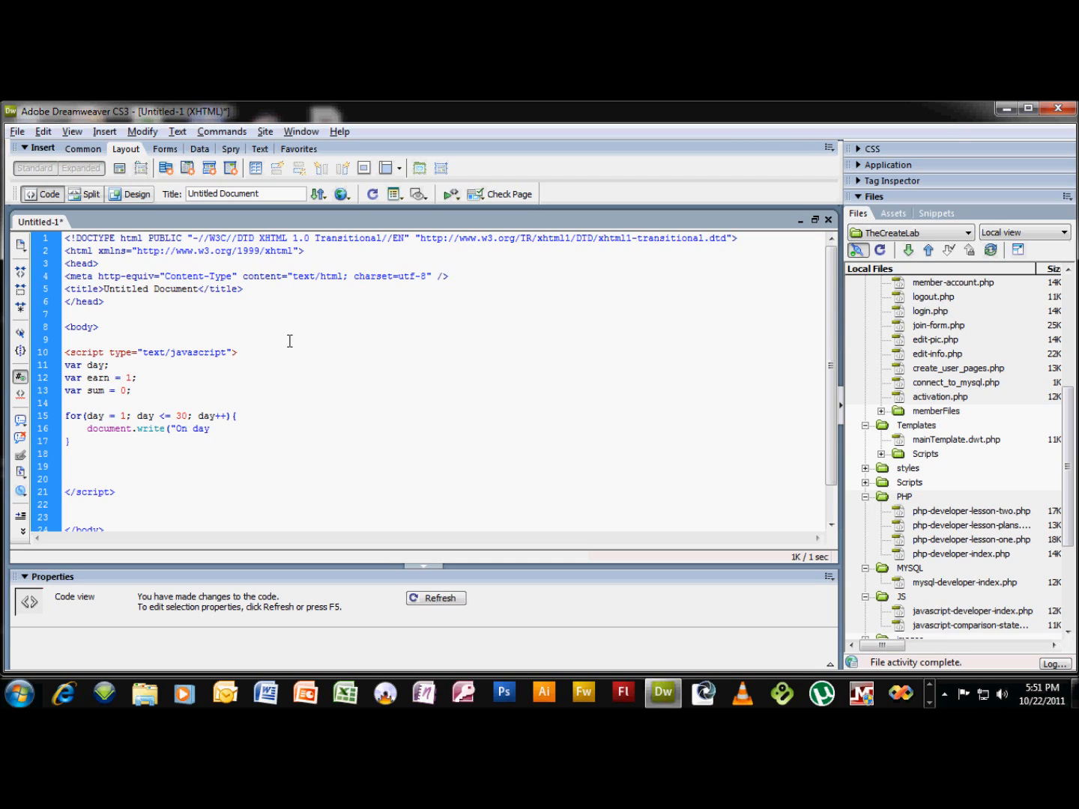
type("\"")
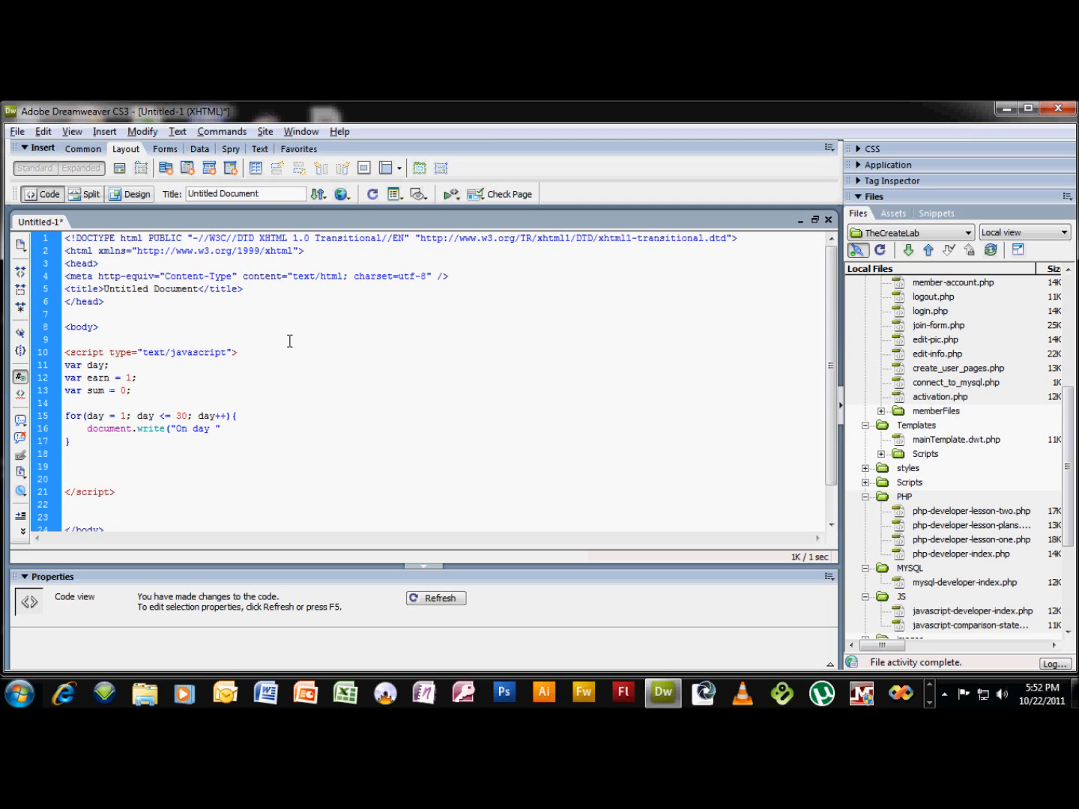
type("+")
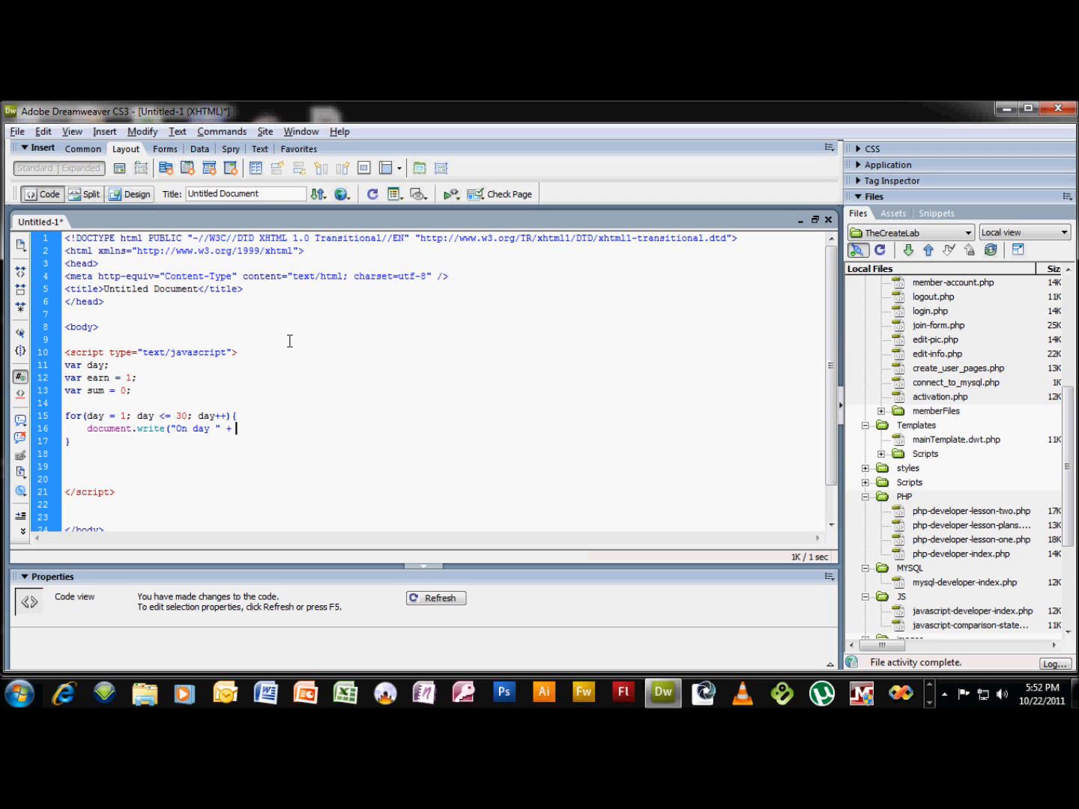
type("day")
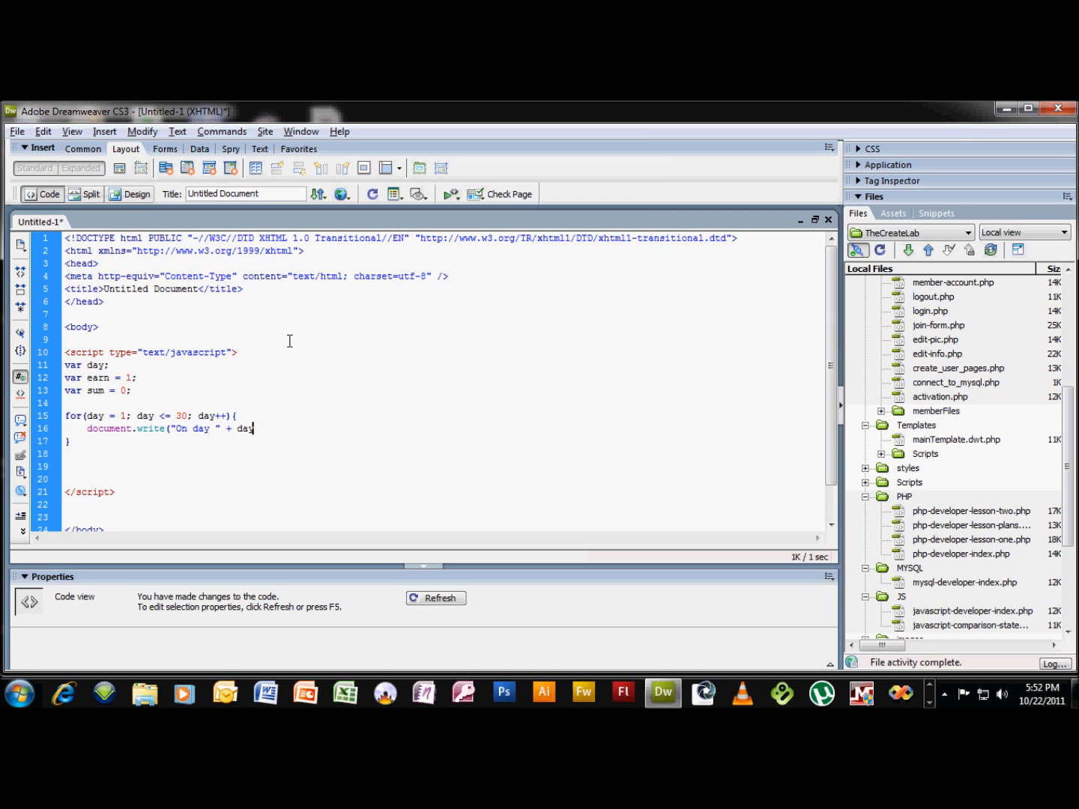
type(");")
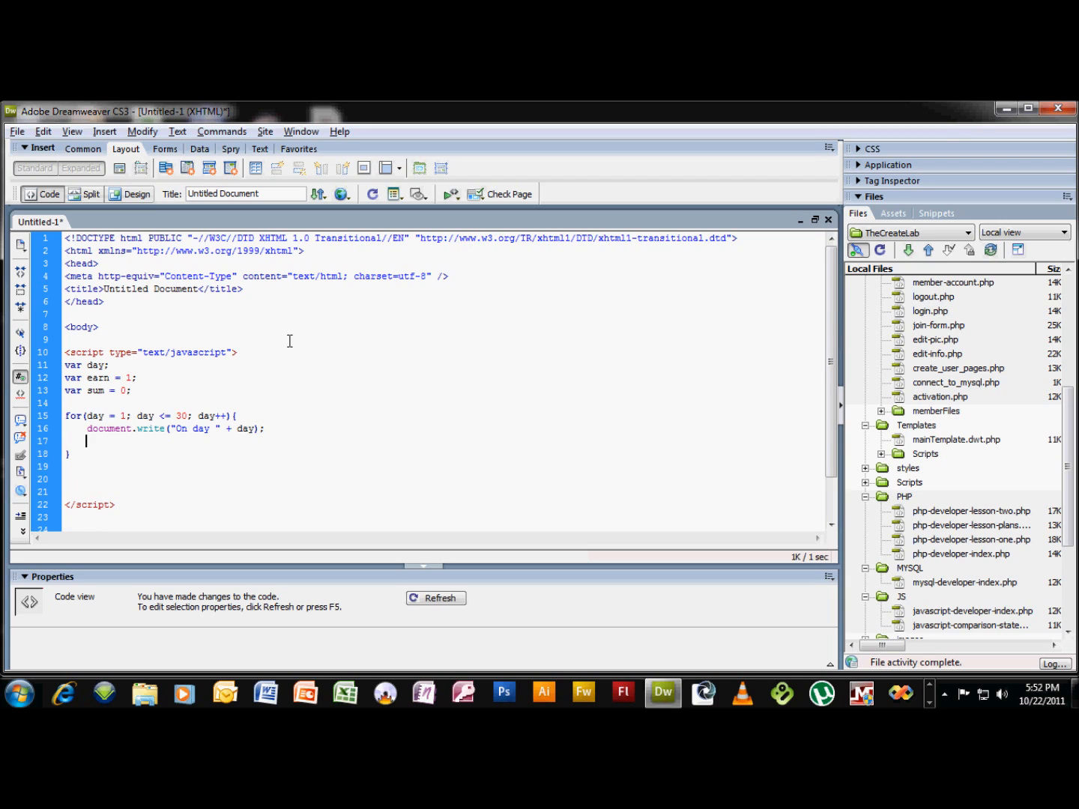
Add earn = 2 * earn; below the first write statement to double earnings.
type("ea")
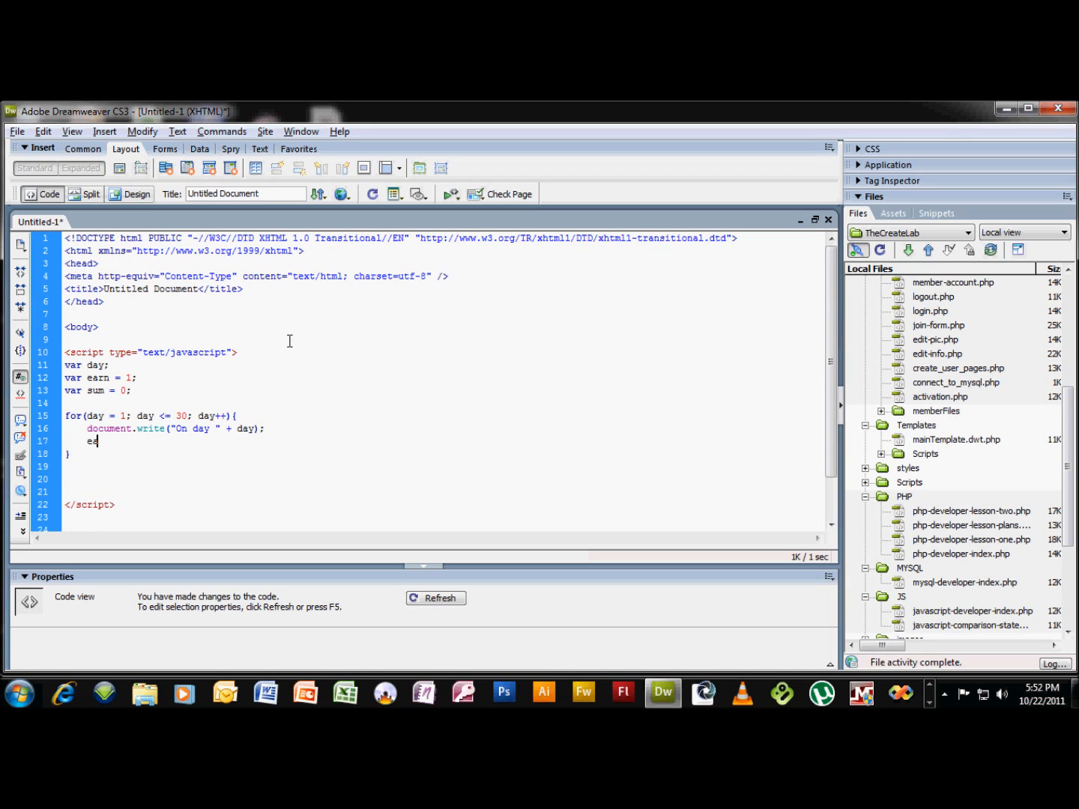
type("arn")
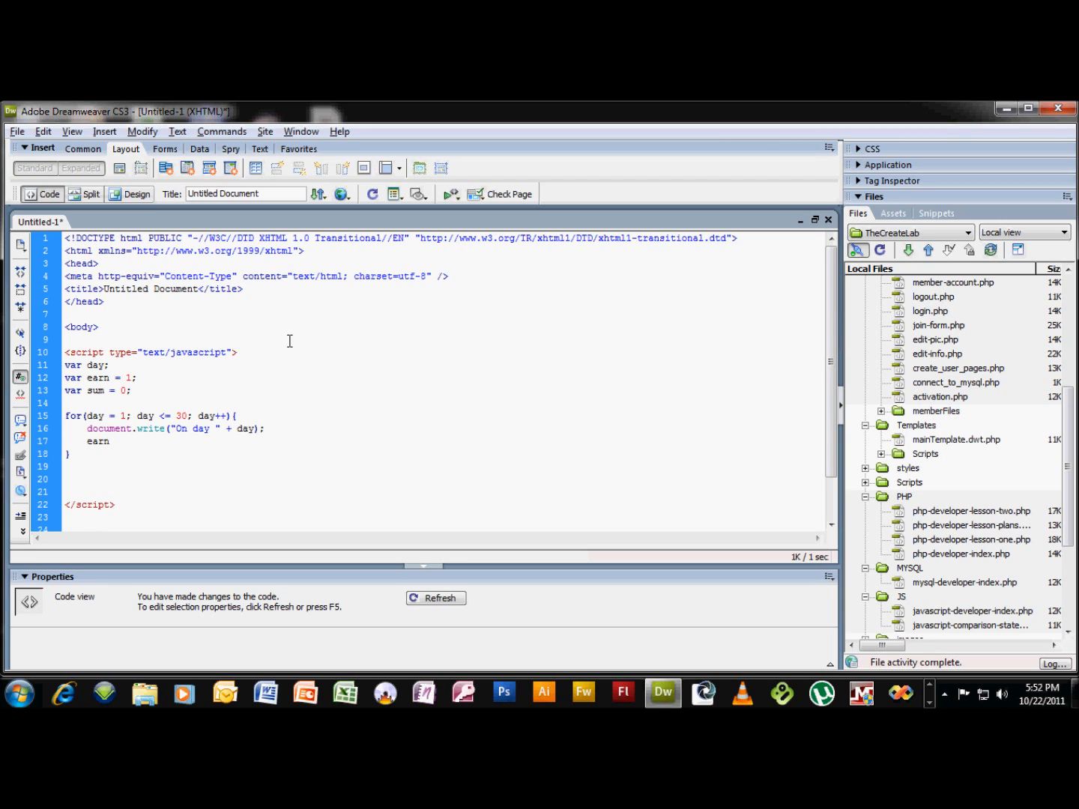
type("=")
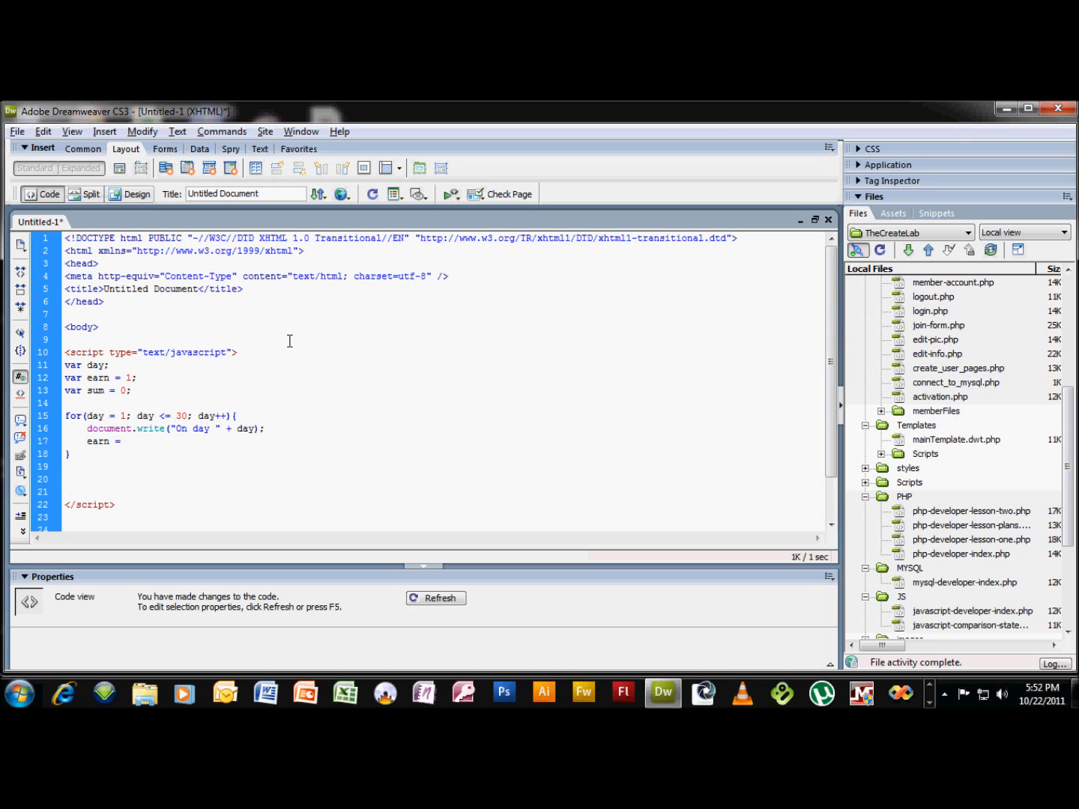
type("2")
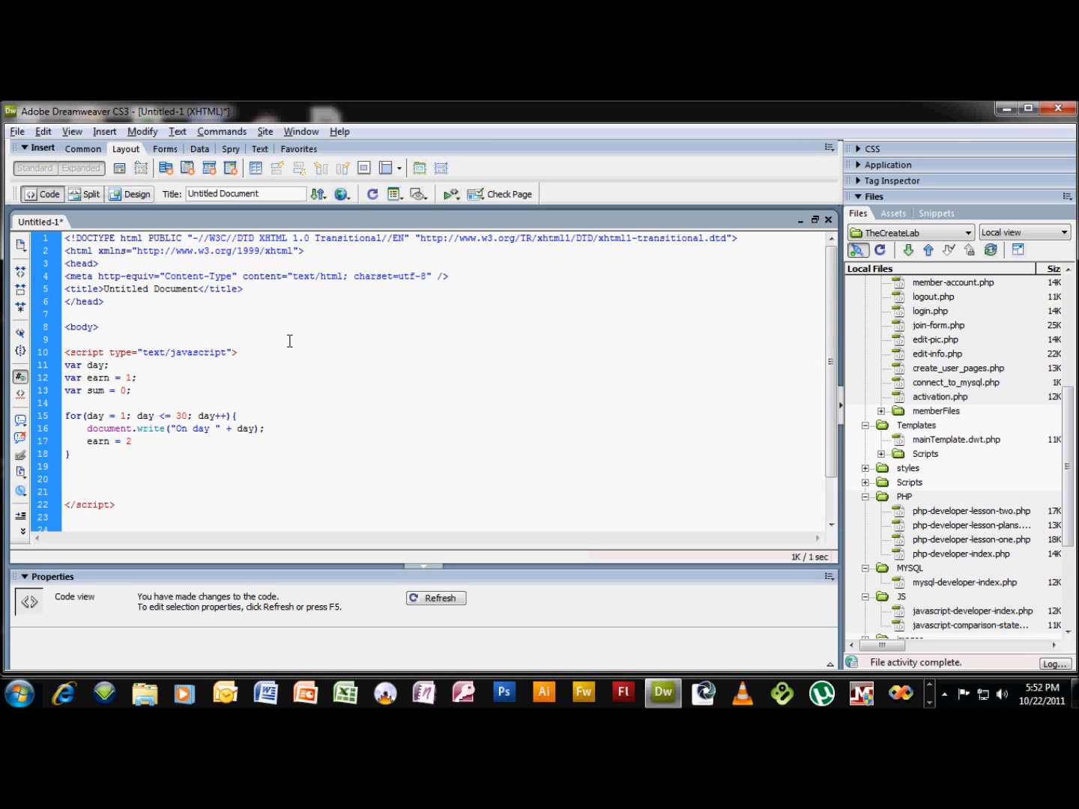
type("* ea")
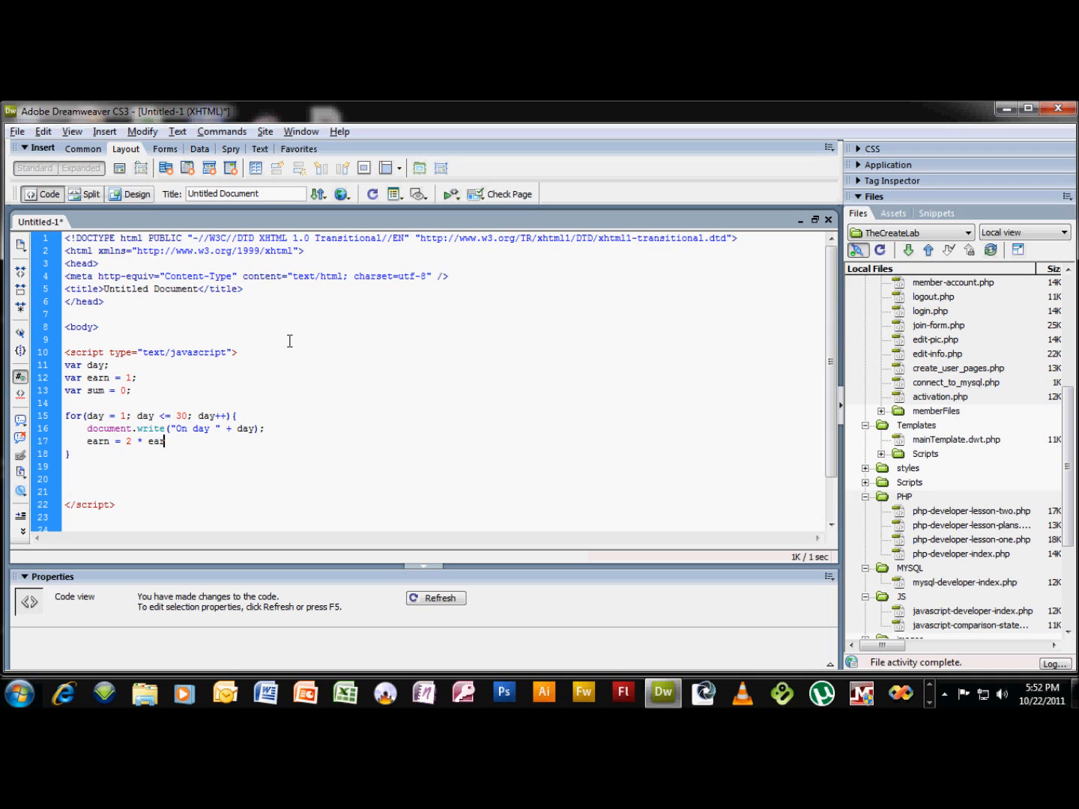
type("rn;")
type("document")
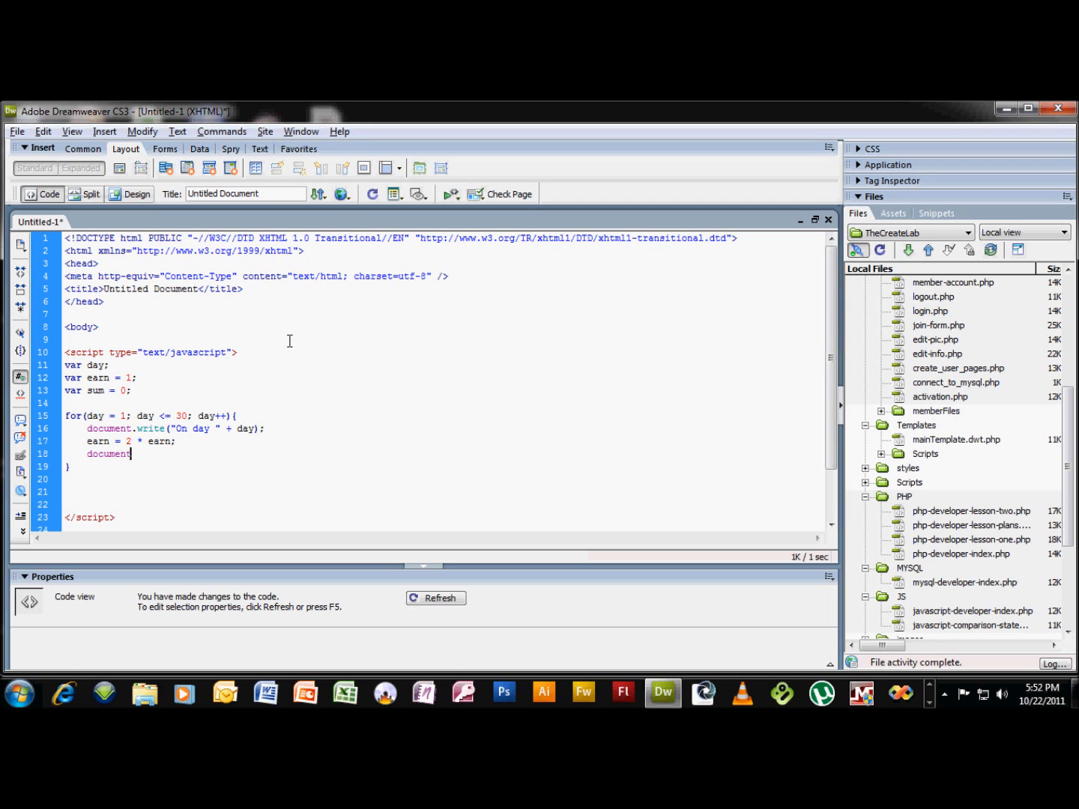
Complete document.write(" earnings are $" + earn.toFixed(3)); and place the cursor on the next line.
type(".write")
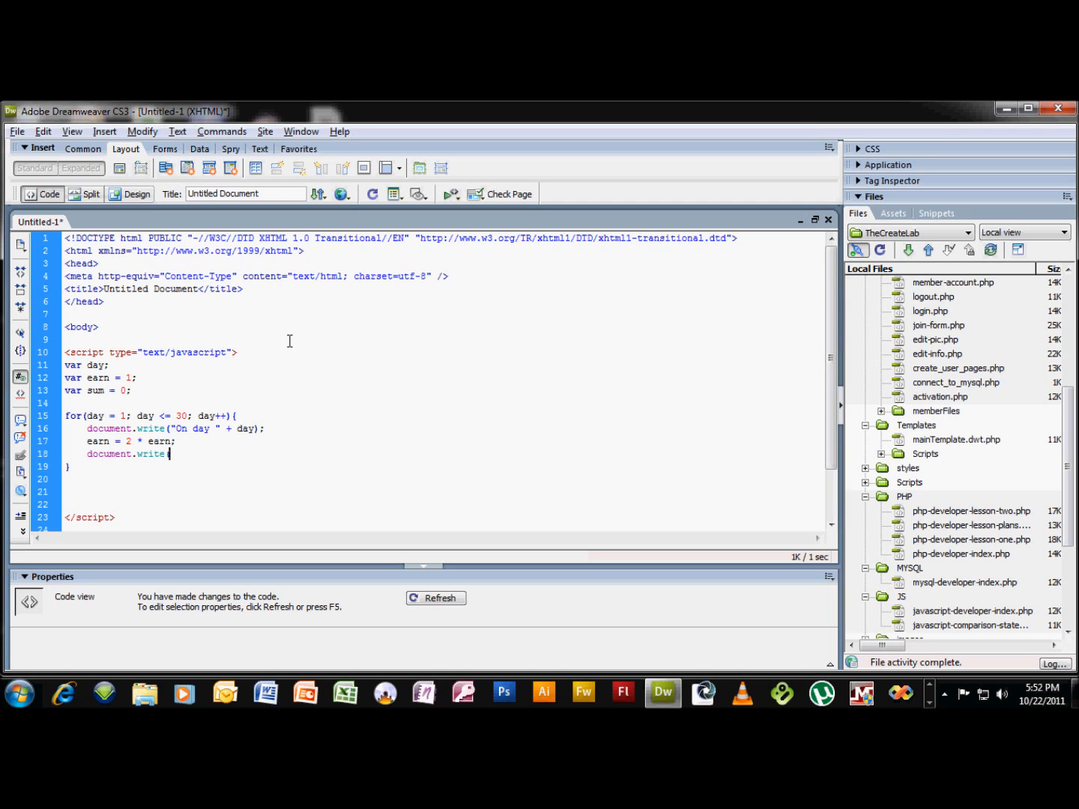
type("(\"")
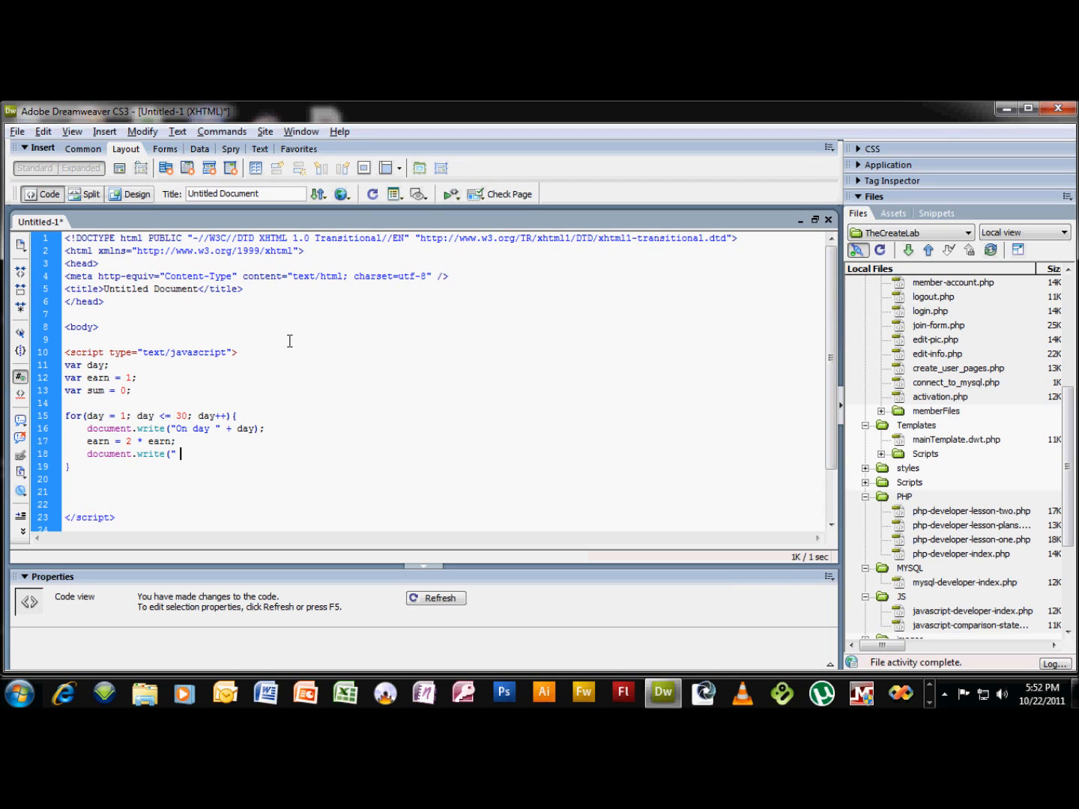
type("earn")
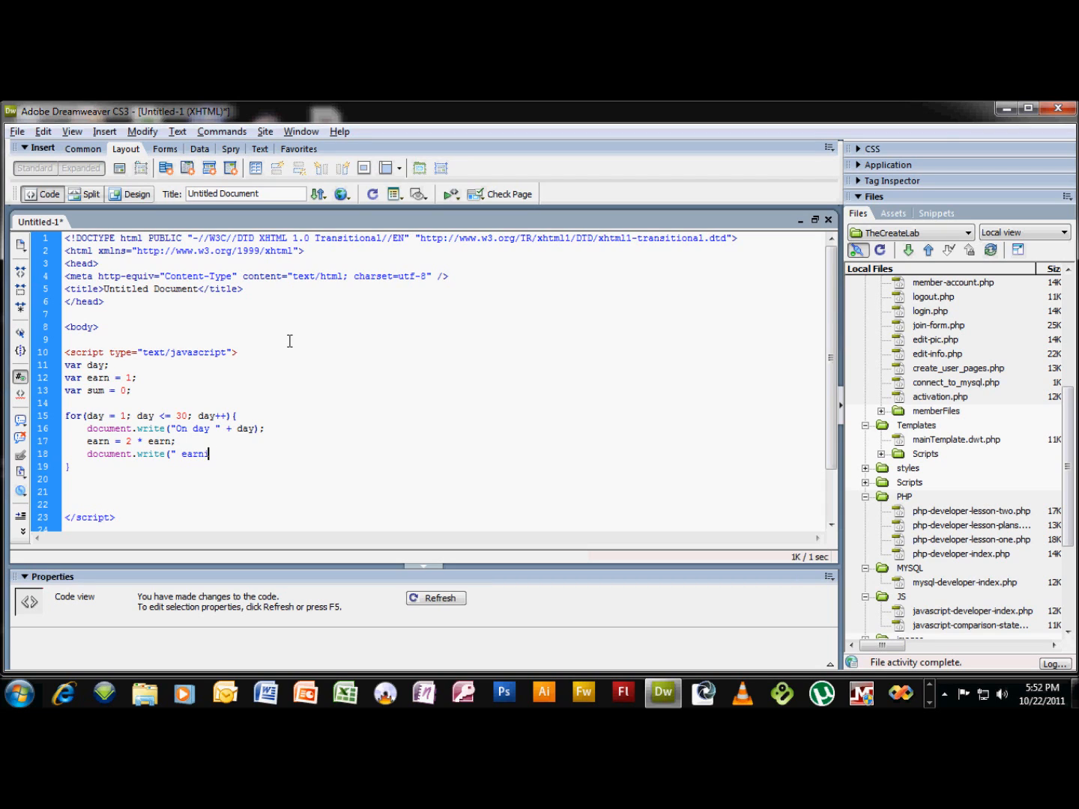
type("ings")
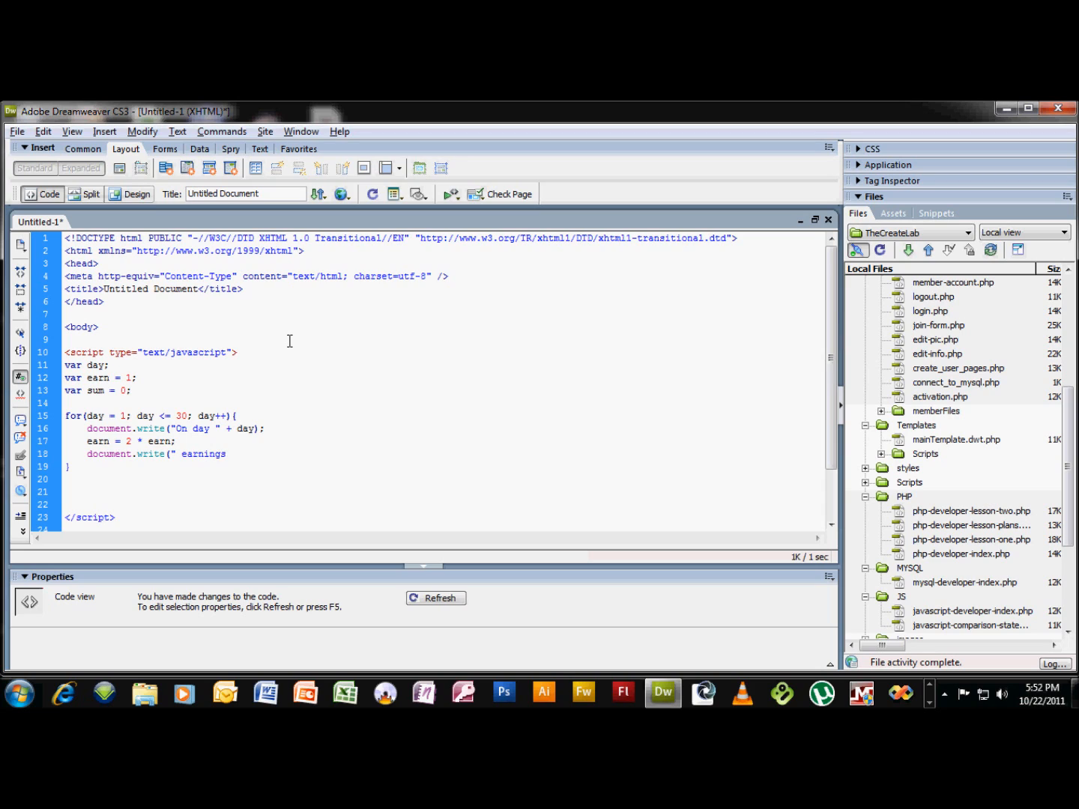
type("are")
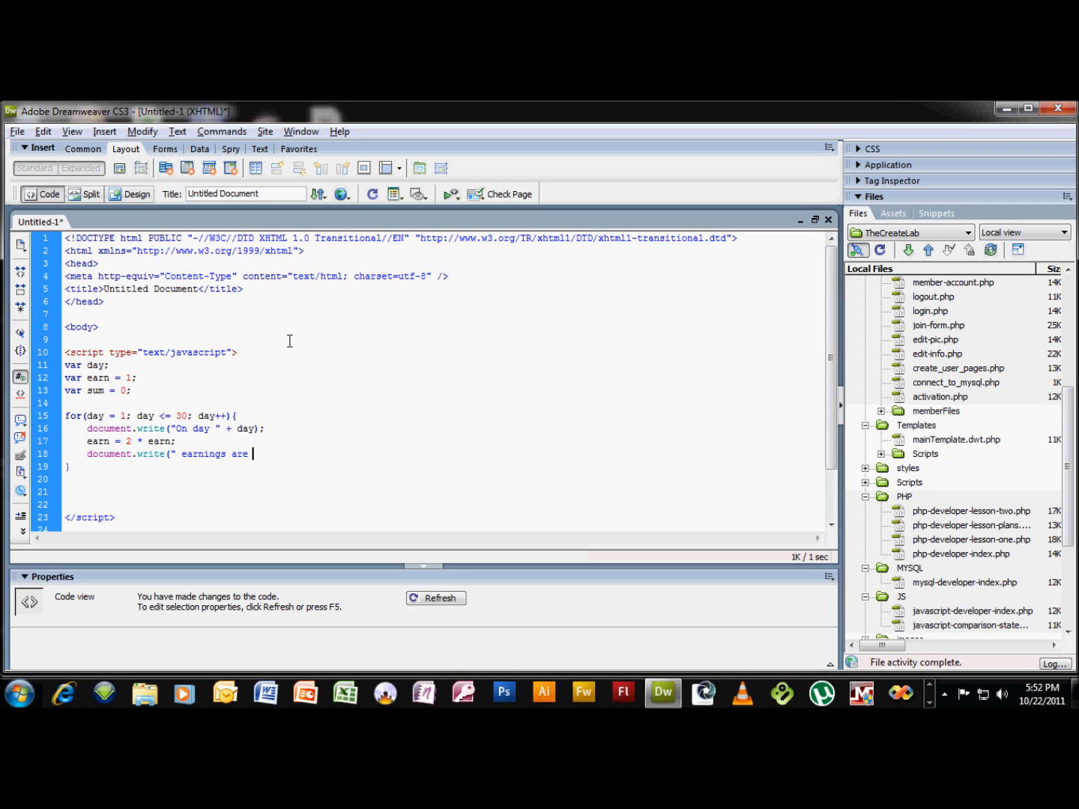
type("$")
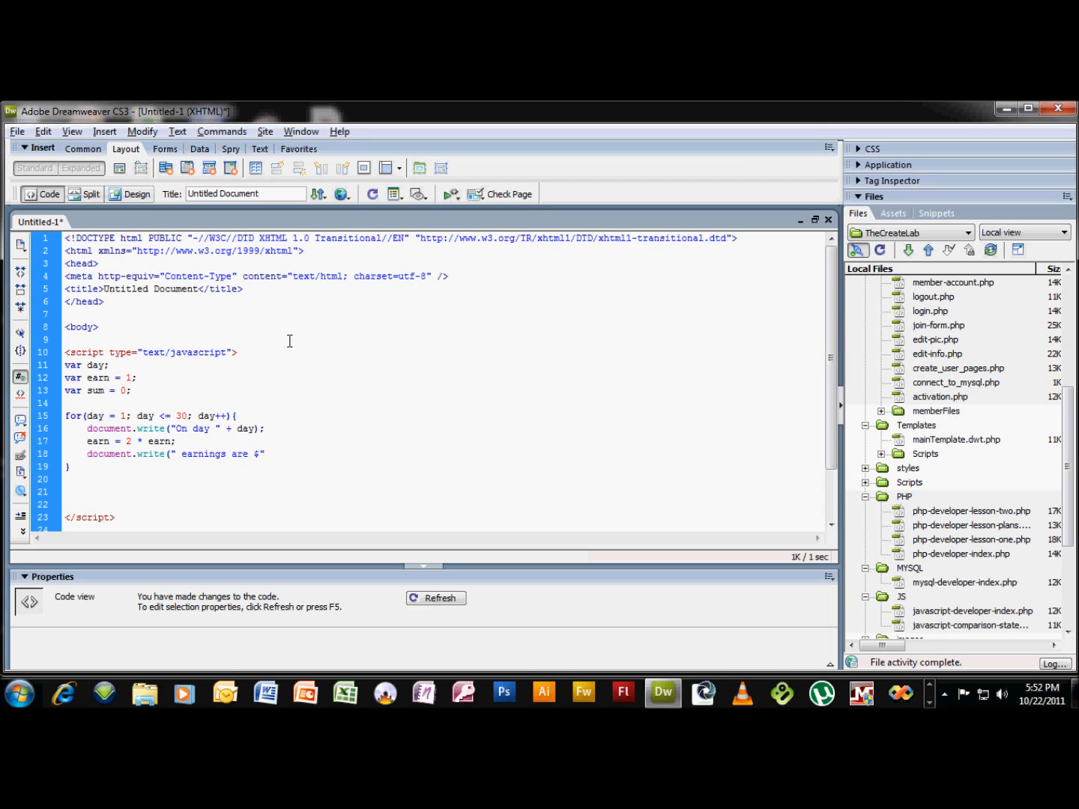
type("+")
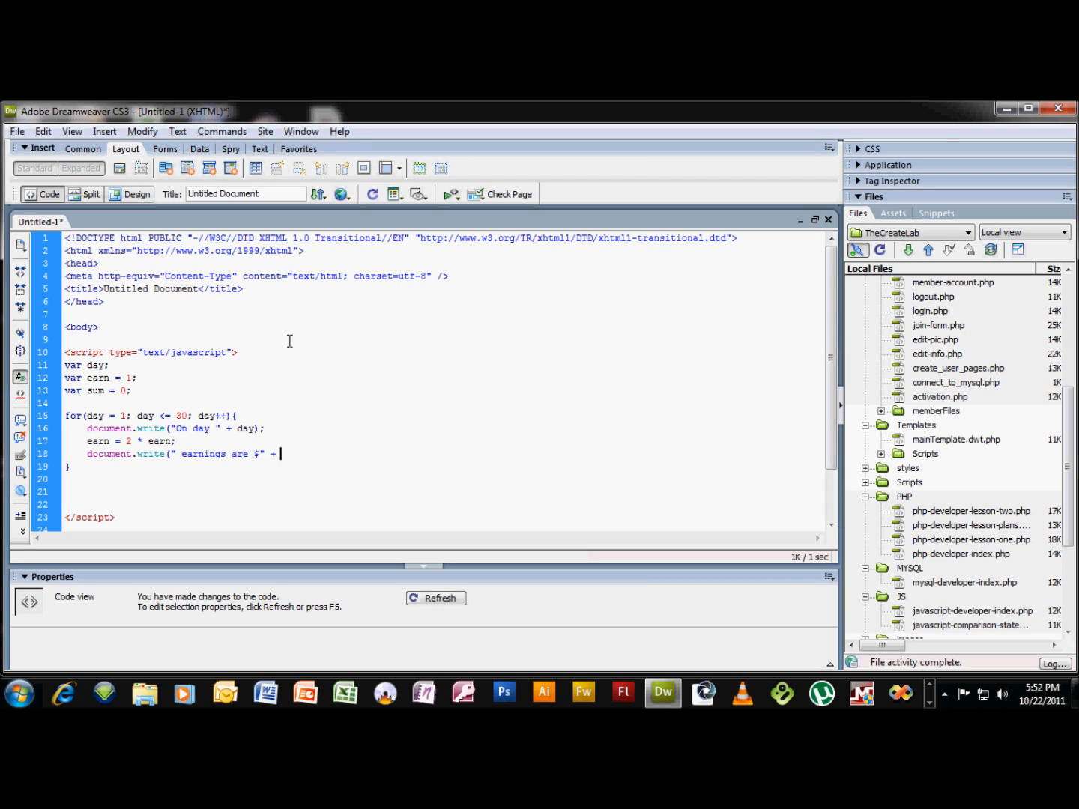
type("earn")
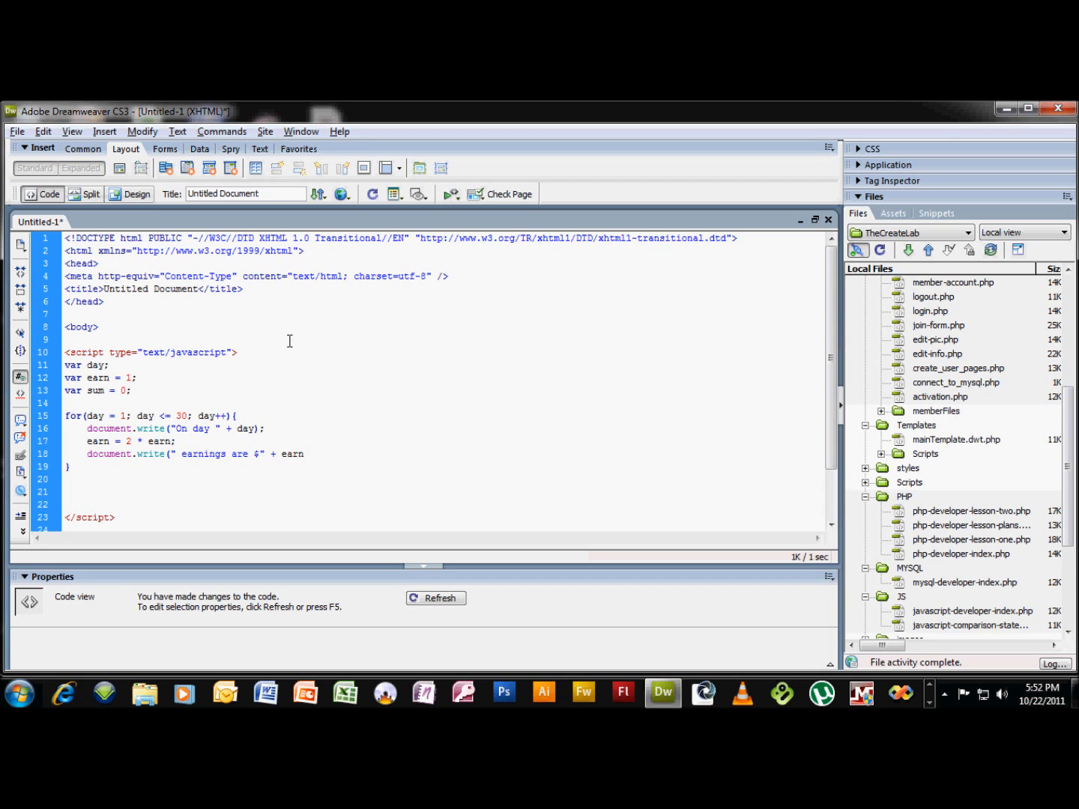
type(".")
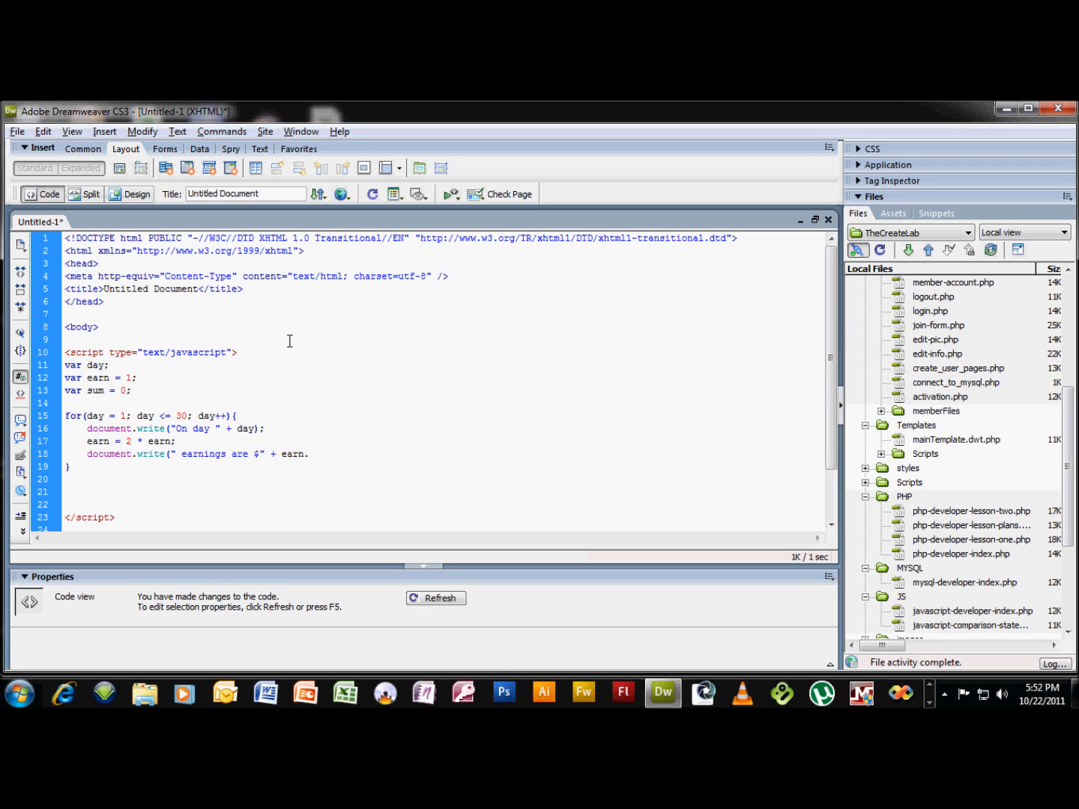
type("r")
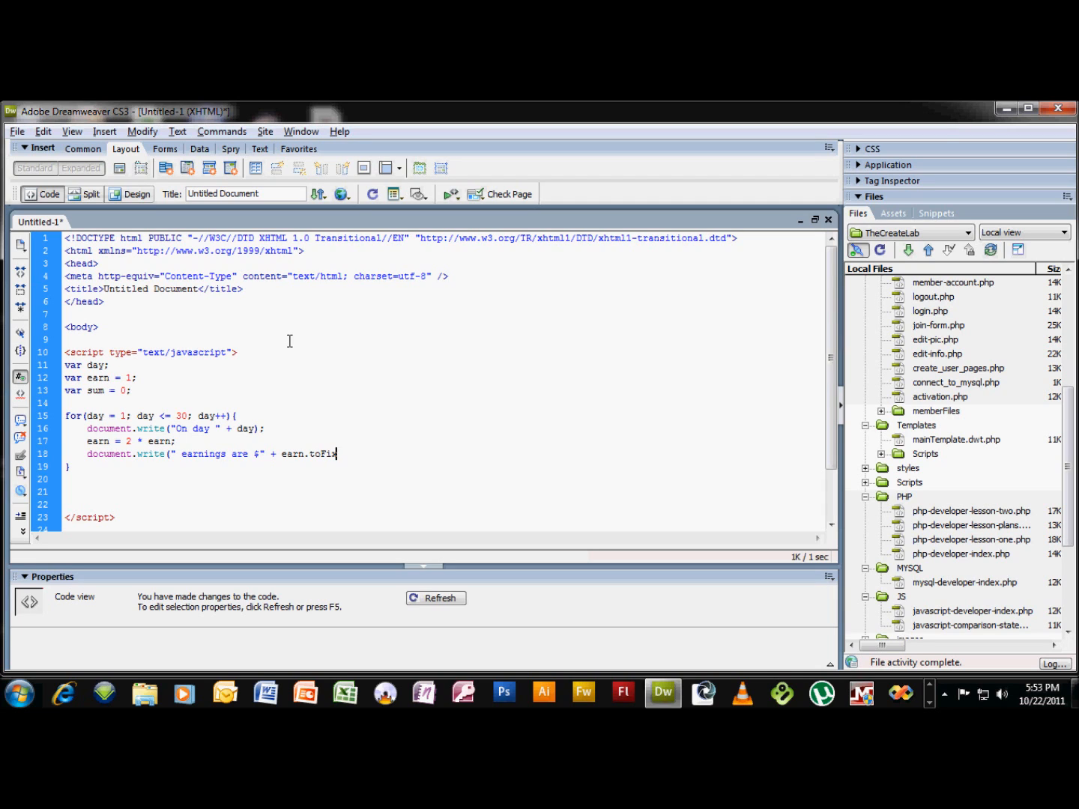
type("ed(")
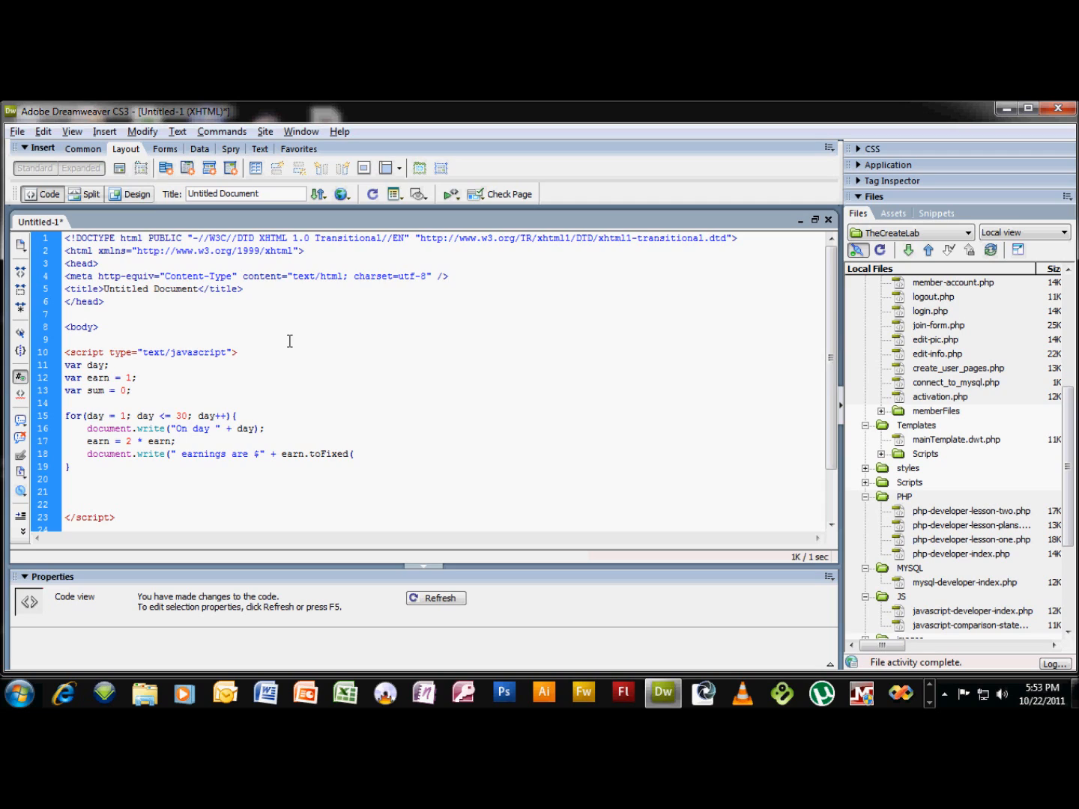
type("(")
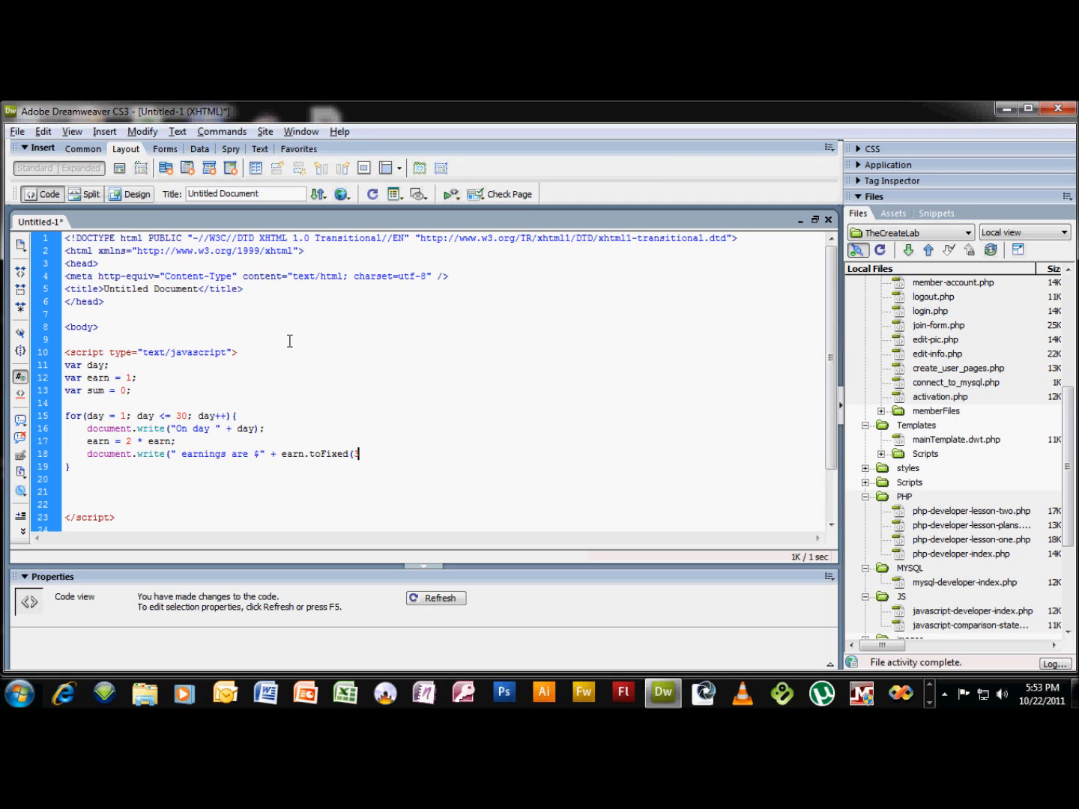
type("3)")
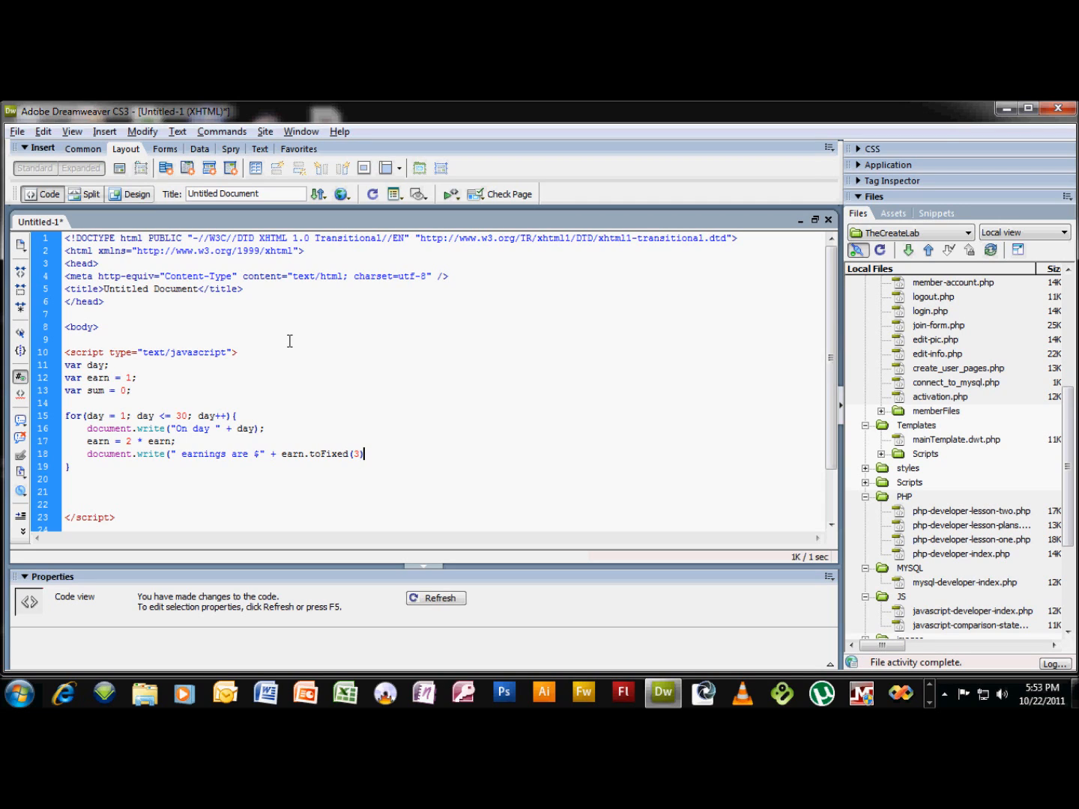
type(");")
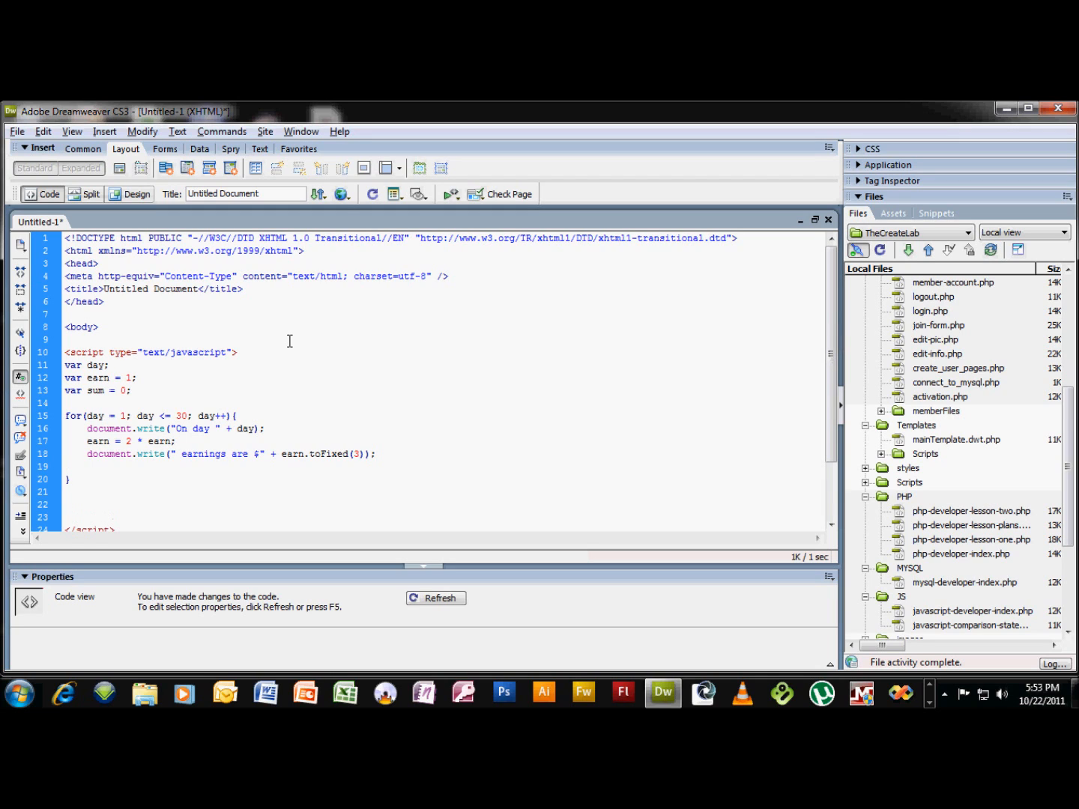
left_click(86, 467)
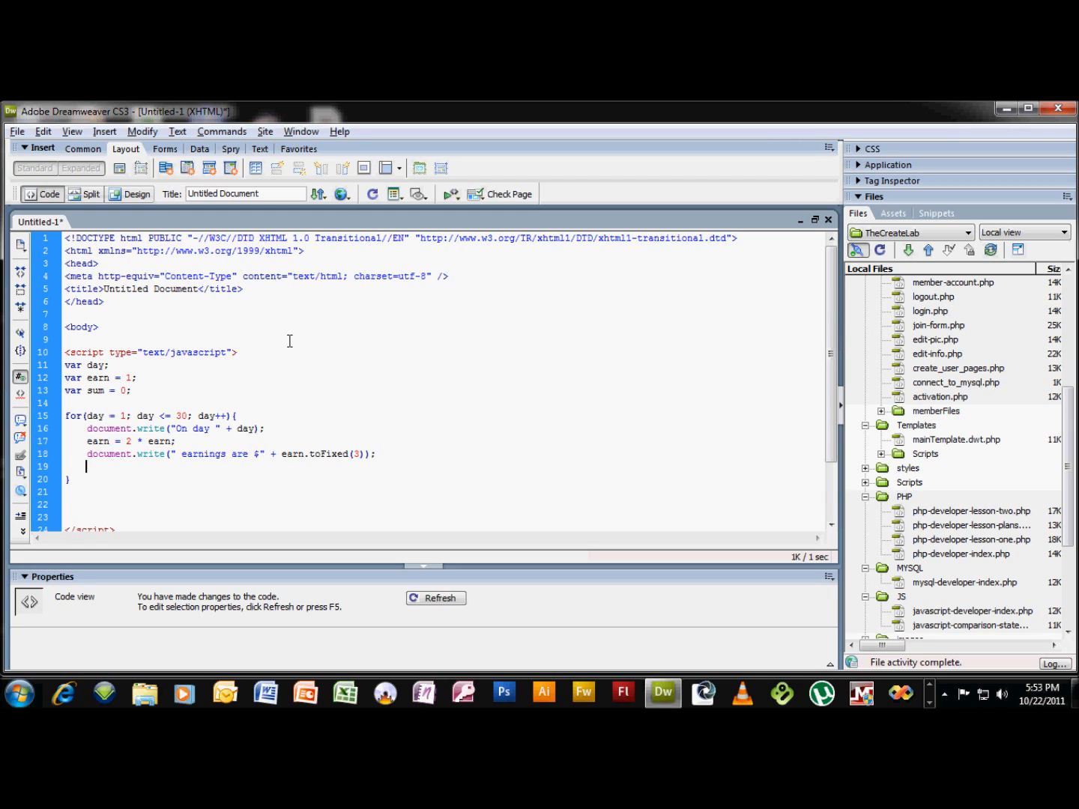
Add sum = sum + earn; to accumulate the running total.
type("sum = sum")
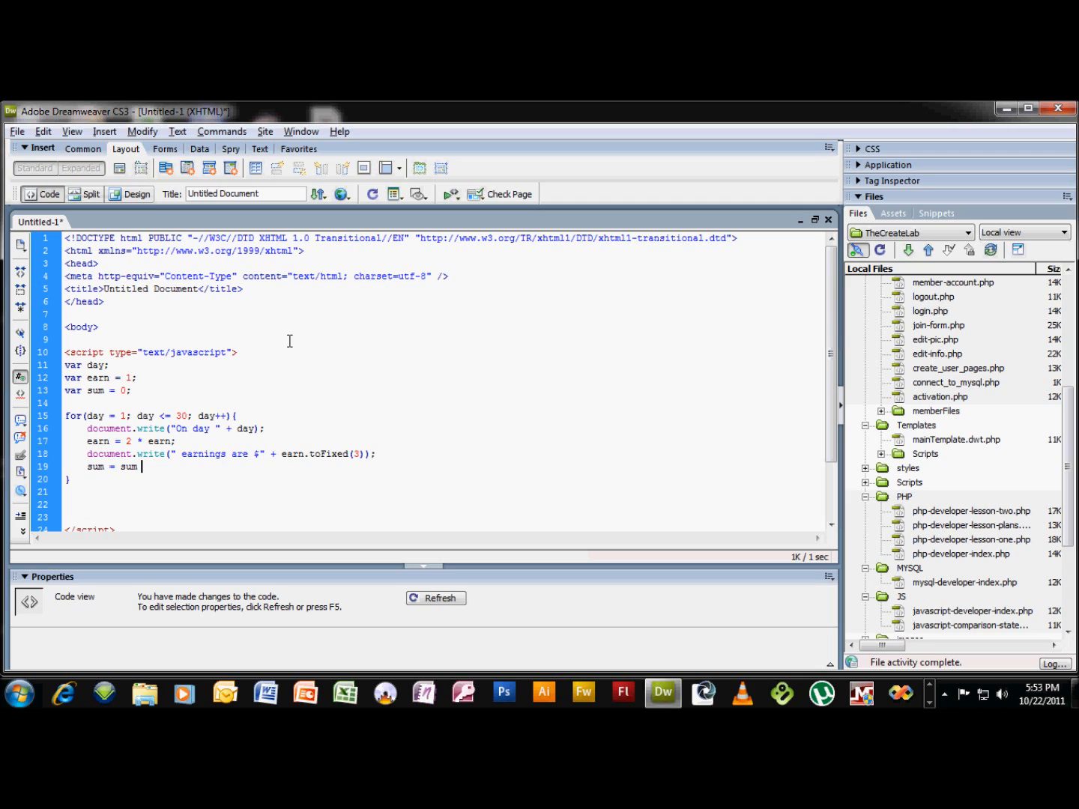
type("+")
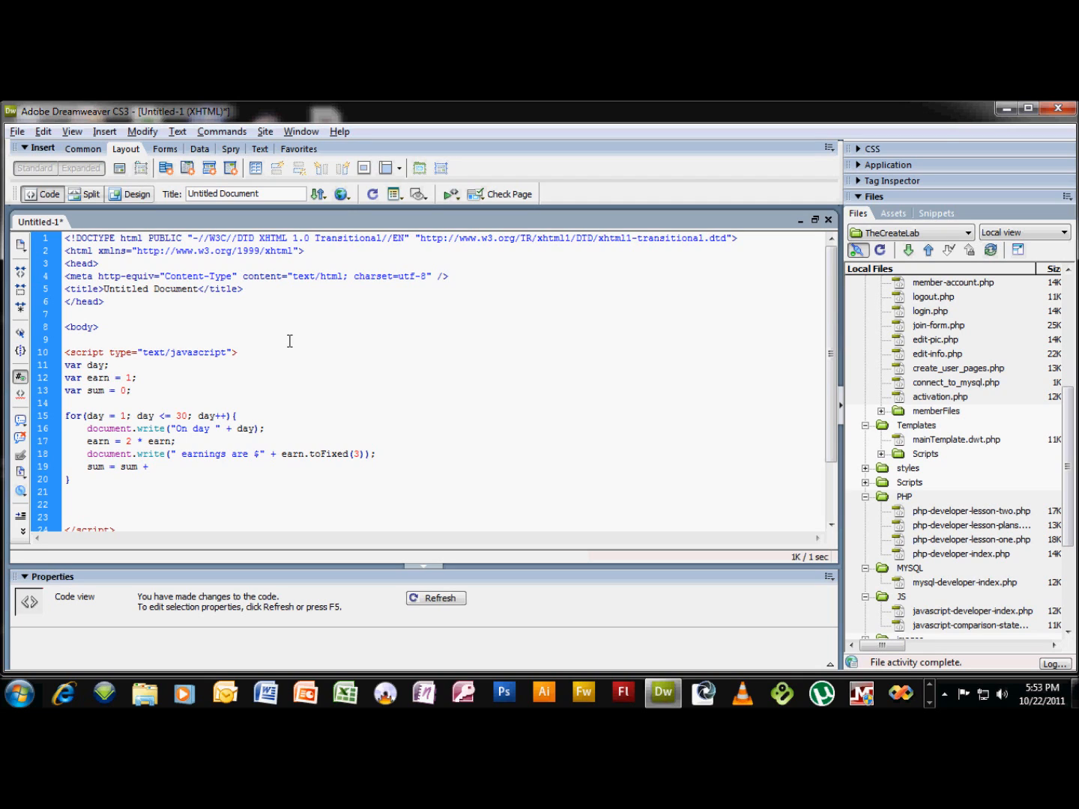
type("earn;")
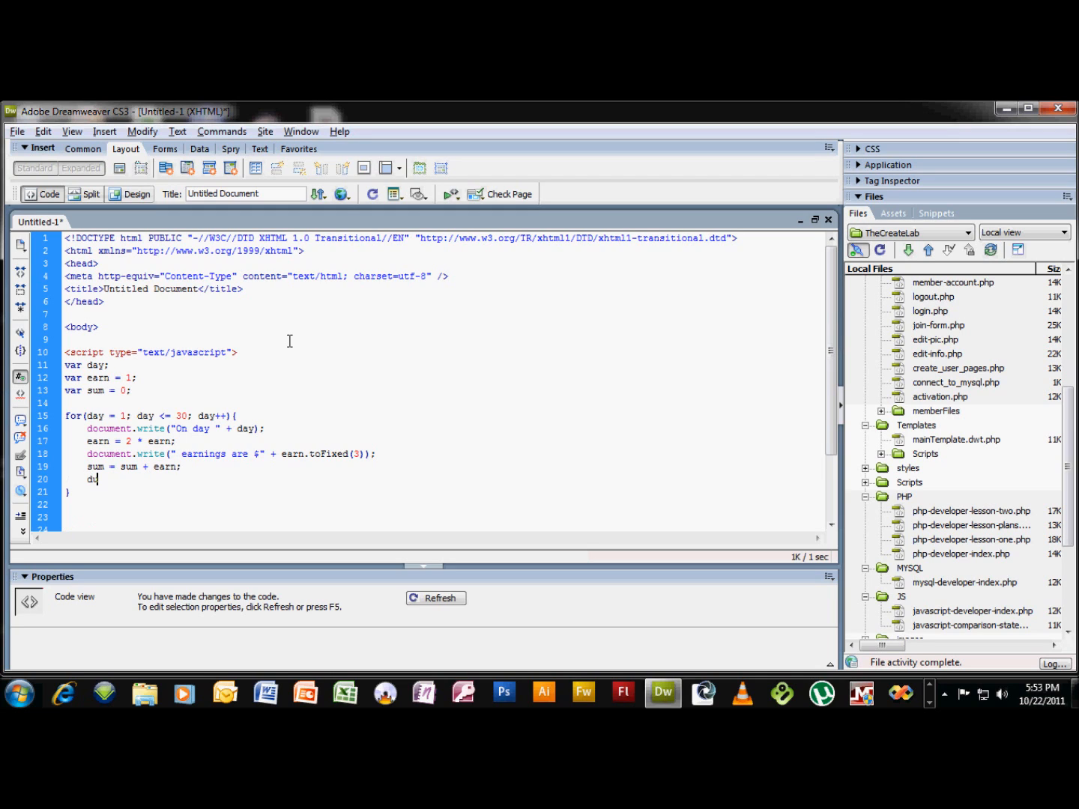
Add document.write(" total earnings are $" + sum.toFixed(3) + "<br/>"); to the loop.
type("ocument")
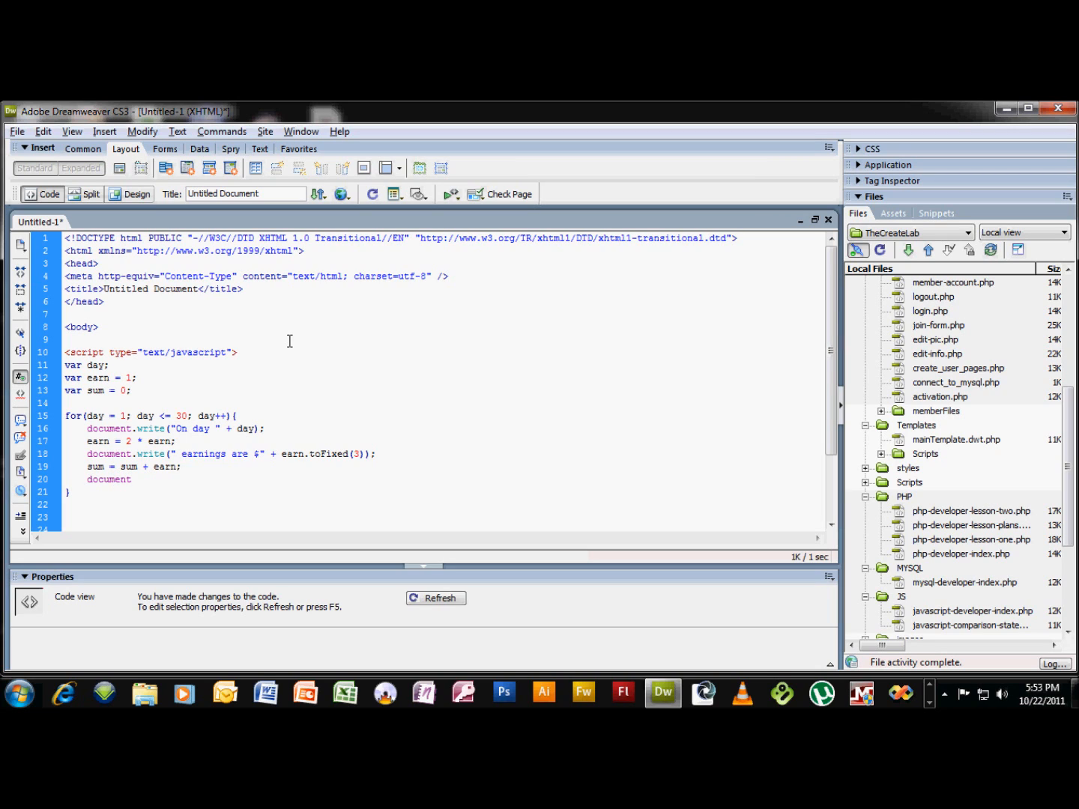
type(".write")
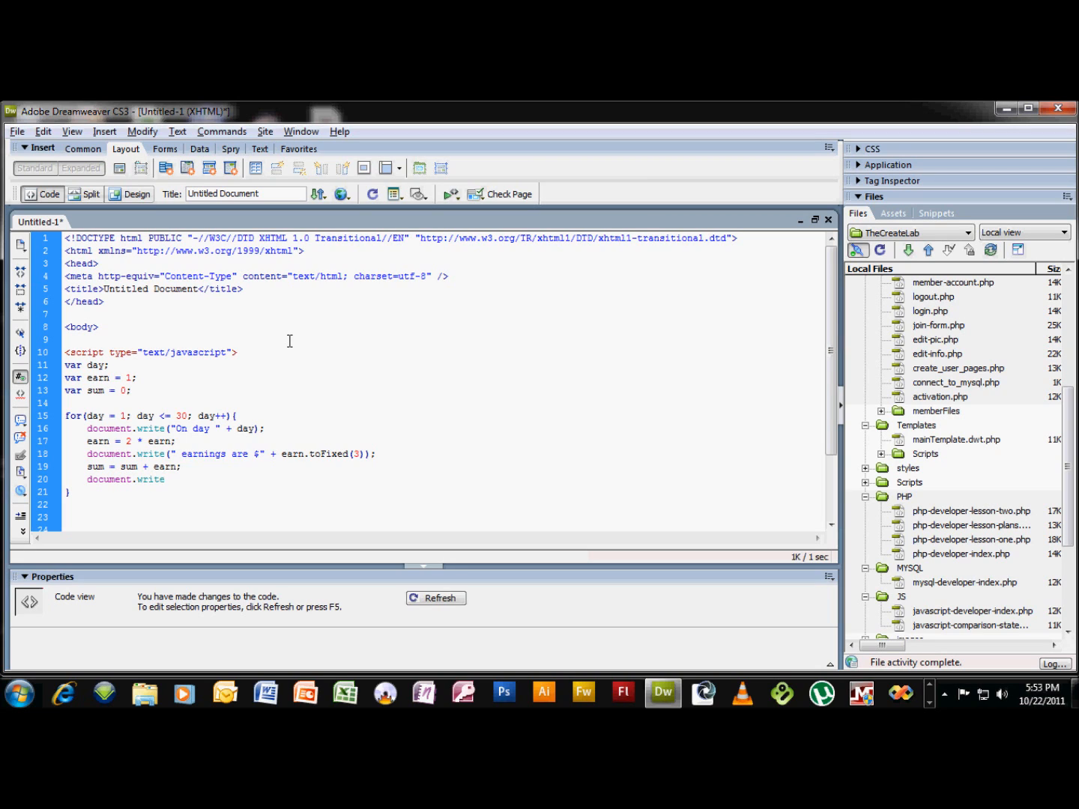
type("(\"")
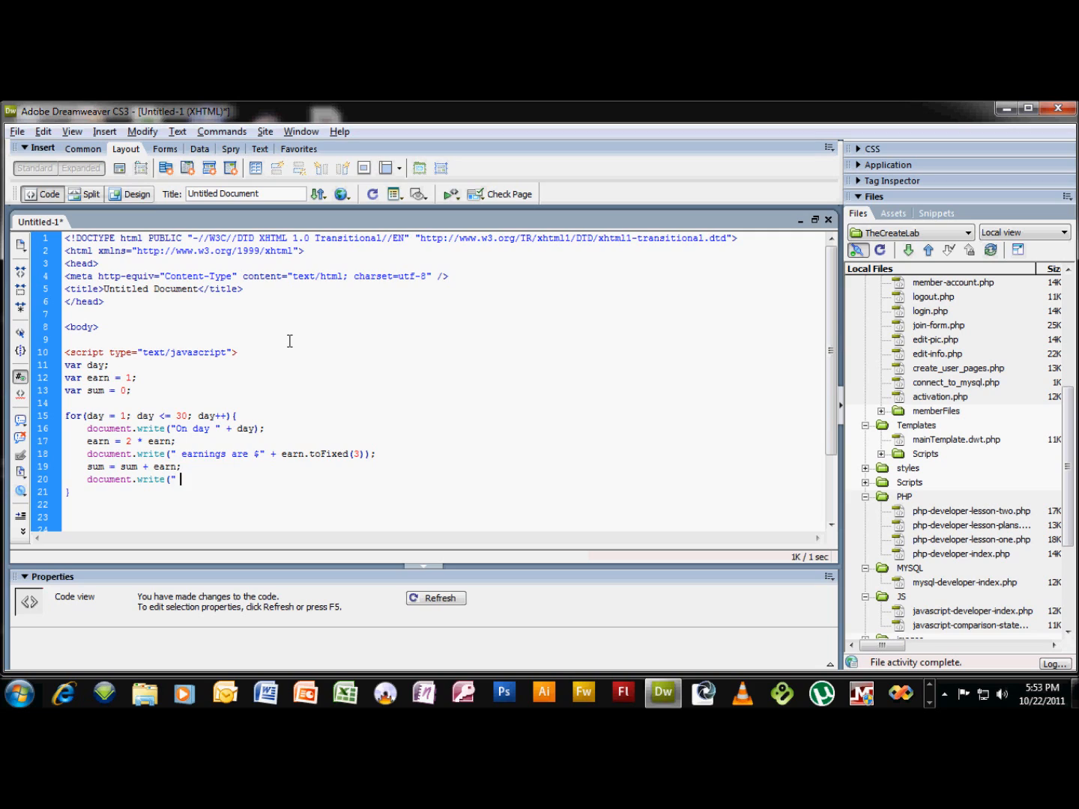
type("total earning")
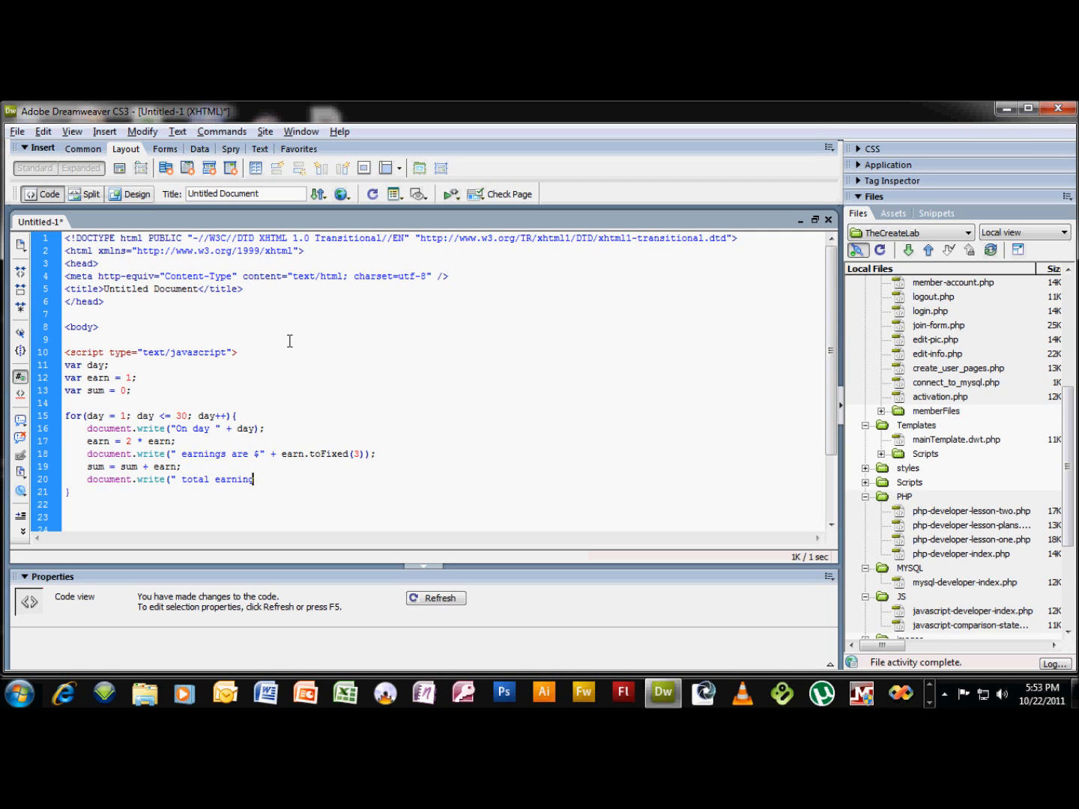
type("s are")
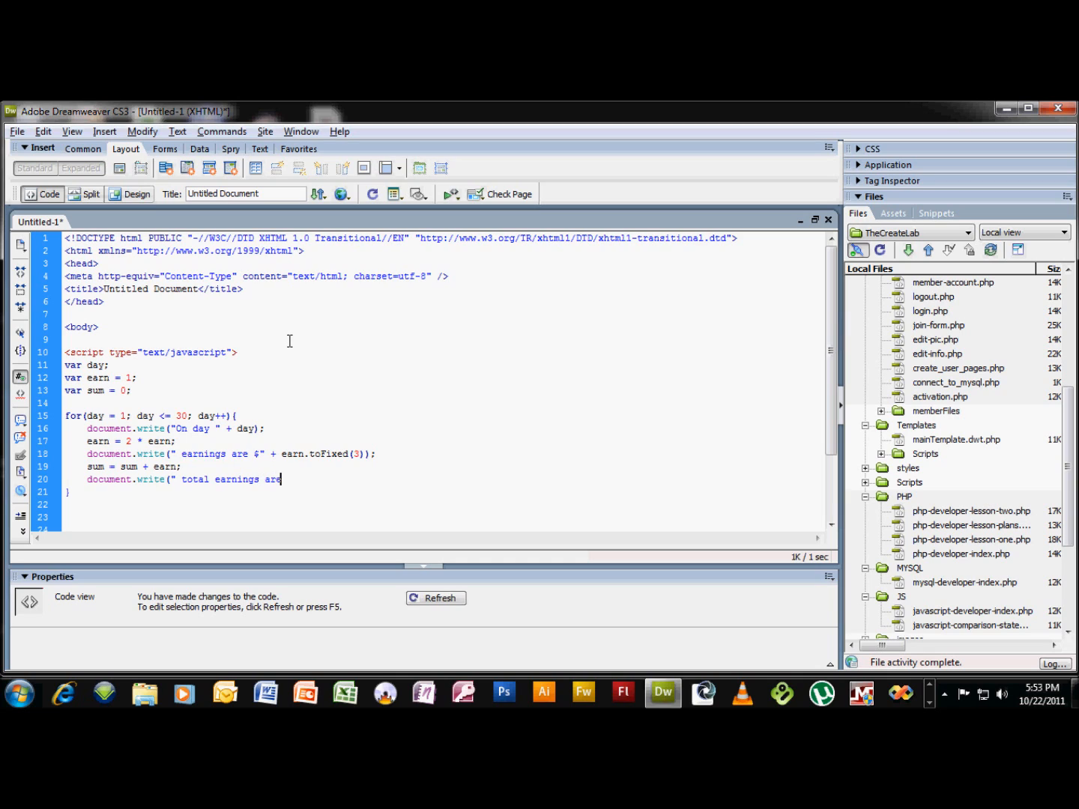
type("$")
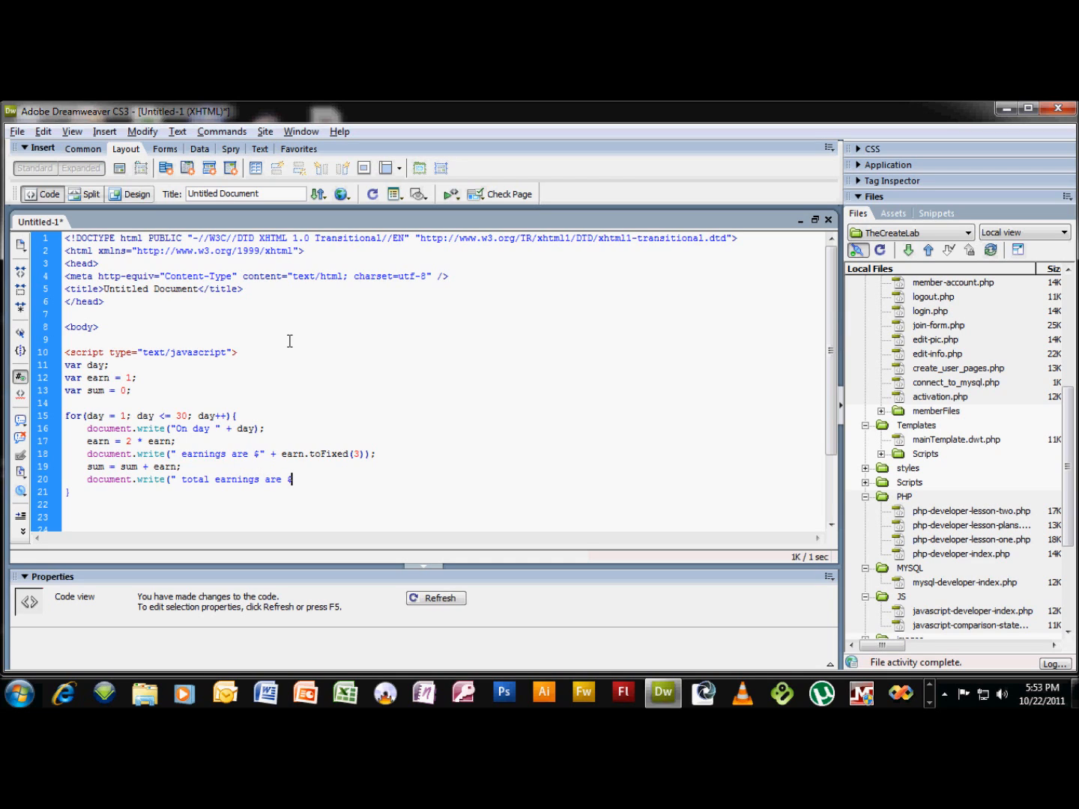
type("\"")
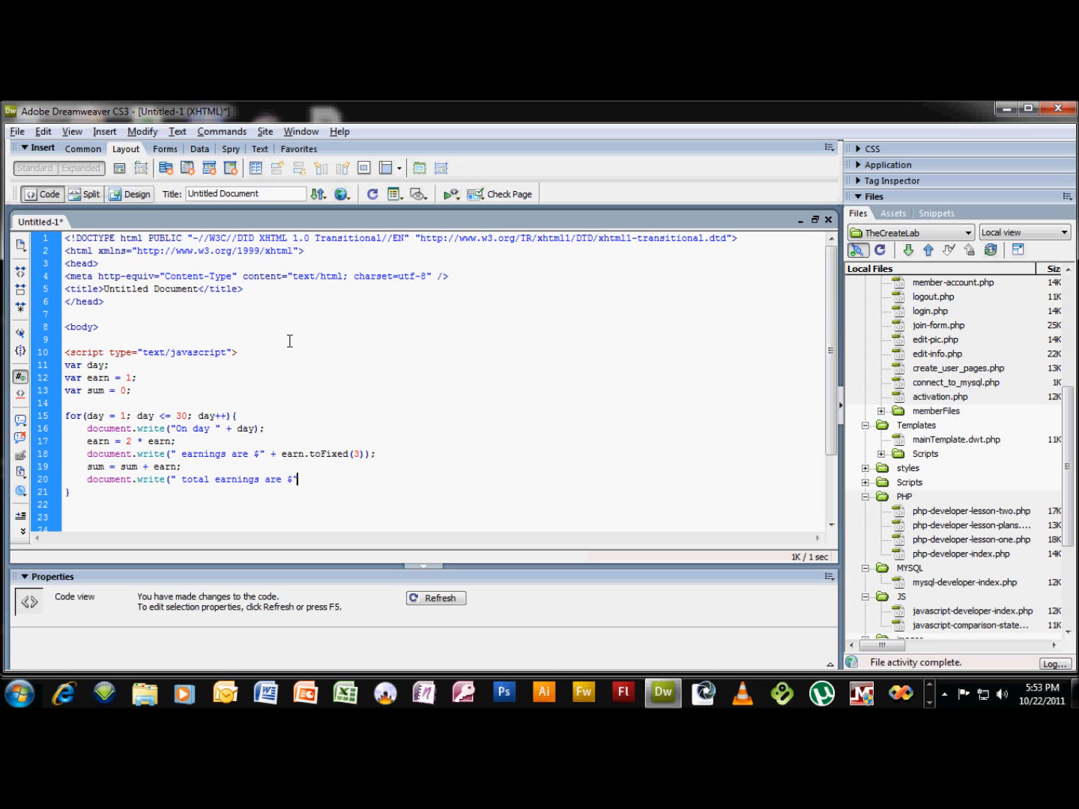
type("+ s")
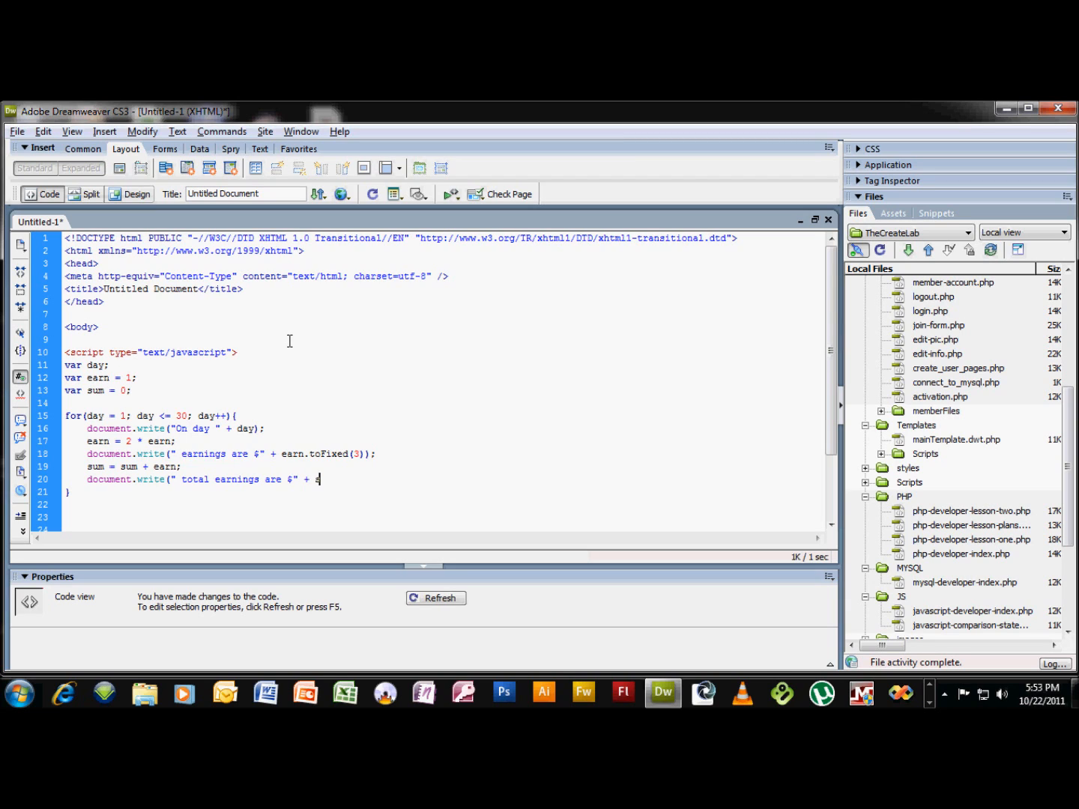
type("sum.to")
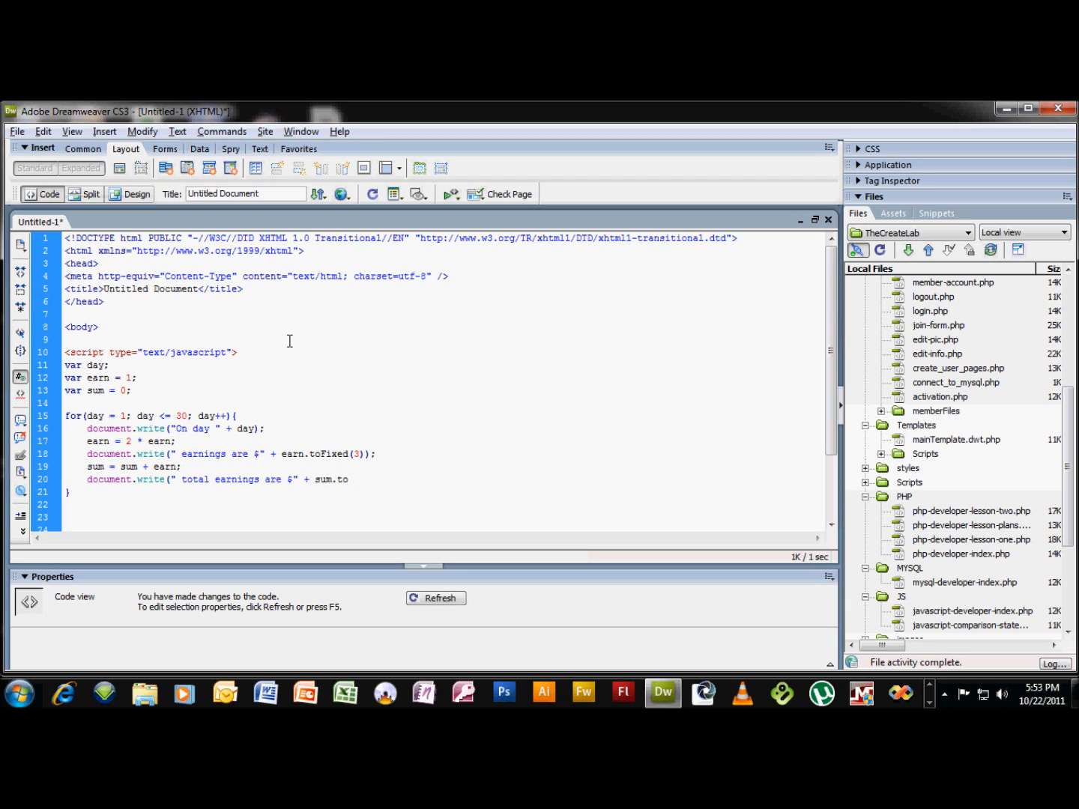
type("Fixed")
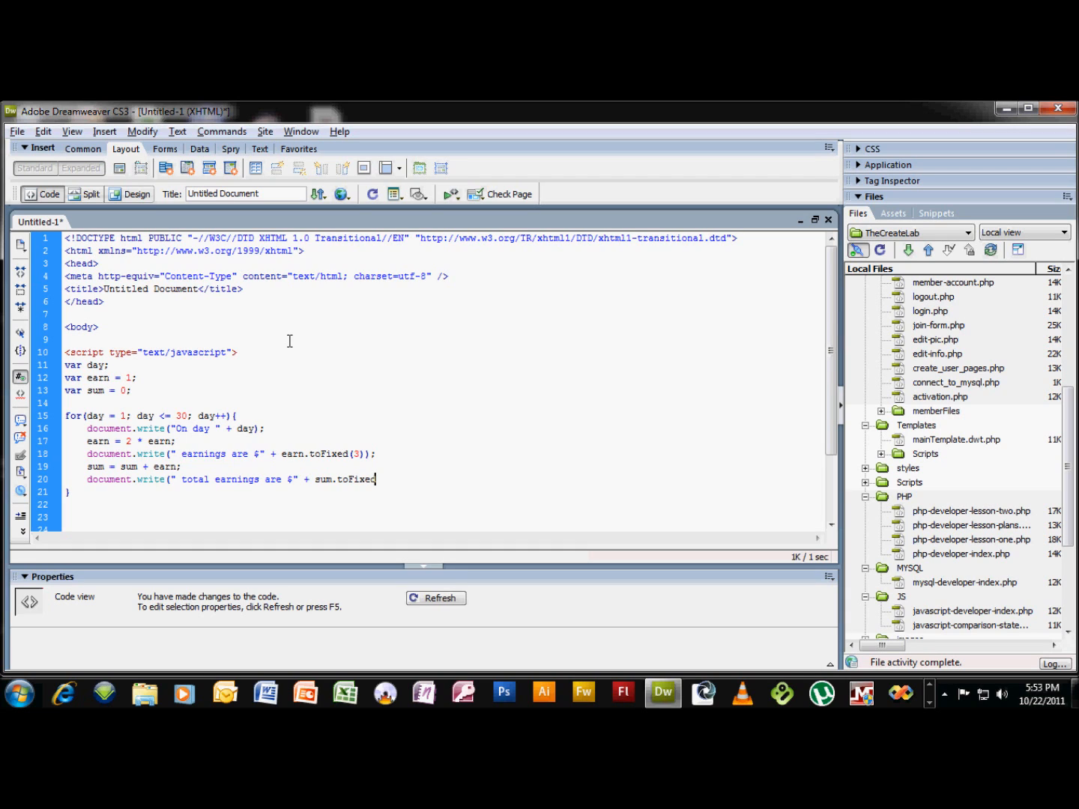
type("($")
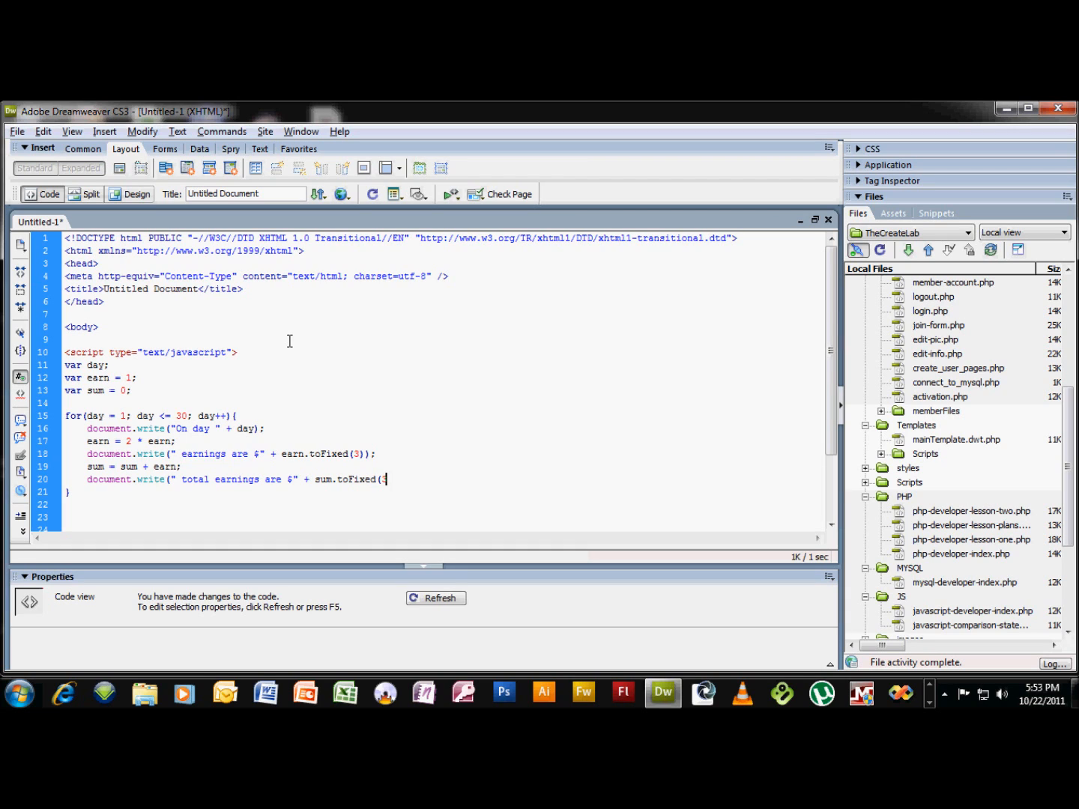
type("3) + \"")
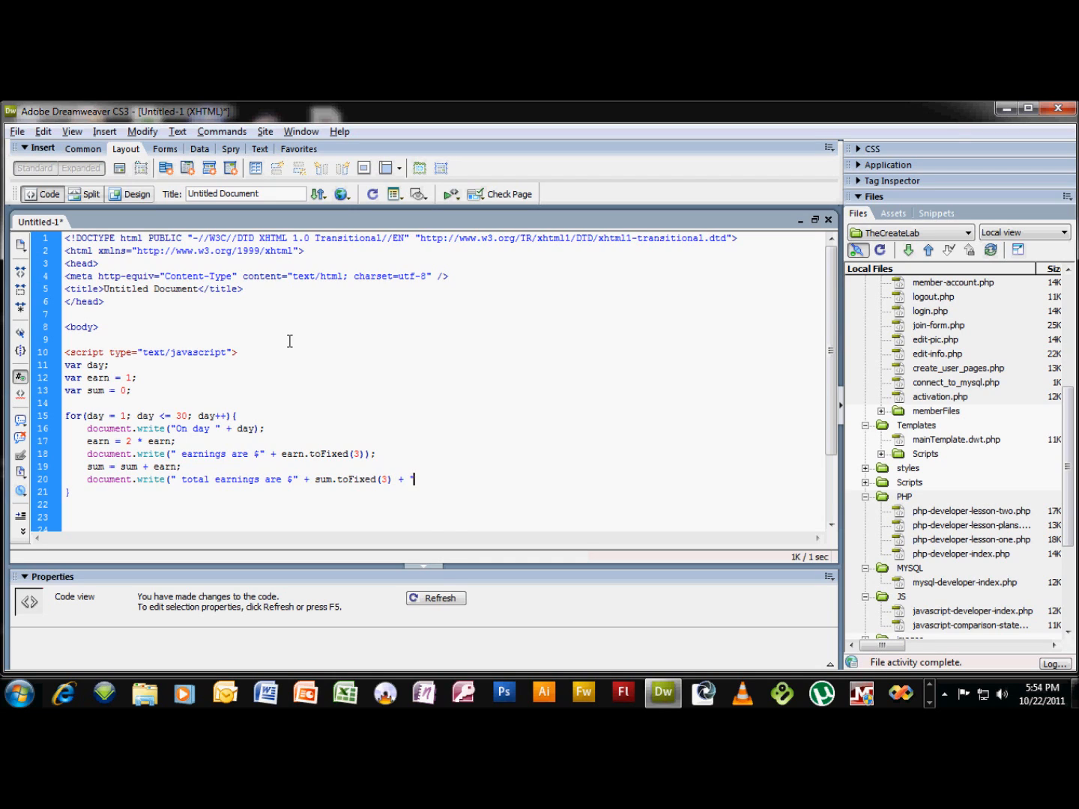
type("<br/>\"")
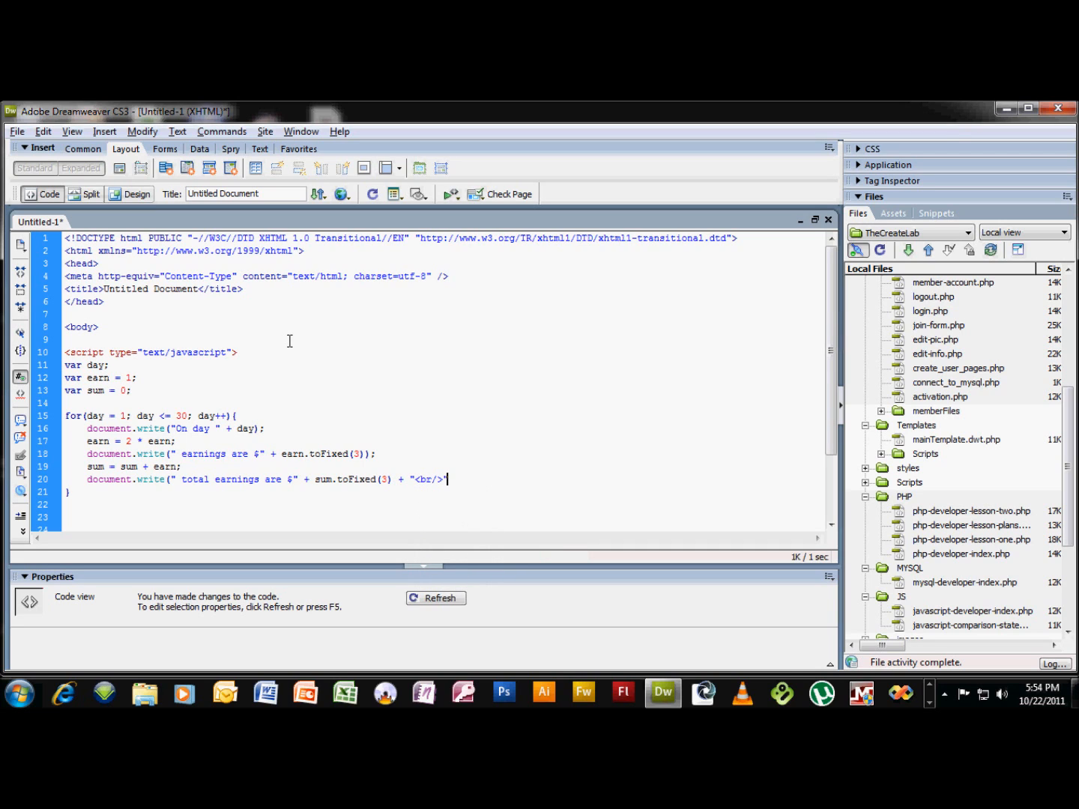
type(");")
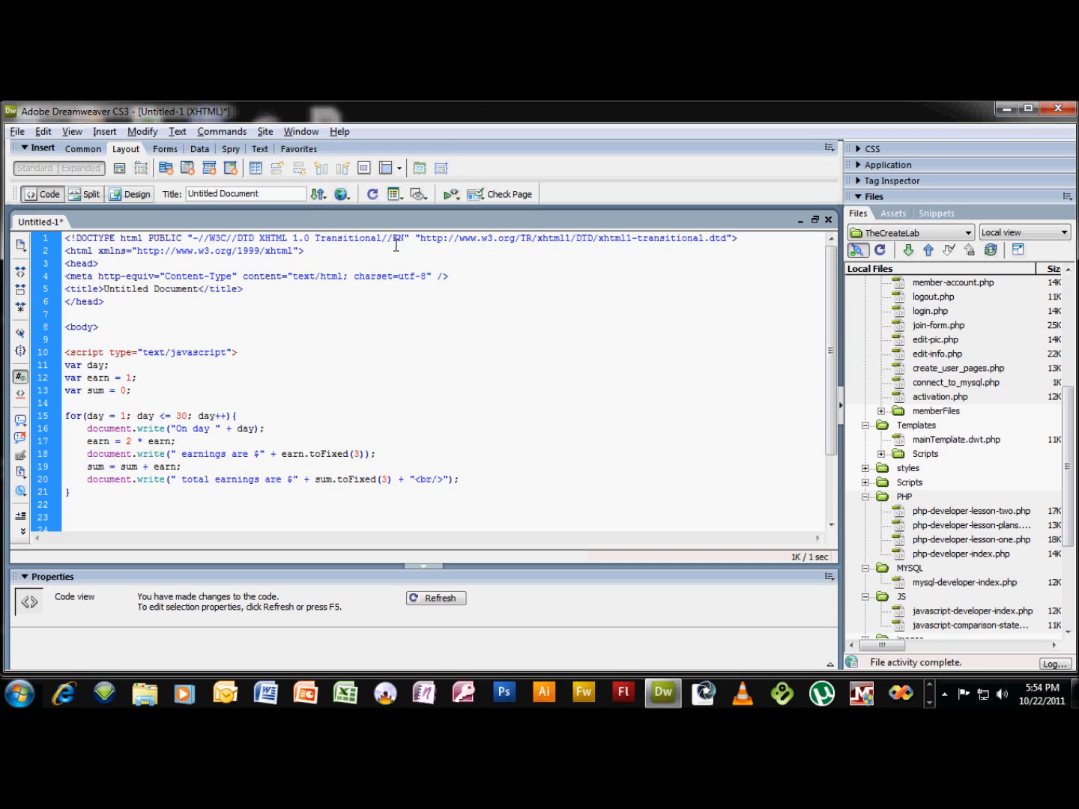
Save As practice.html in the Javascript folder, confirming the overwrite of the existing file.
left_click(16, 131)
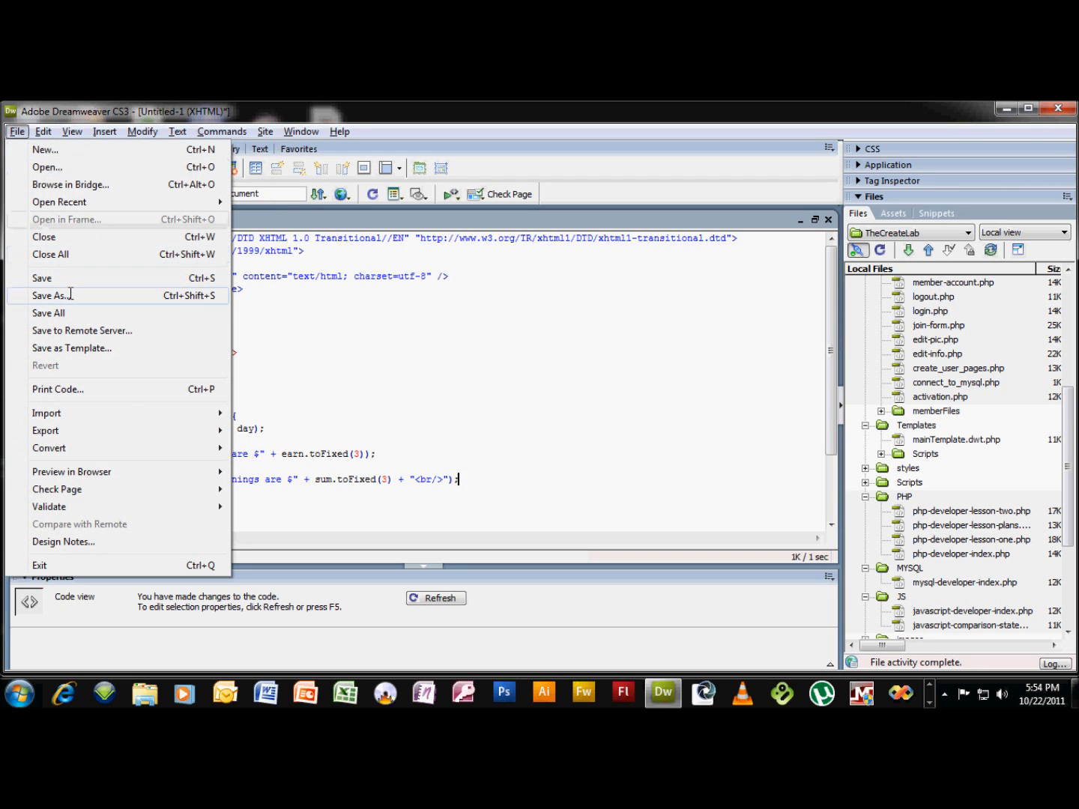
left_click(51, 296)
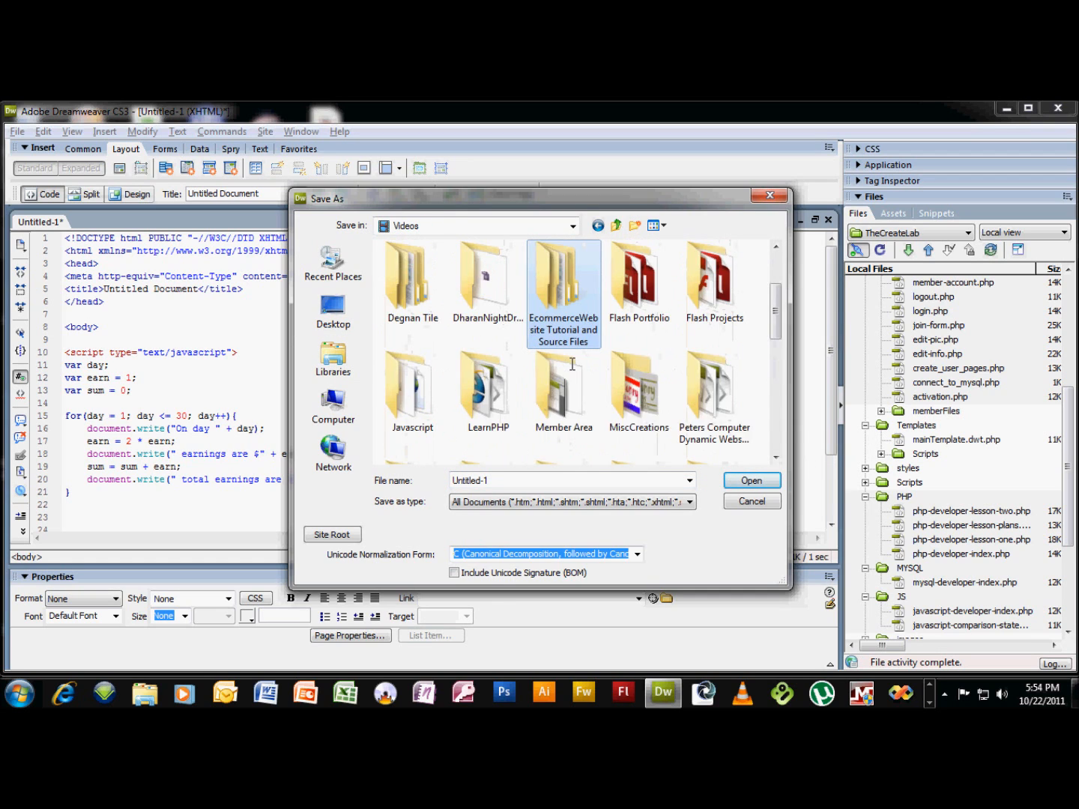
left_click(413, 389)
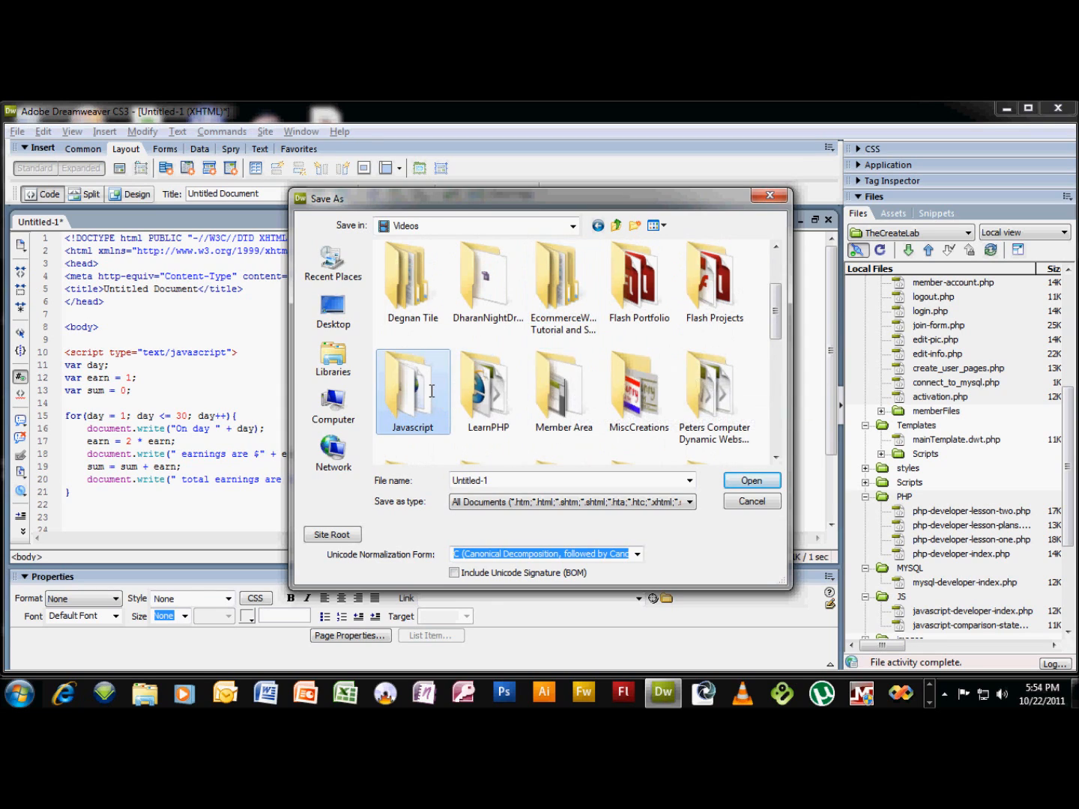
double_click(412, 391)
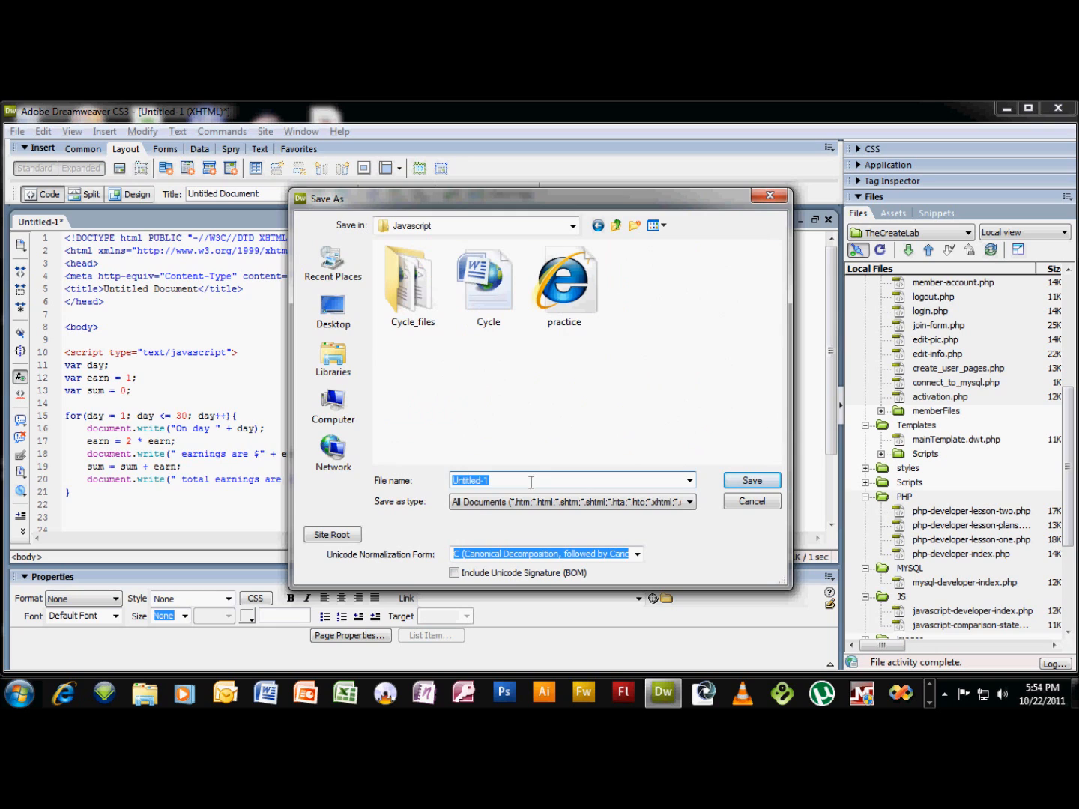
type("practice")
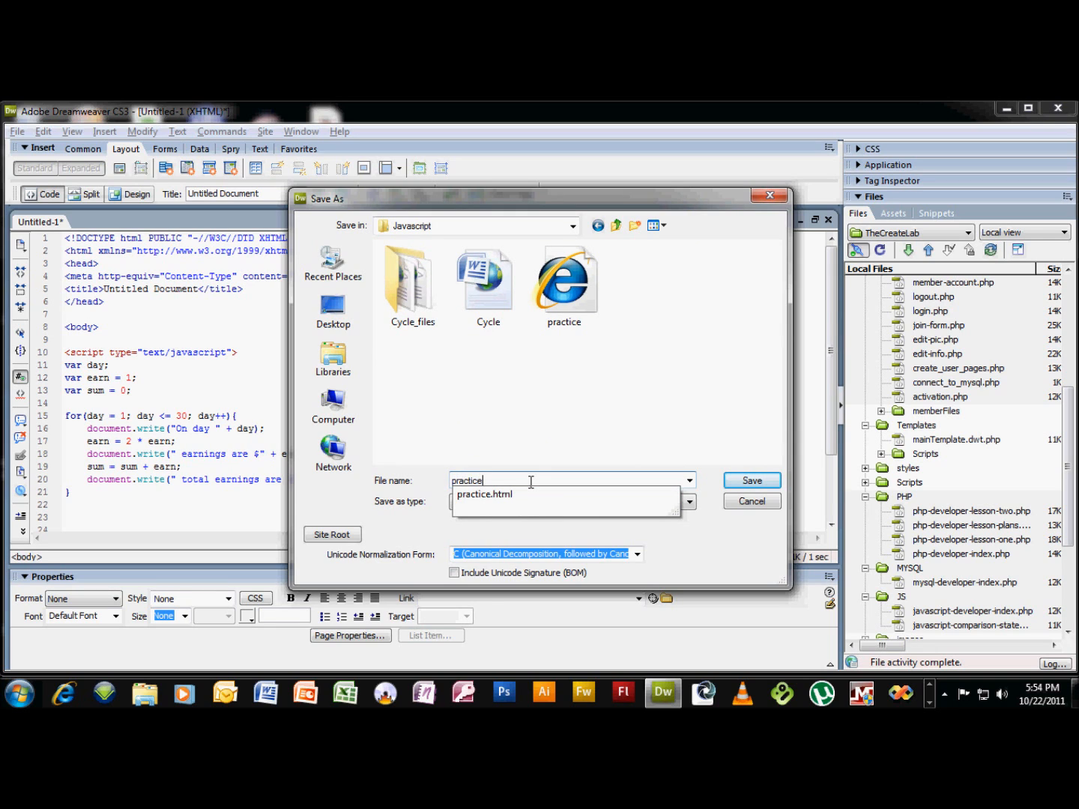
left_click(751, 480)
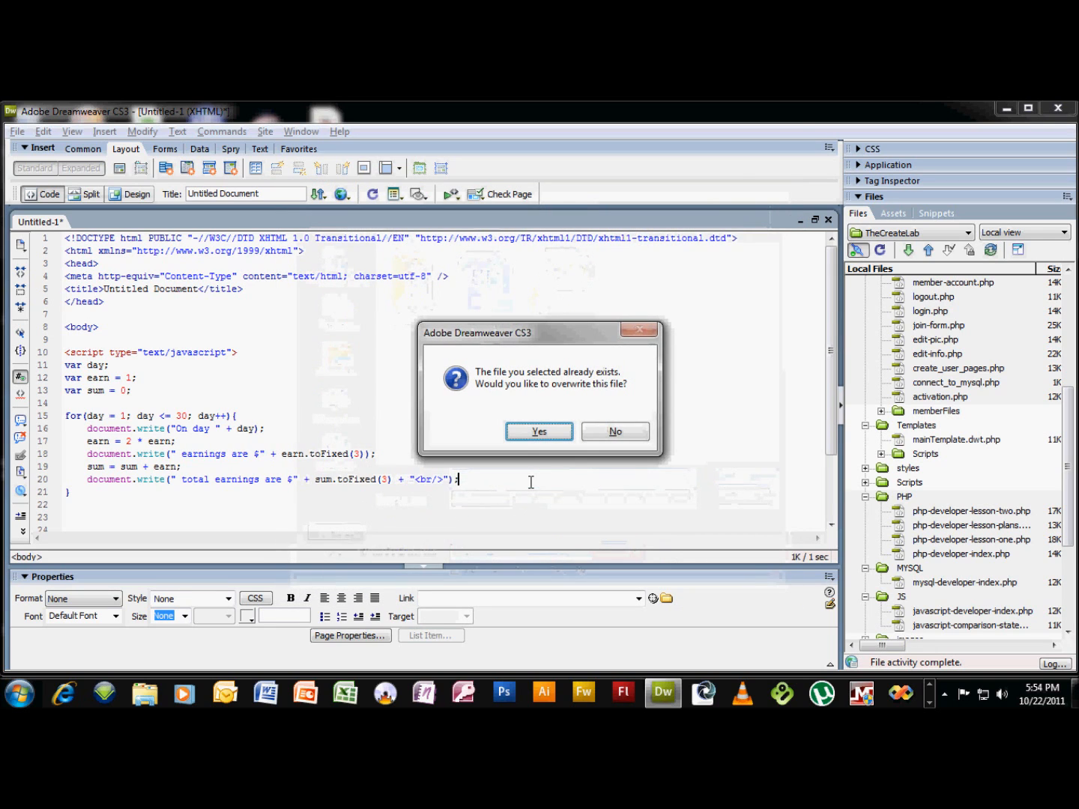
left_click(539, 431)
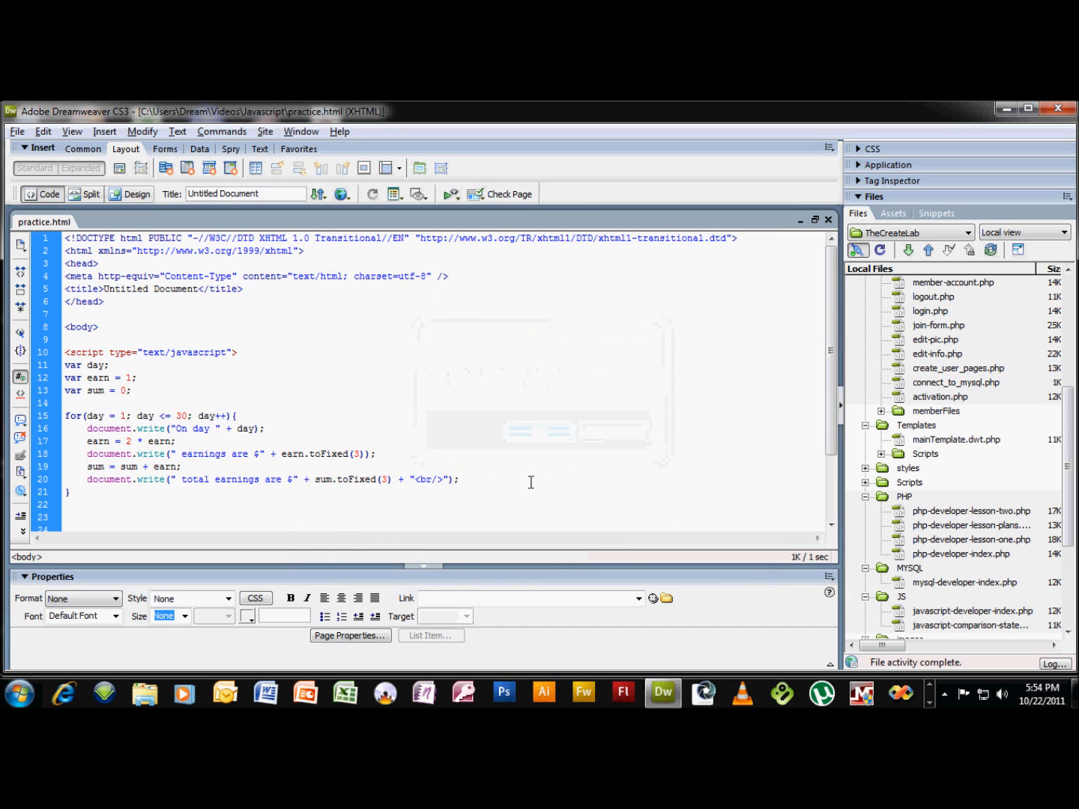
Preview in Internet Explorer and scroll through days 1-30, highlighting the $2147483646.000 day 30 total.
left_click(342, 193)
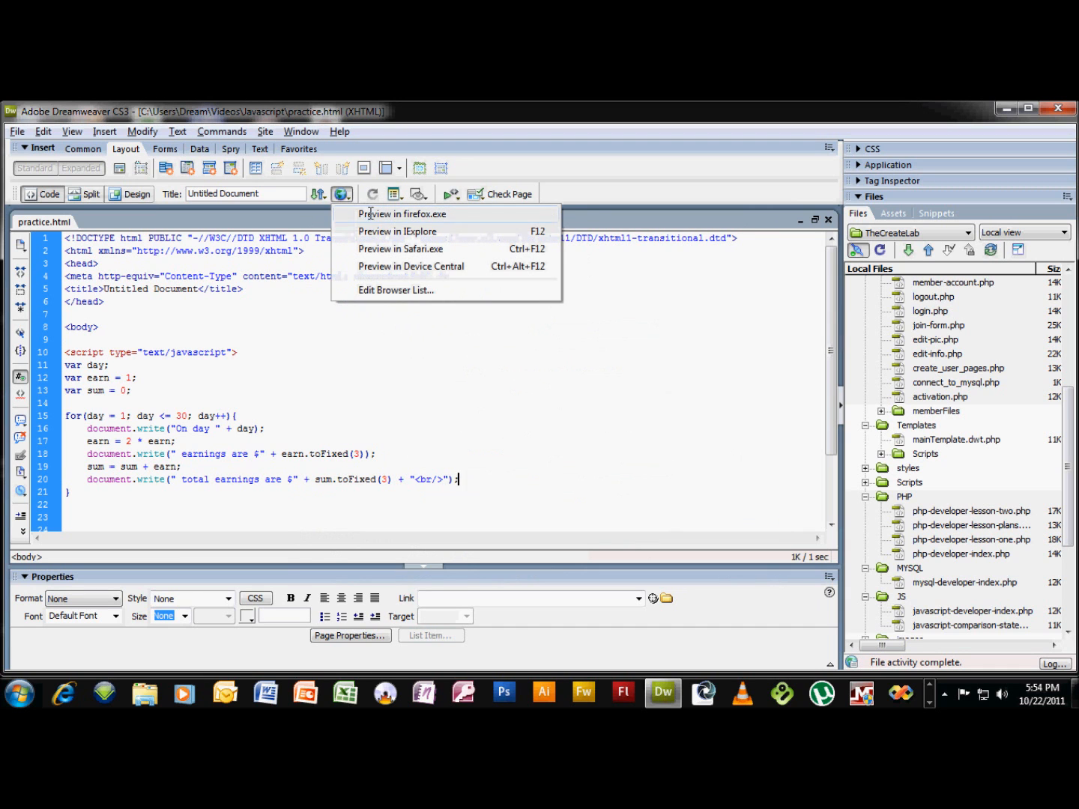
left_click(398, 231)
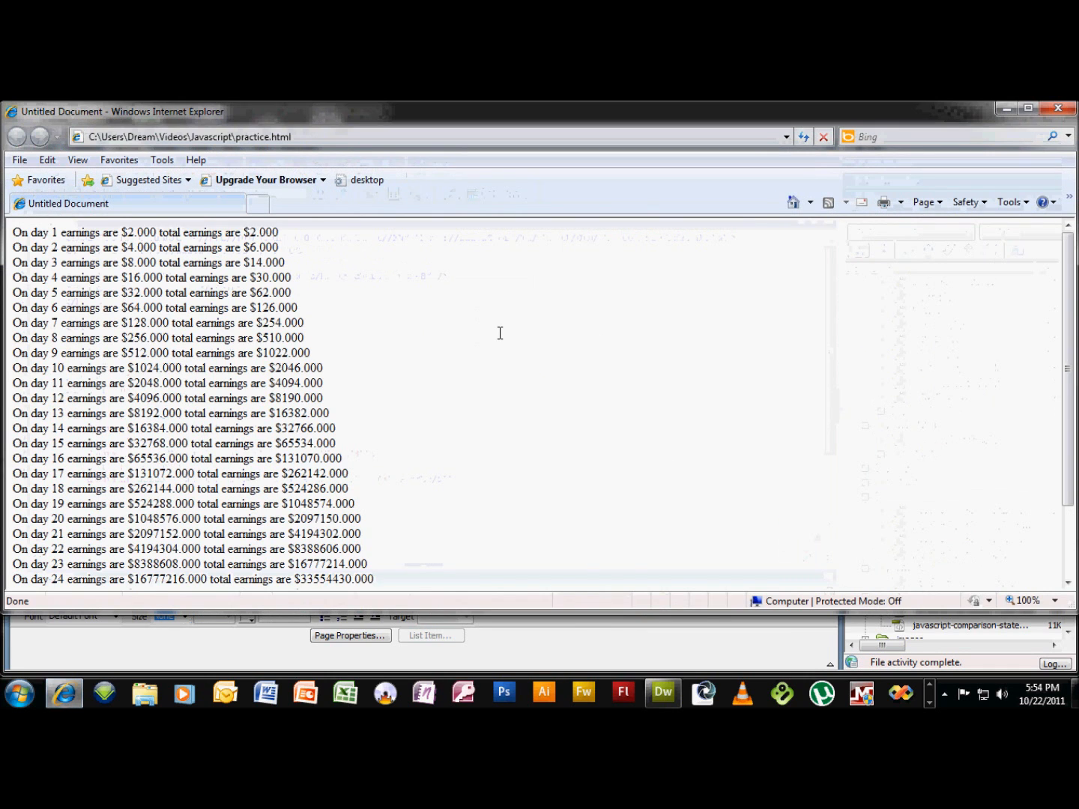
scroll("down", 3)
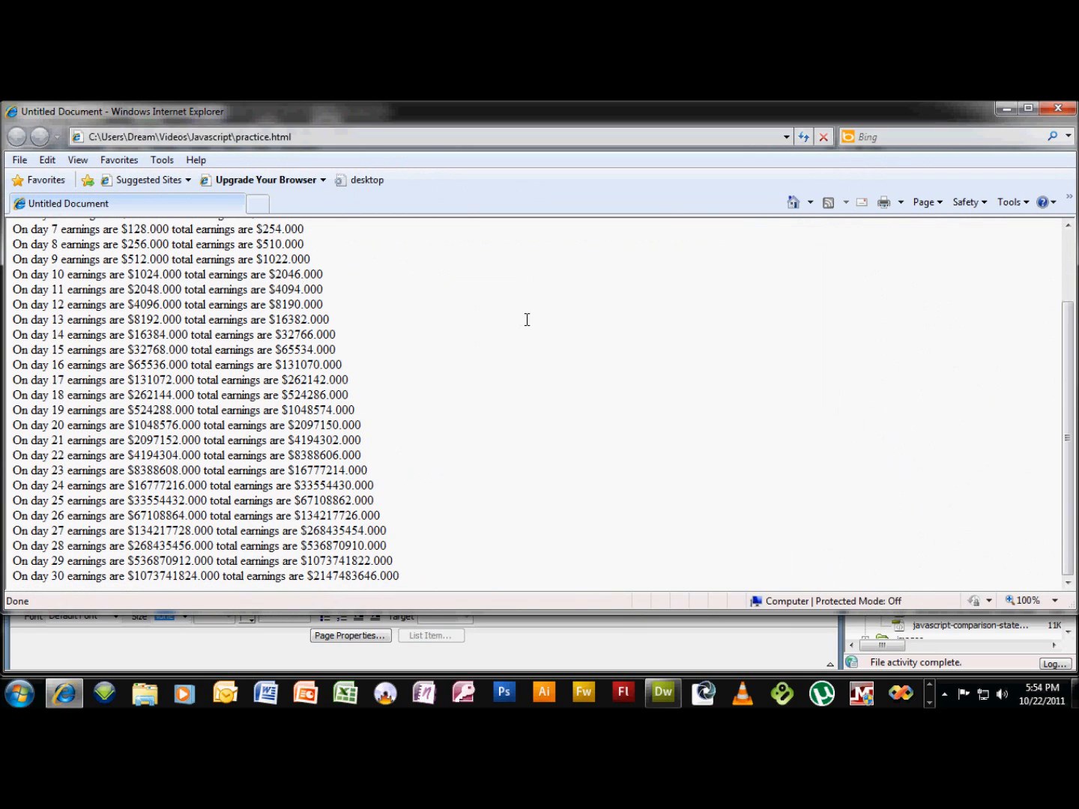
mouse_move(570, 505)
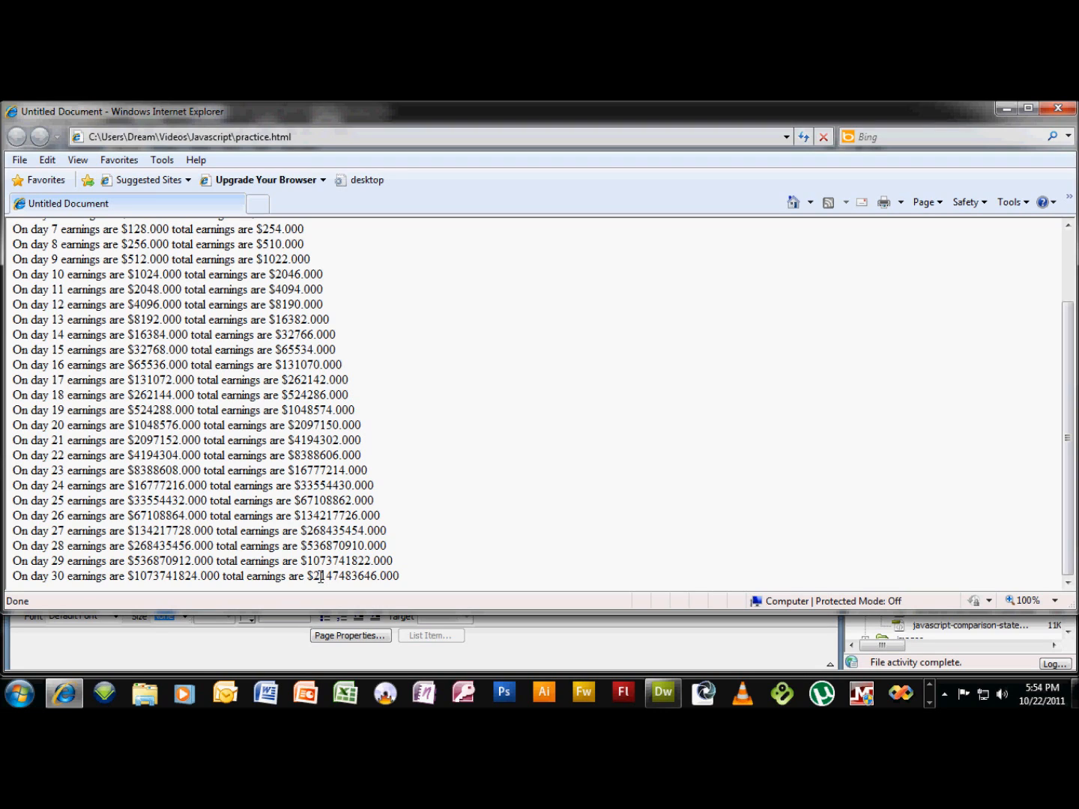
double_click(332, 576)
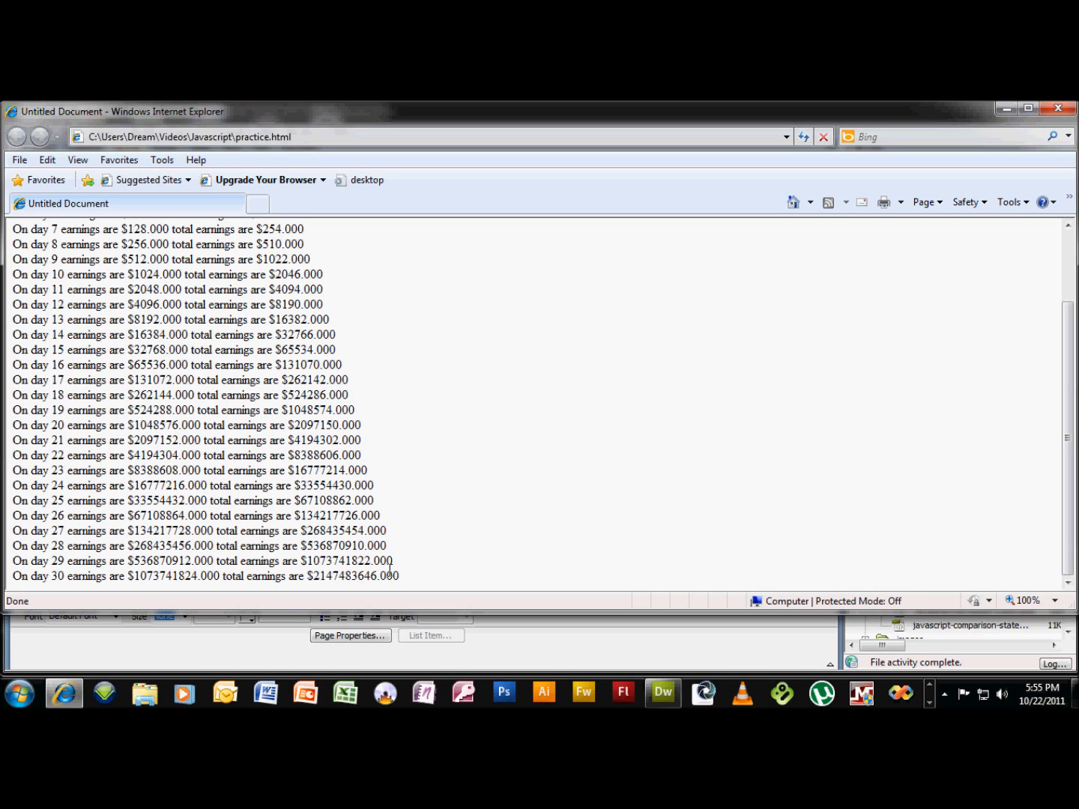
mouse_move(421, 555)
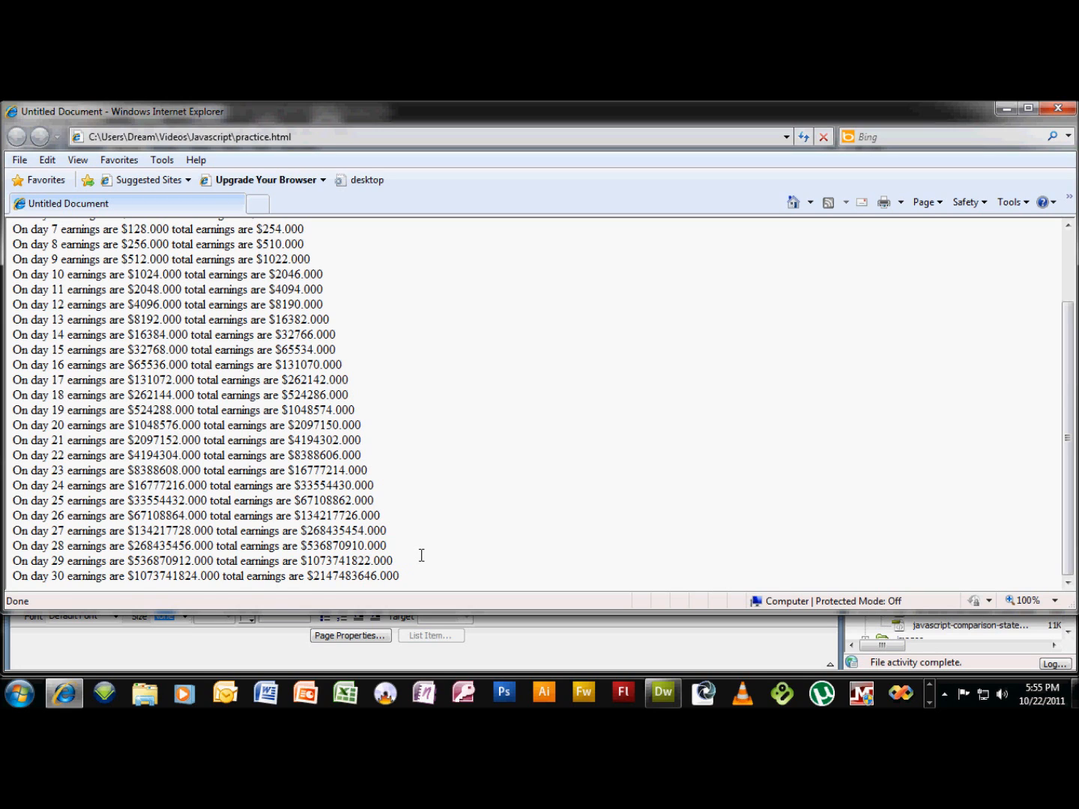
scroll("up", 3)
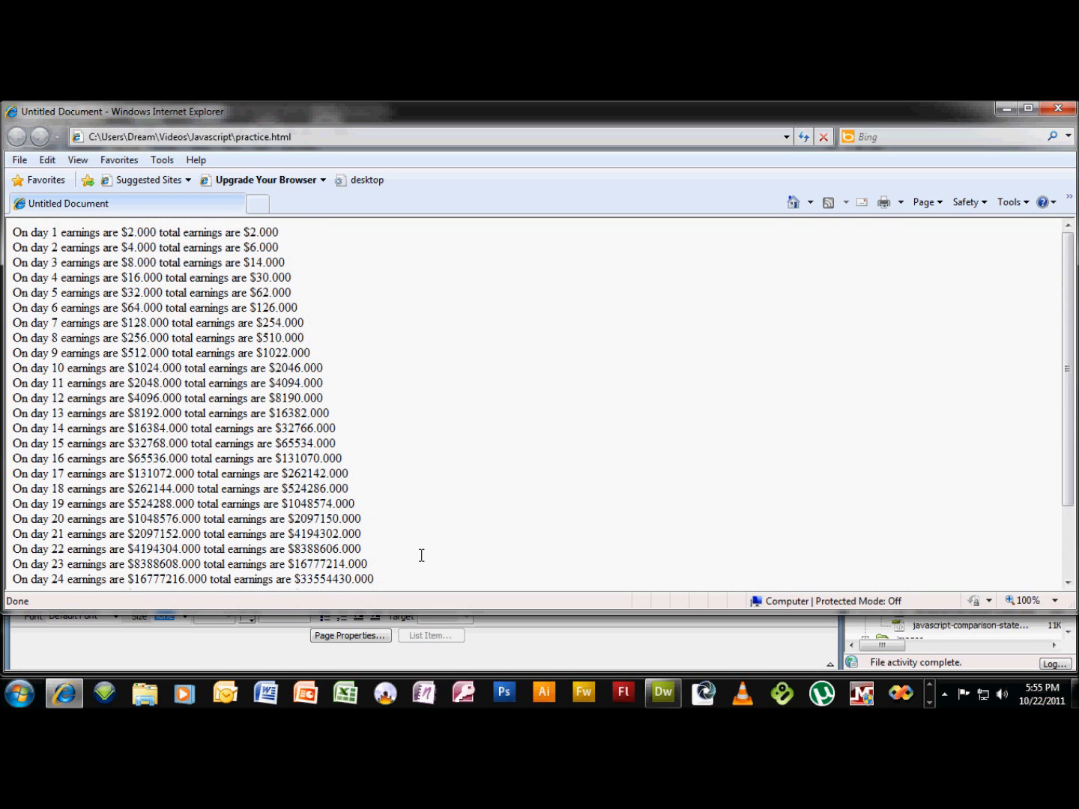
scroll("down", 3)
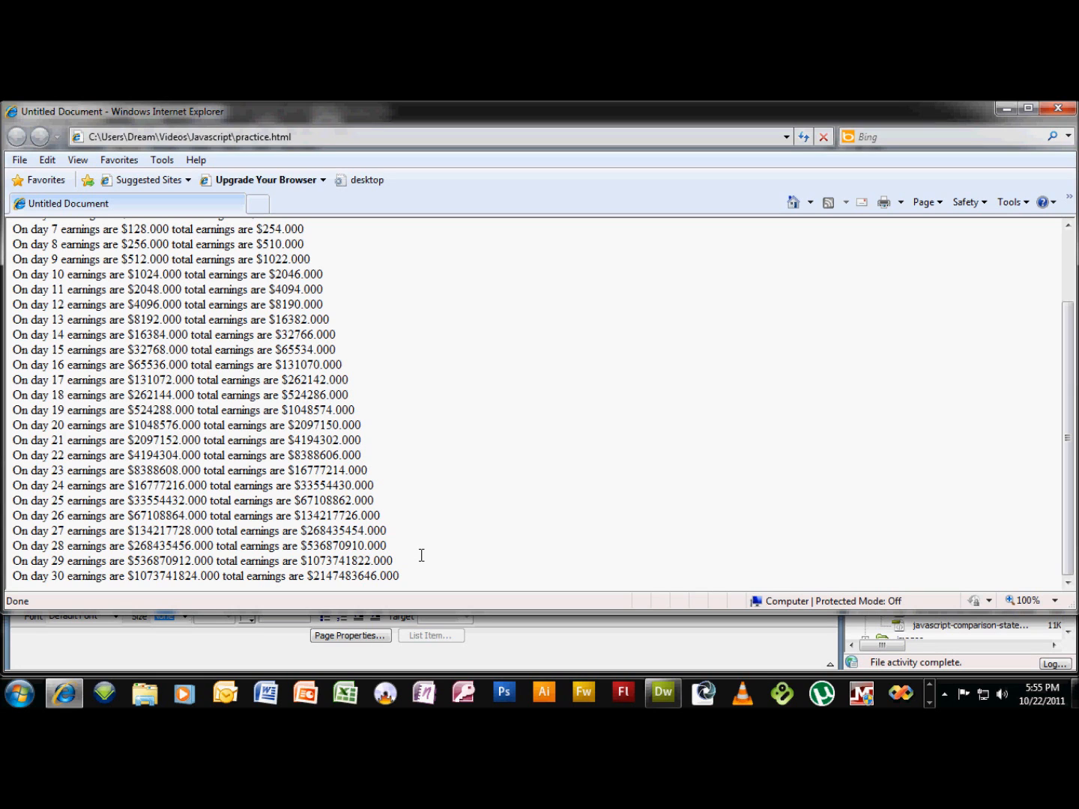
scroll("up", 3)
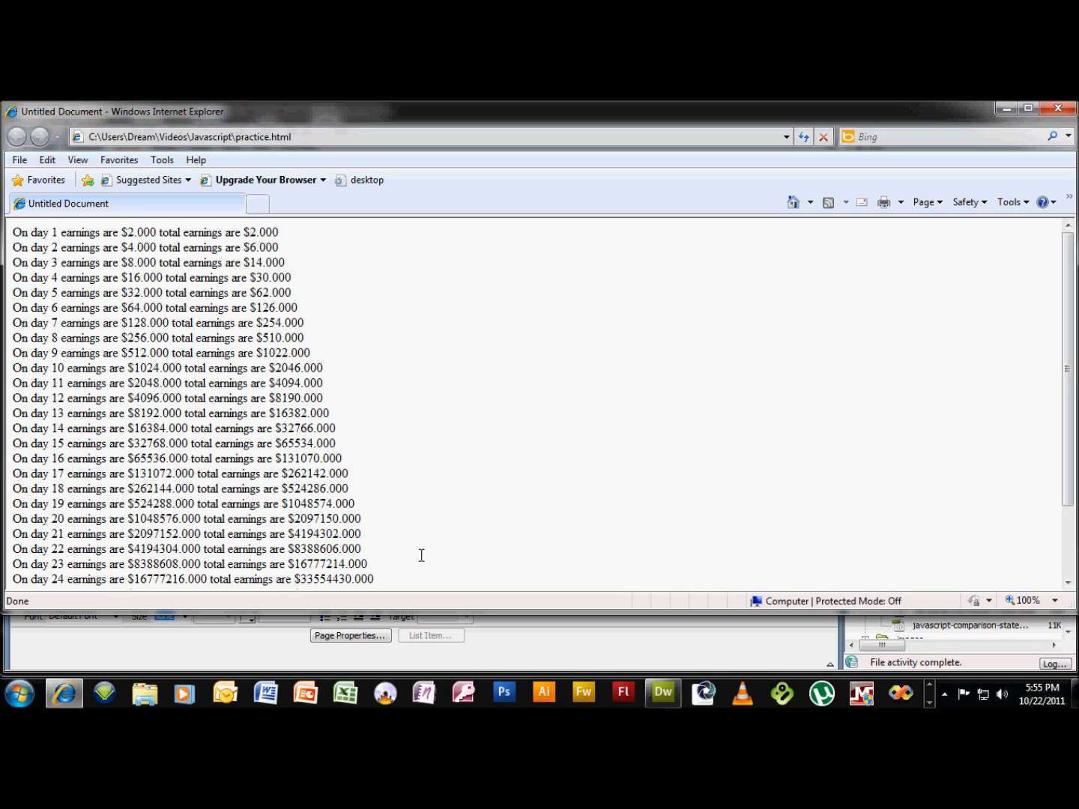
left_click(661, 693)
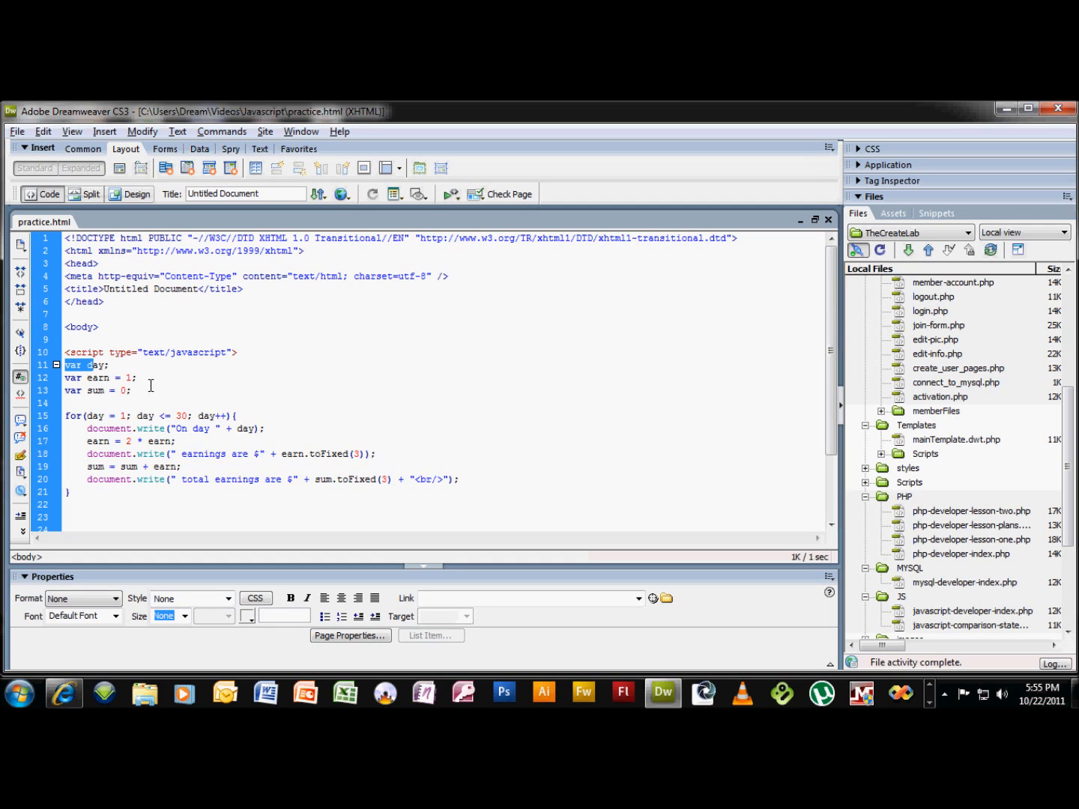
double_click(94, 390)
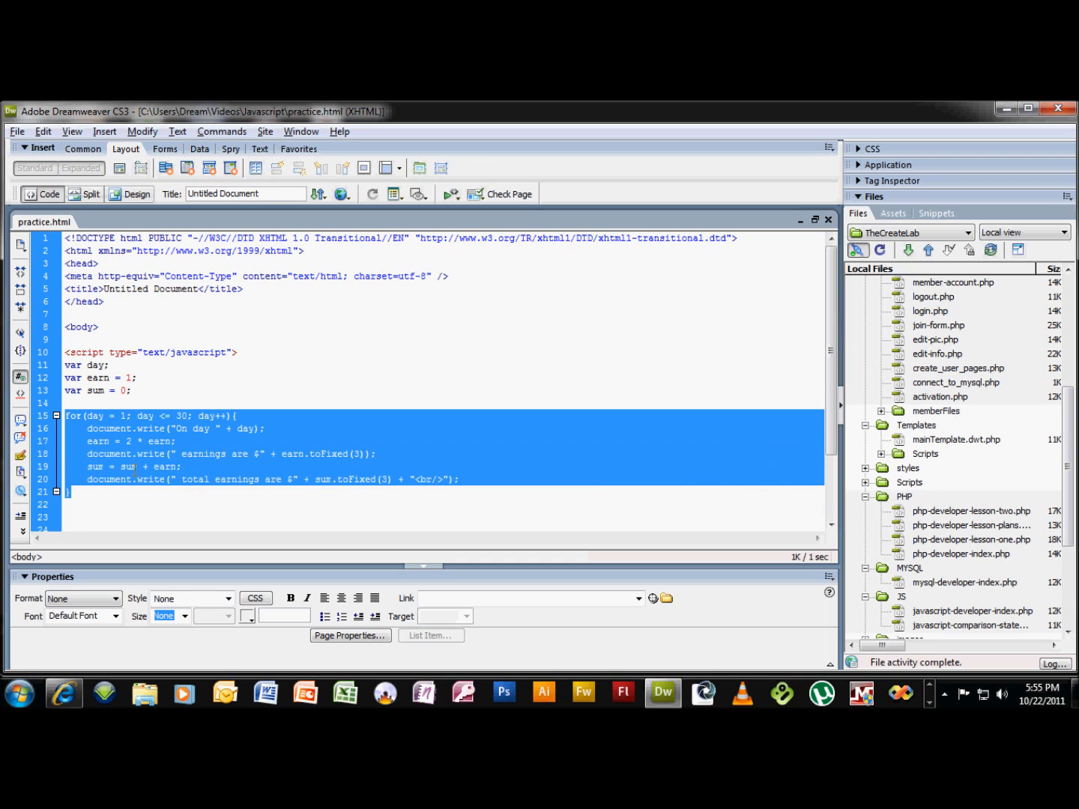
left_click(122, 415)
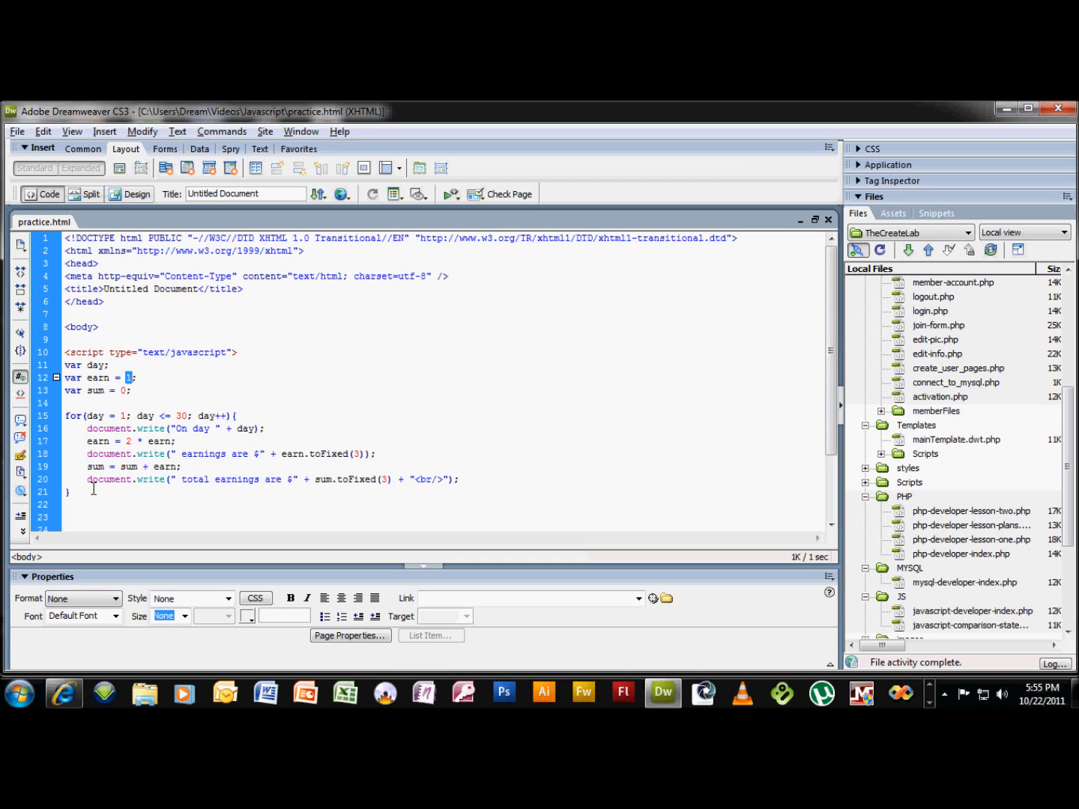
mouse_move(199, 488)
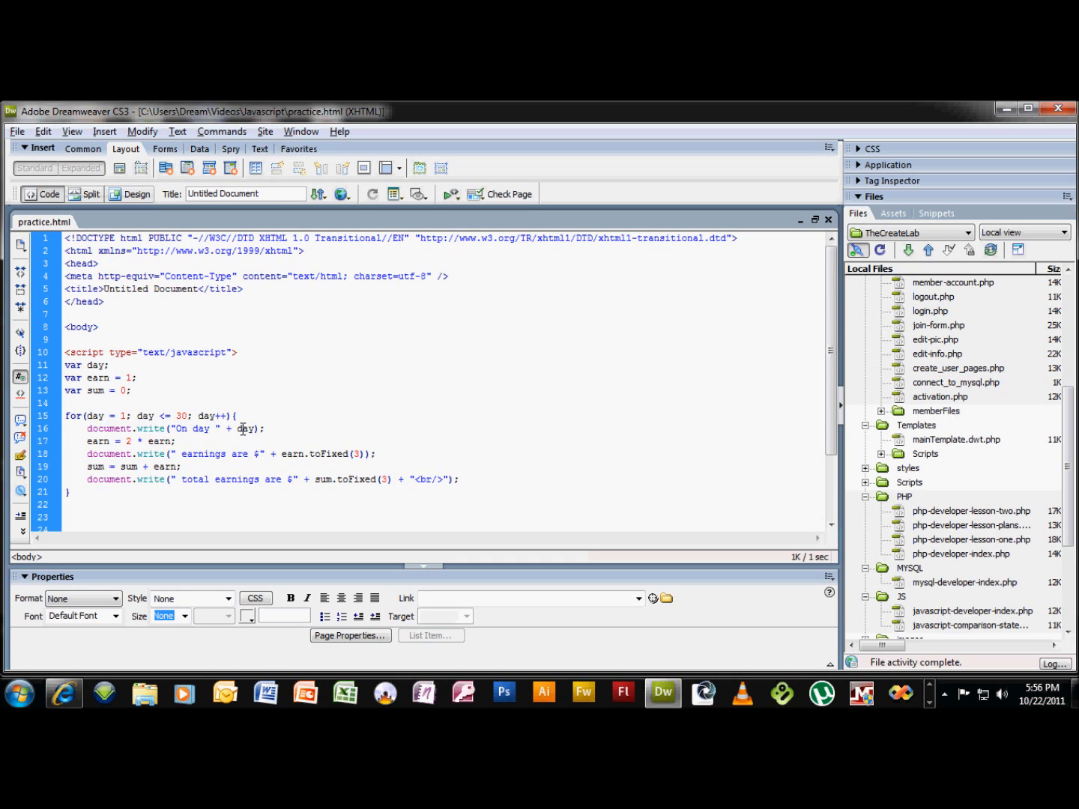
double_click(245, 428)
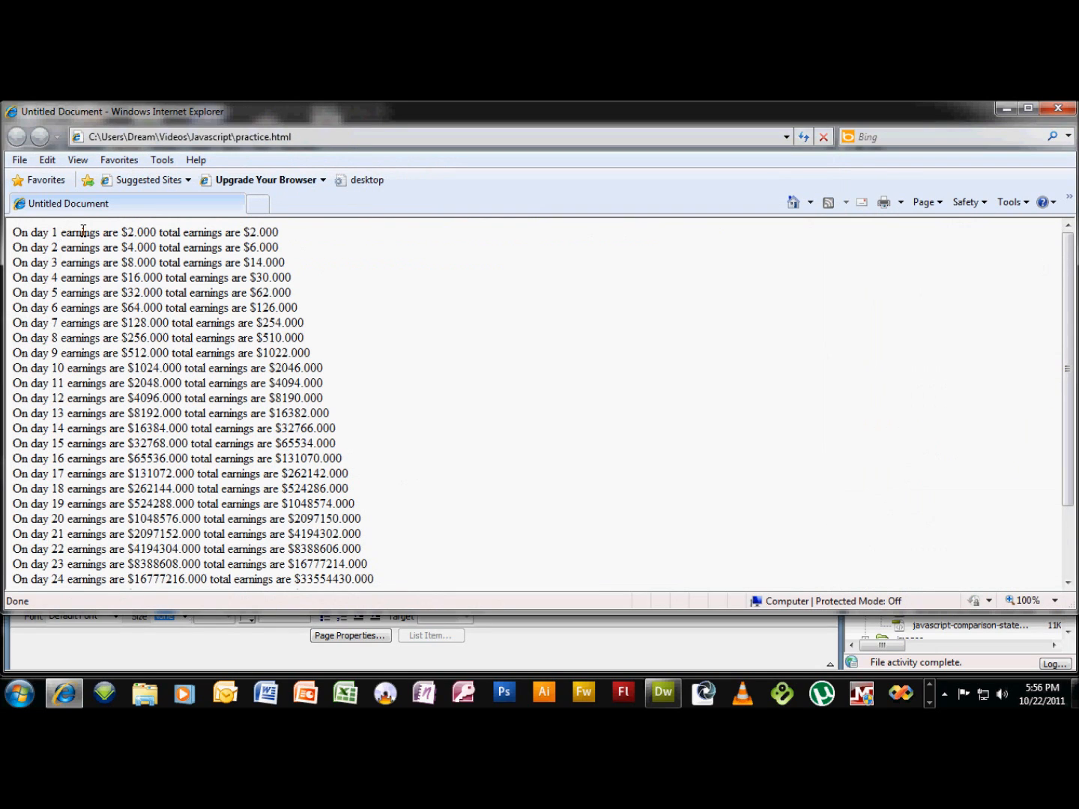
Highlight the day 1 earnings and total figures in Internet Explorer, then return to Dreamweaver.
double_click(125, 233)
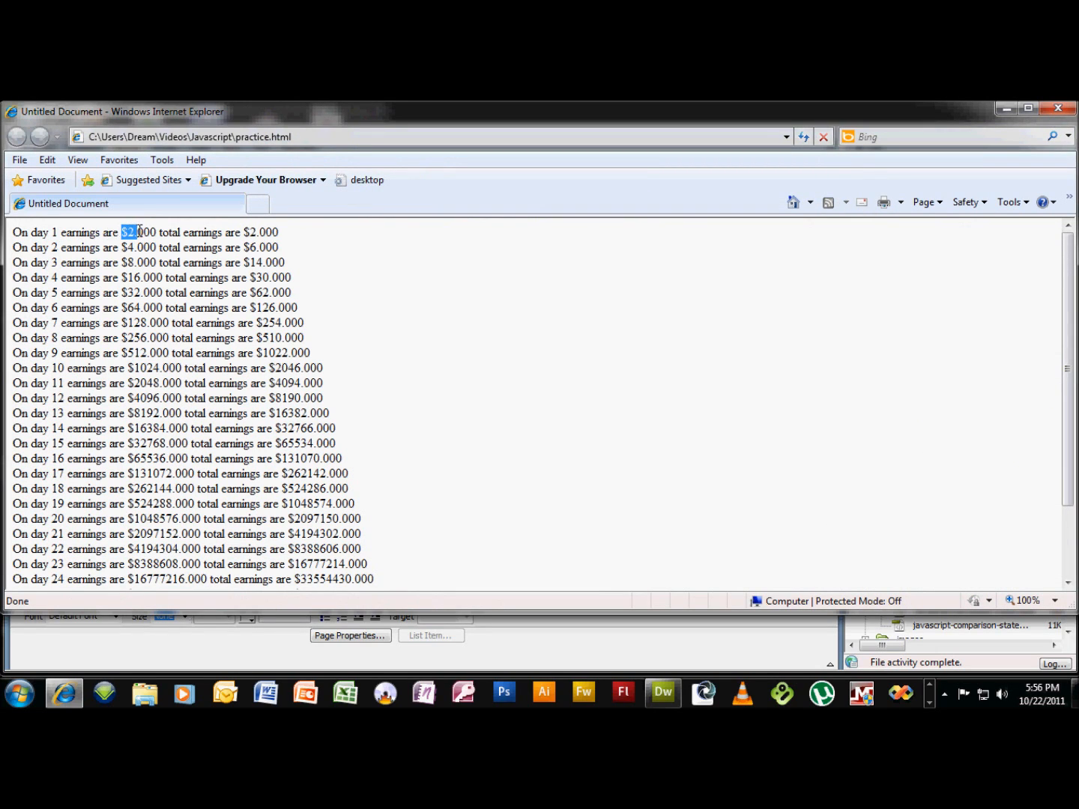
left_click(663, 693)
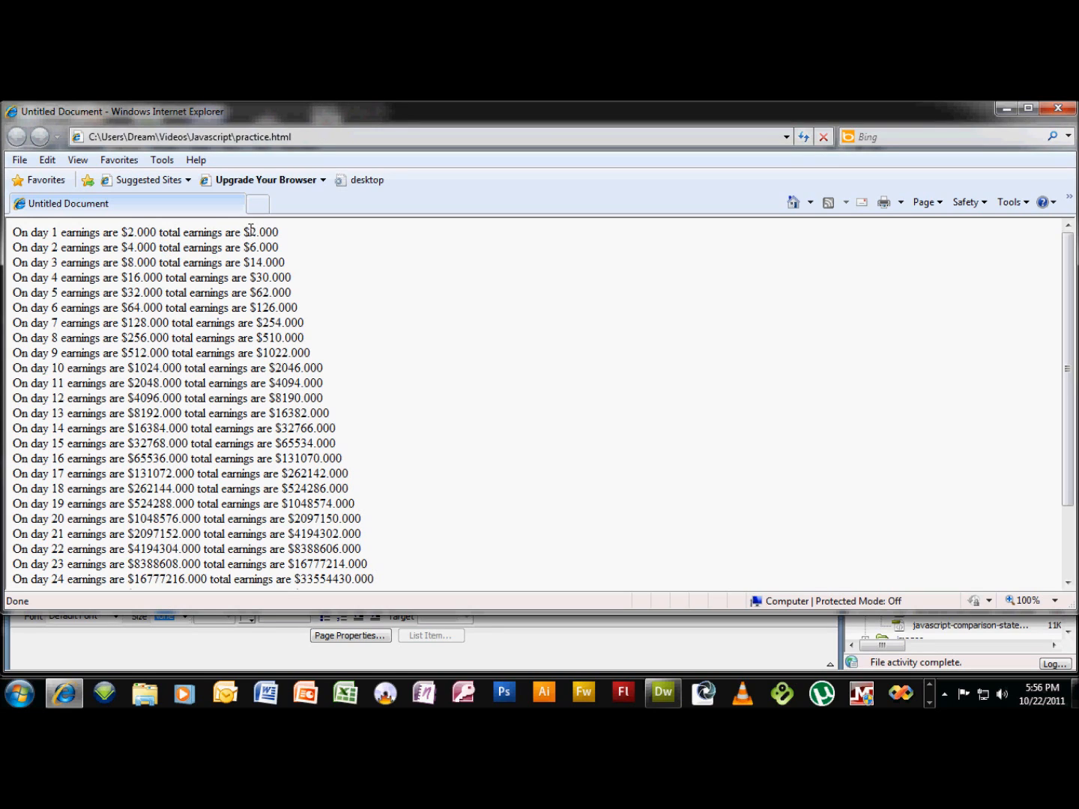
double_click(250, 233)
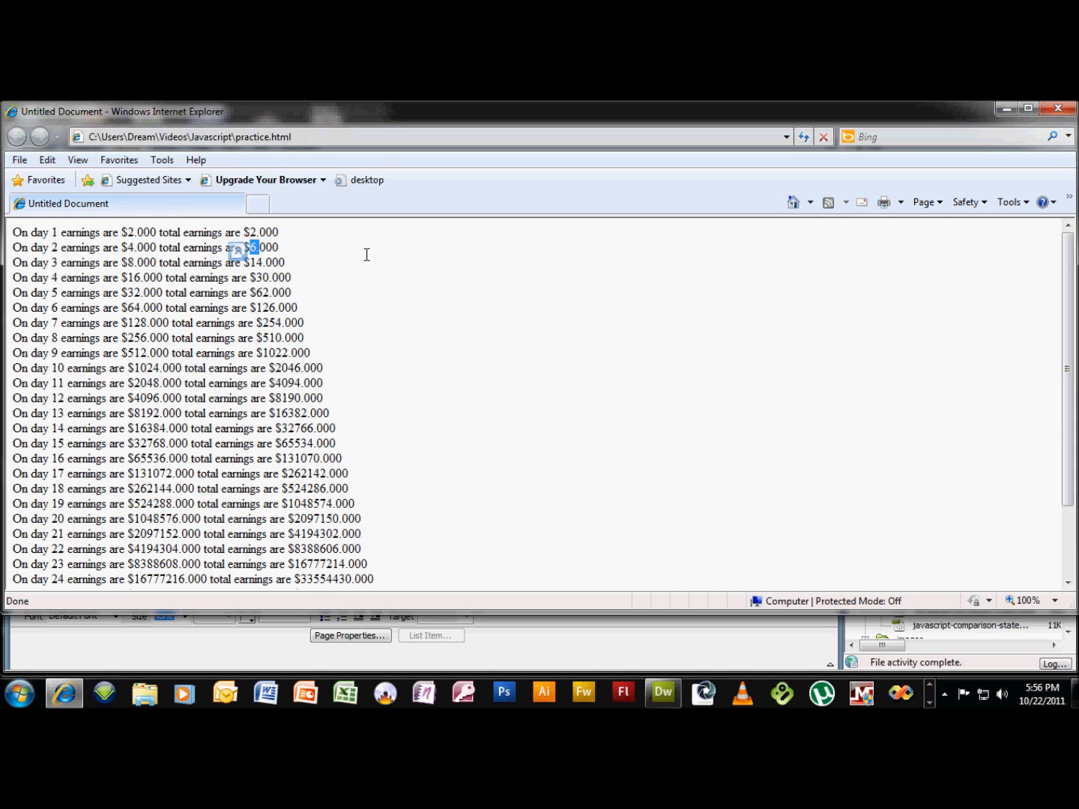
left_click(663, 692)
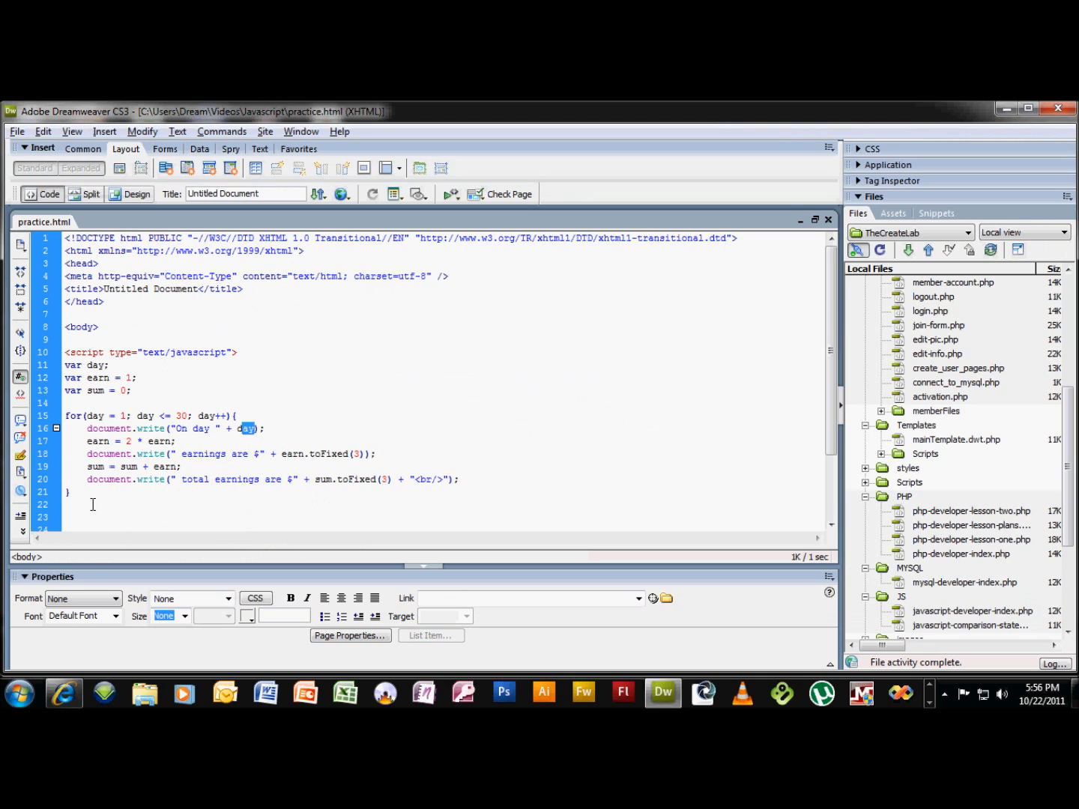
scroll("down", 3)
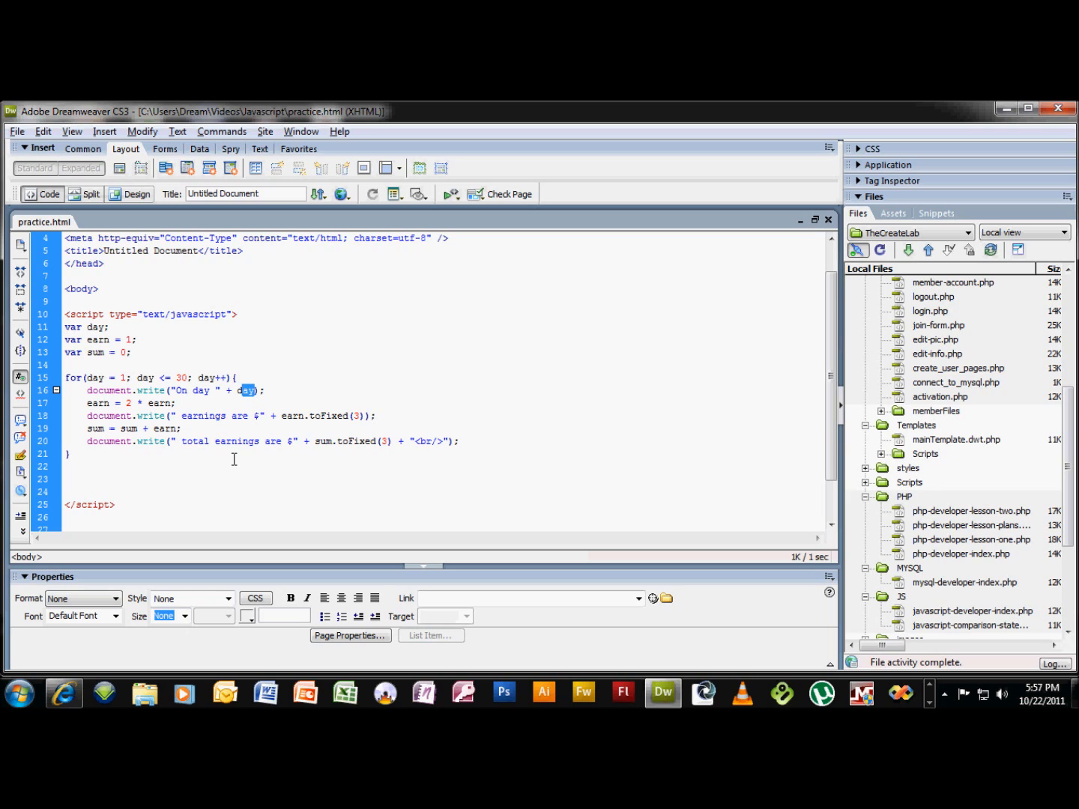
mouse_move(664, 326)
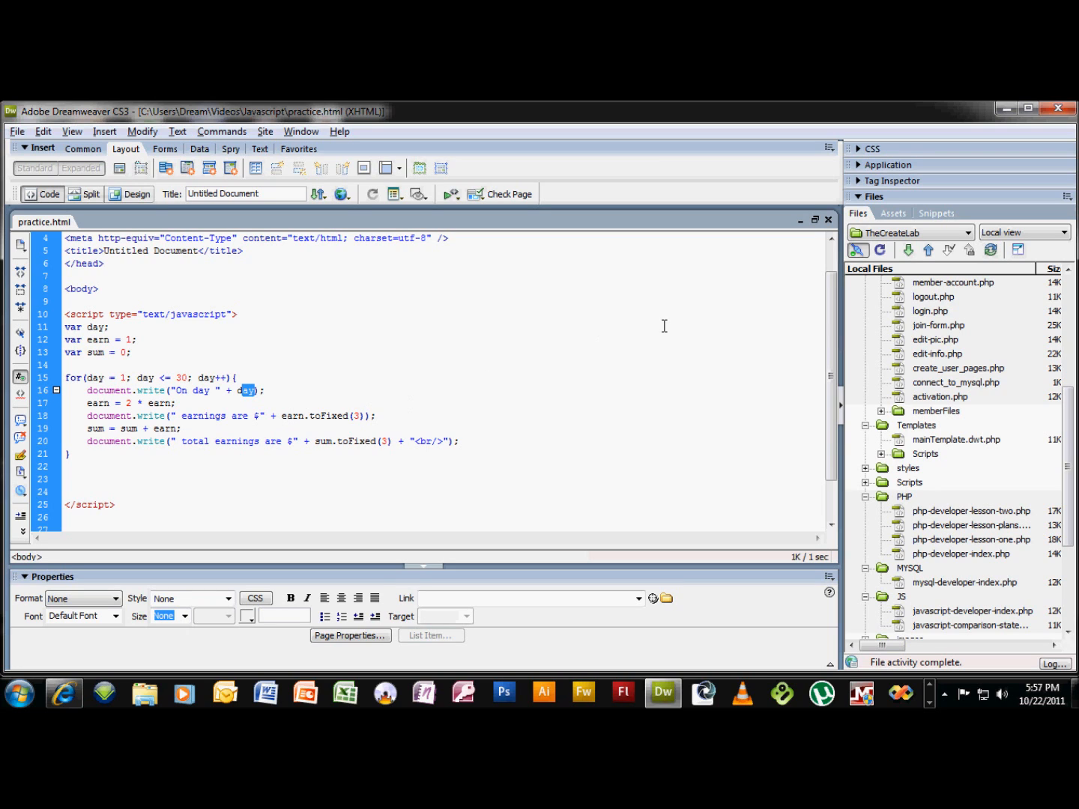